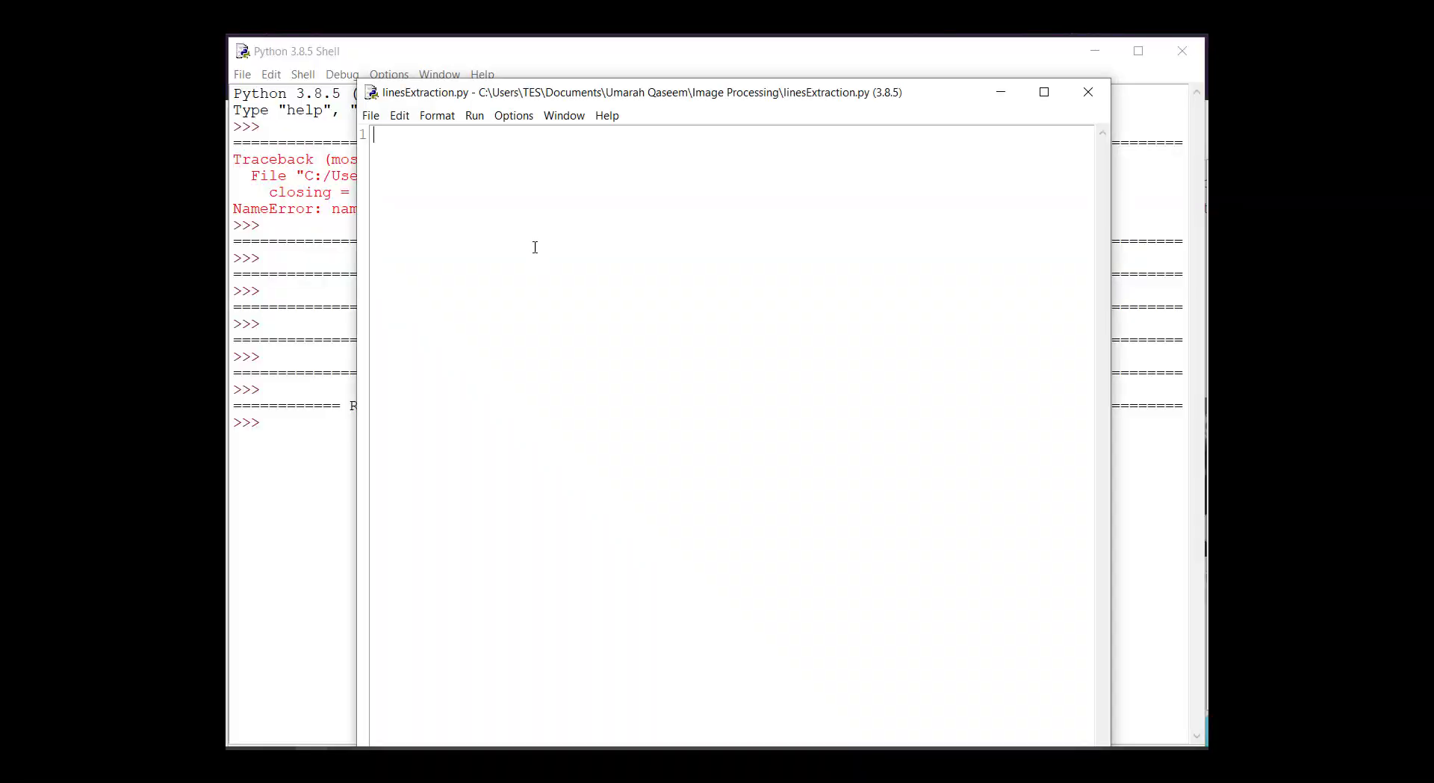
Import cv2 and load 'lines.png' in grayscale with img = cv2.imread('lines.png',0).
text(import cv2)
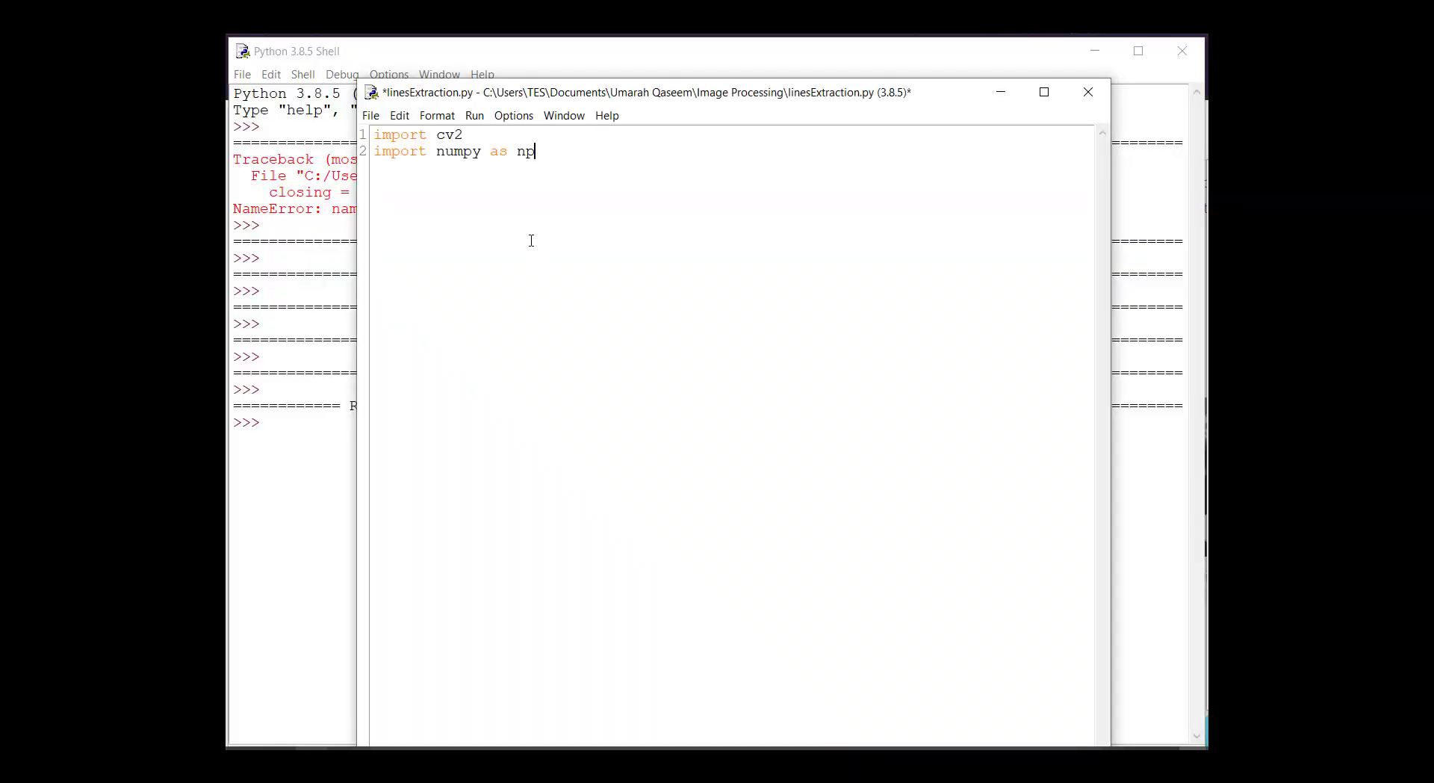
key(Enter)
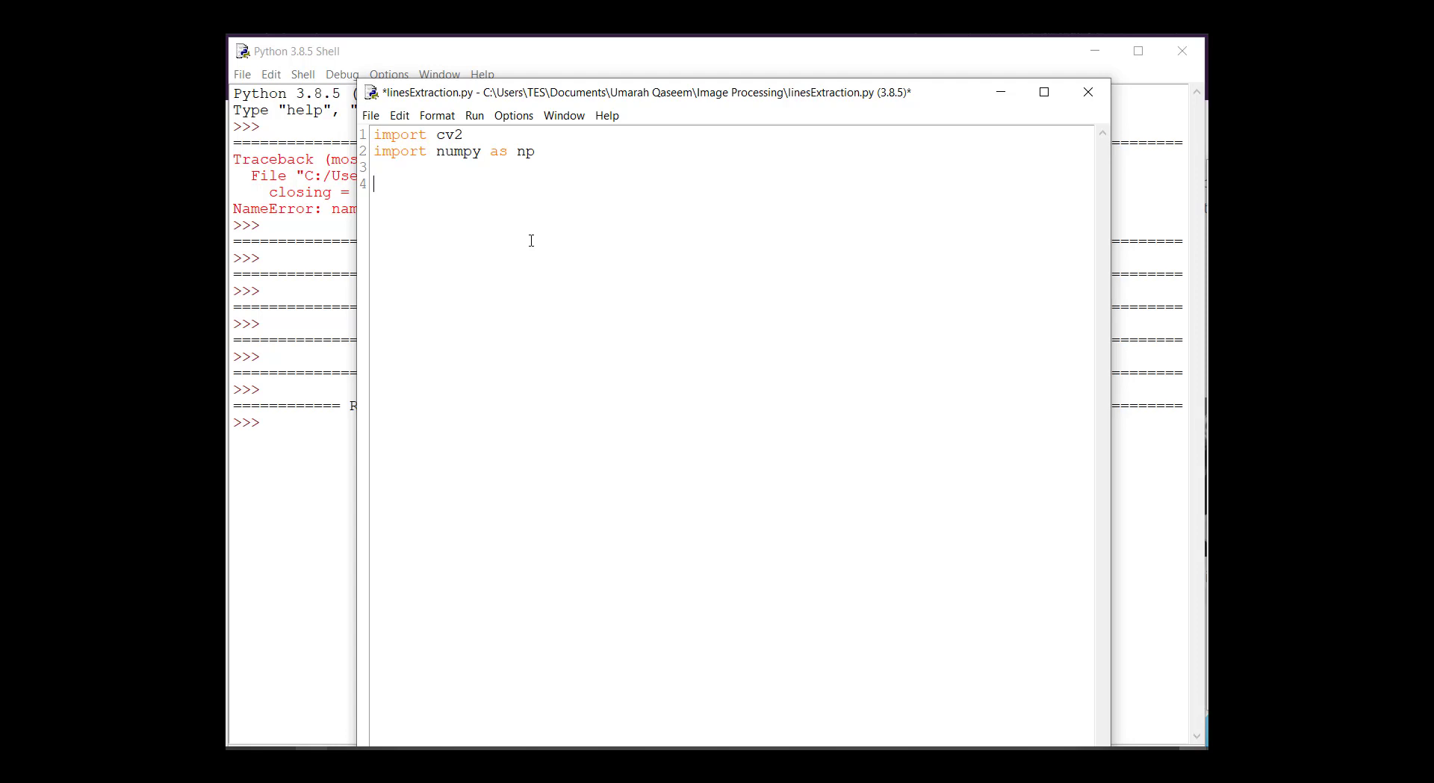
text(img = i)
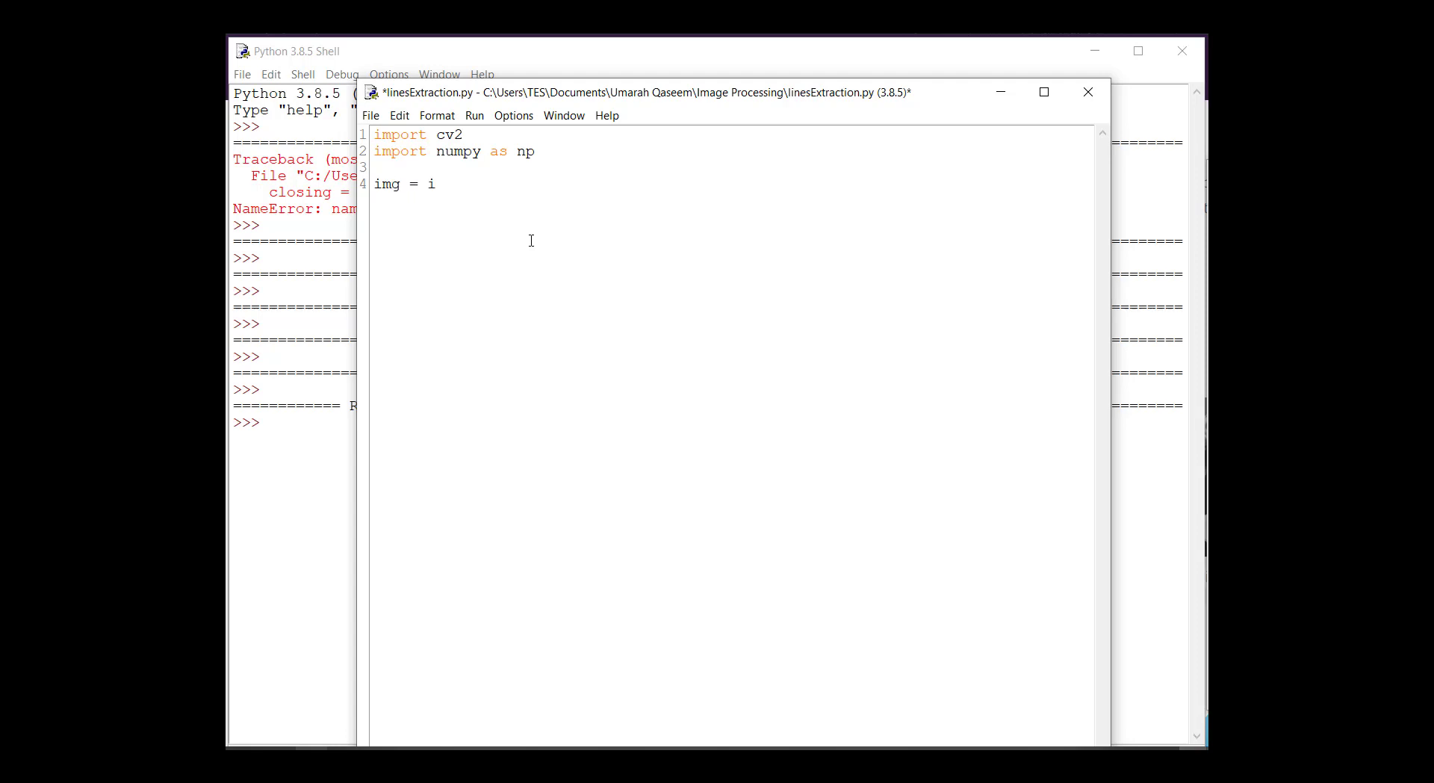
text(c)
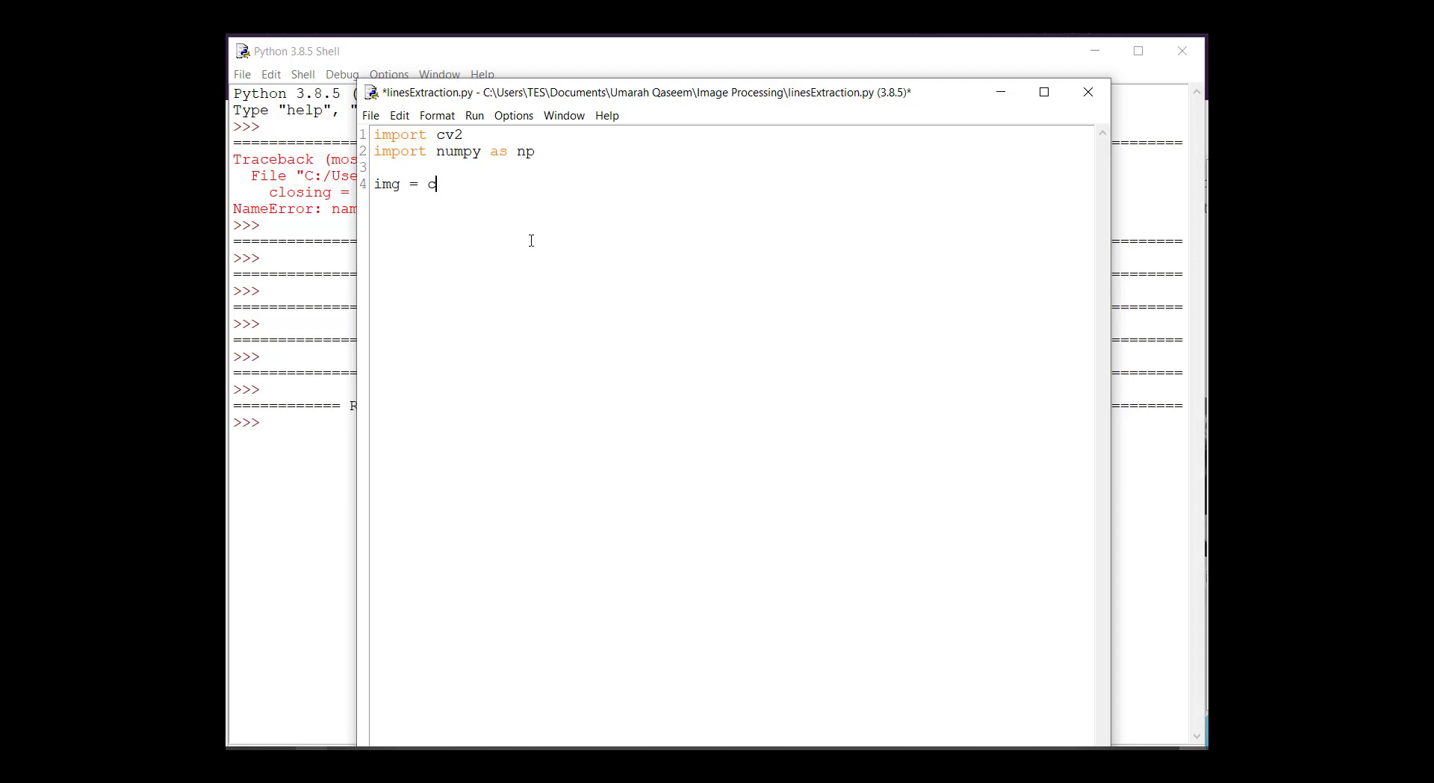
text(v2.im)
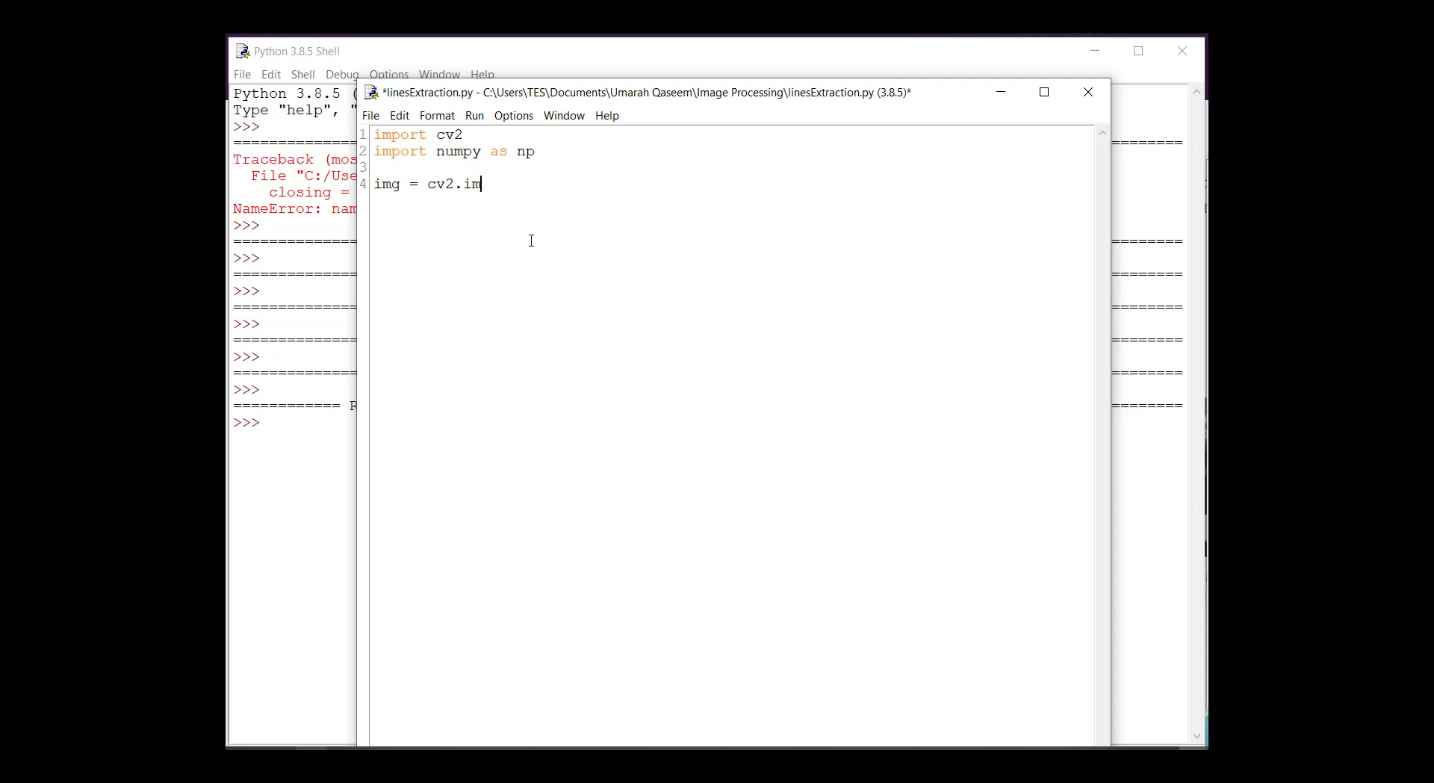
text(read()
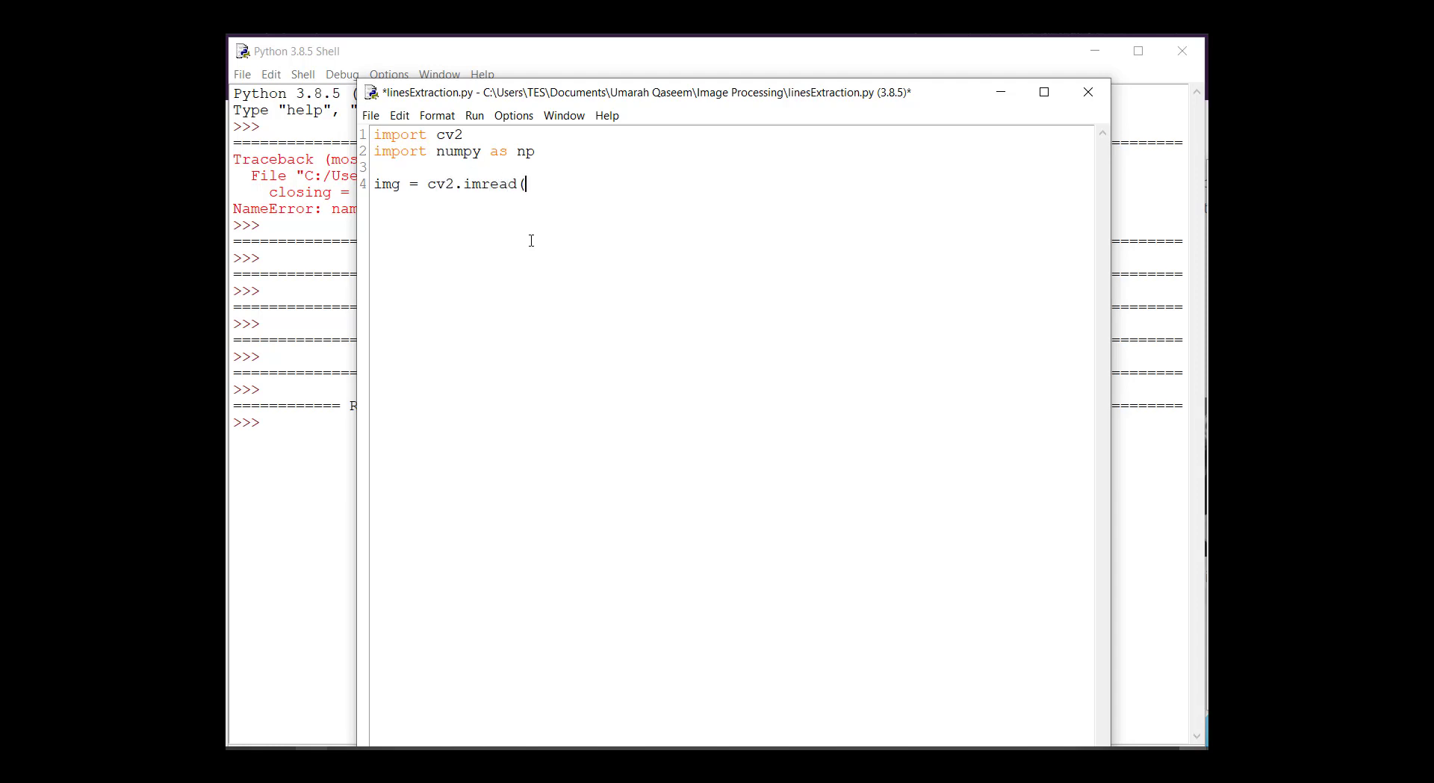
text(')
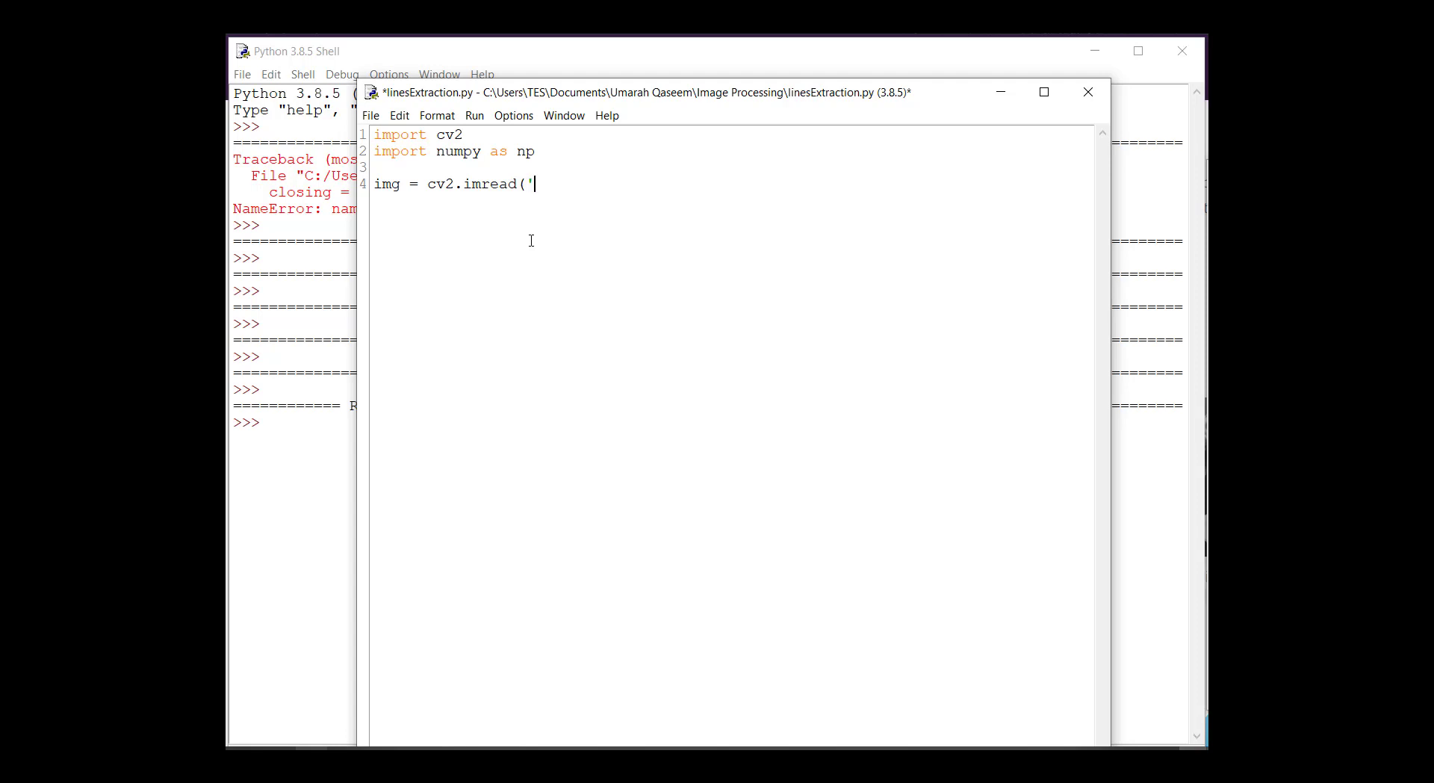
text(lines.pn)
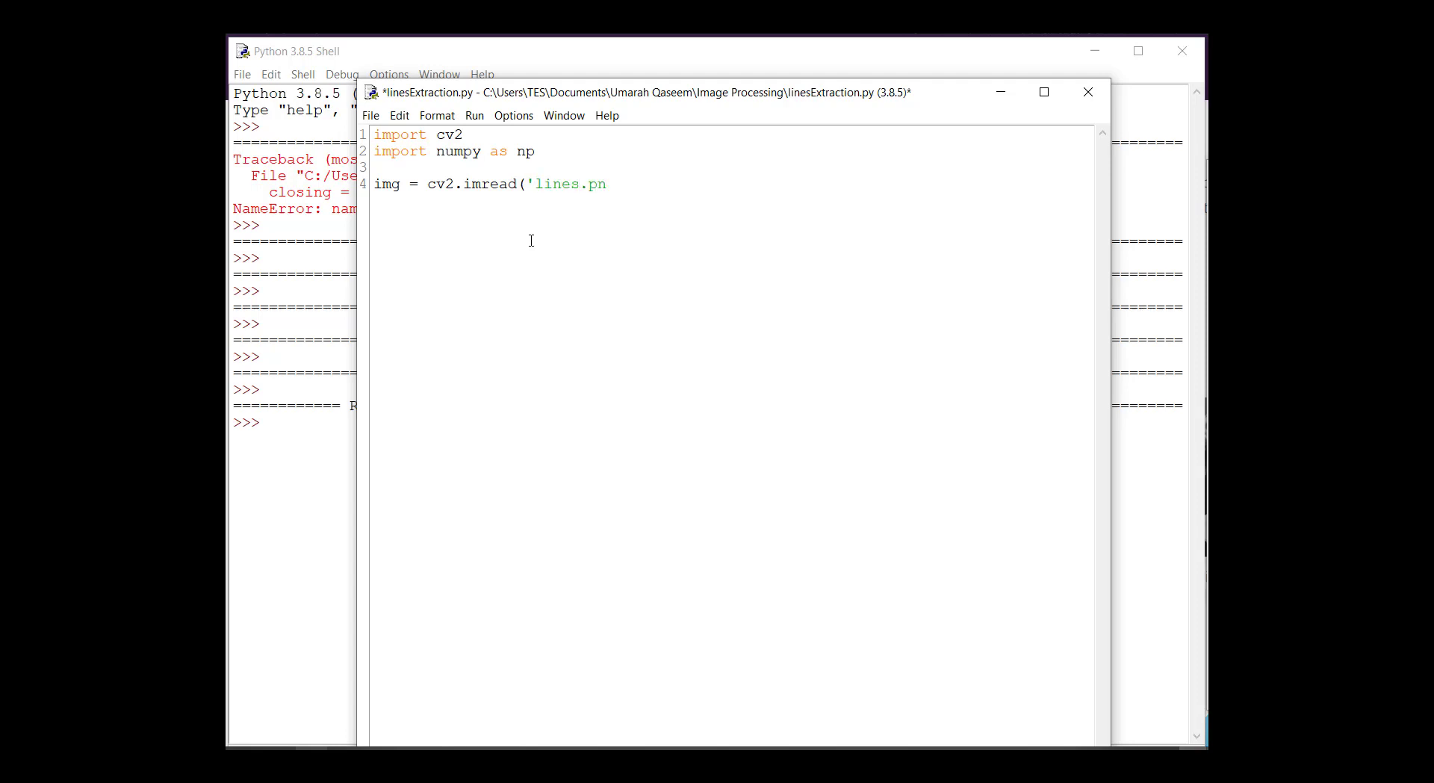
text(g',0)
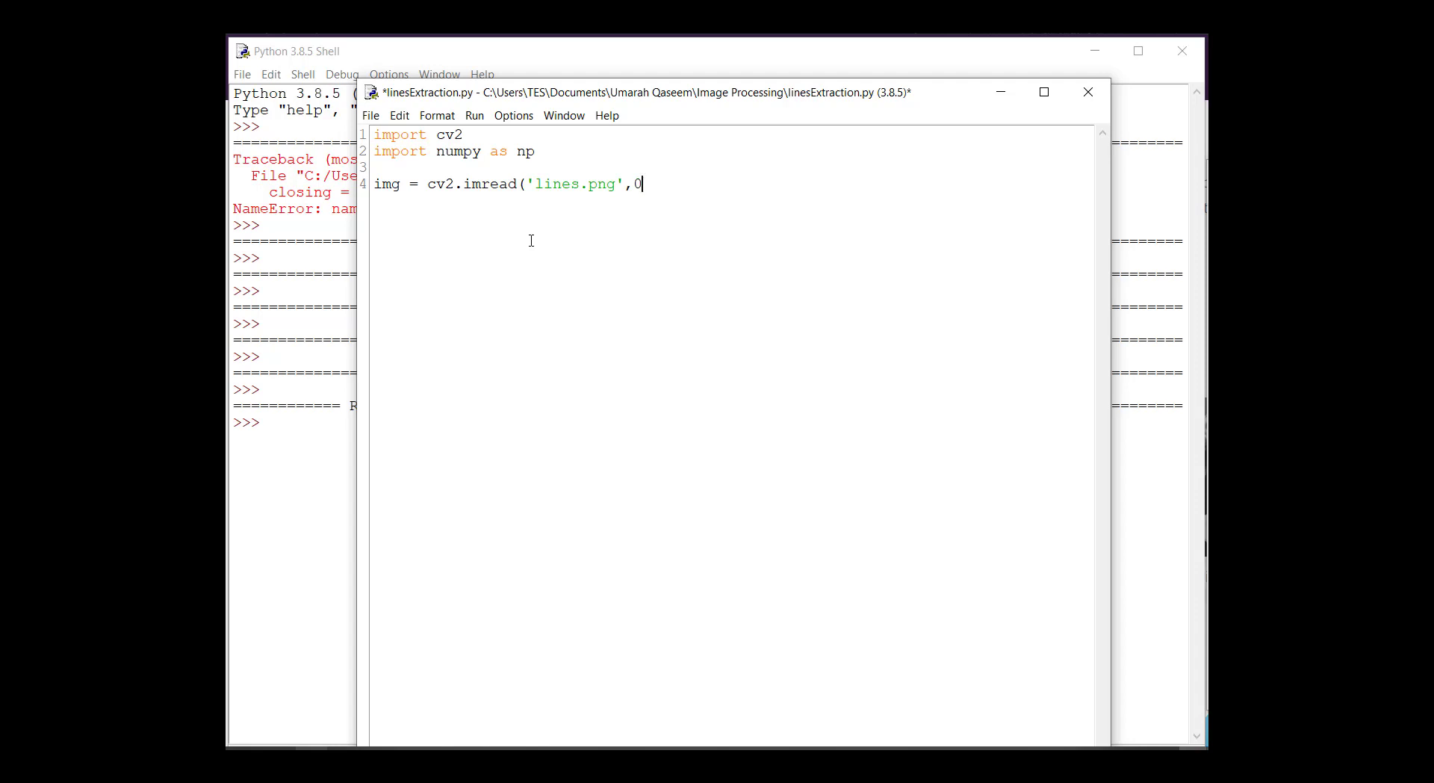
text())
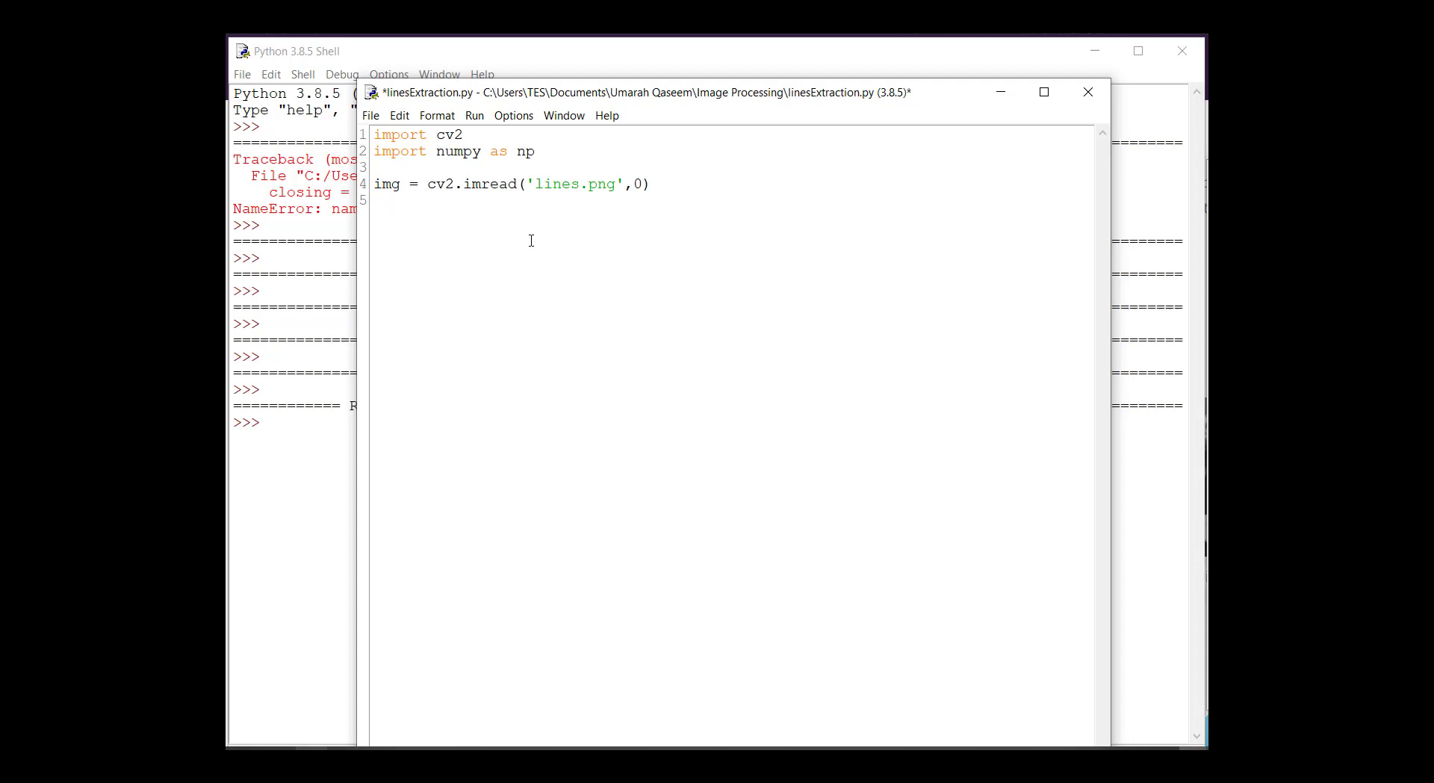
Display the image in a window titled 'original' with cv2.imshow('original', img).
text(cv2.i)
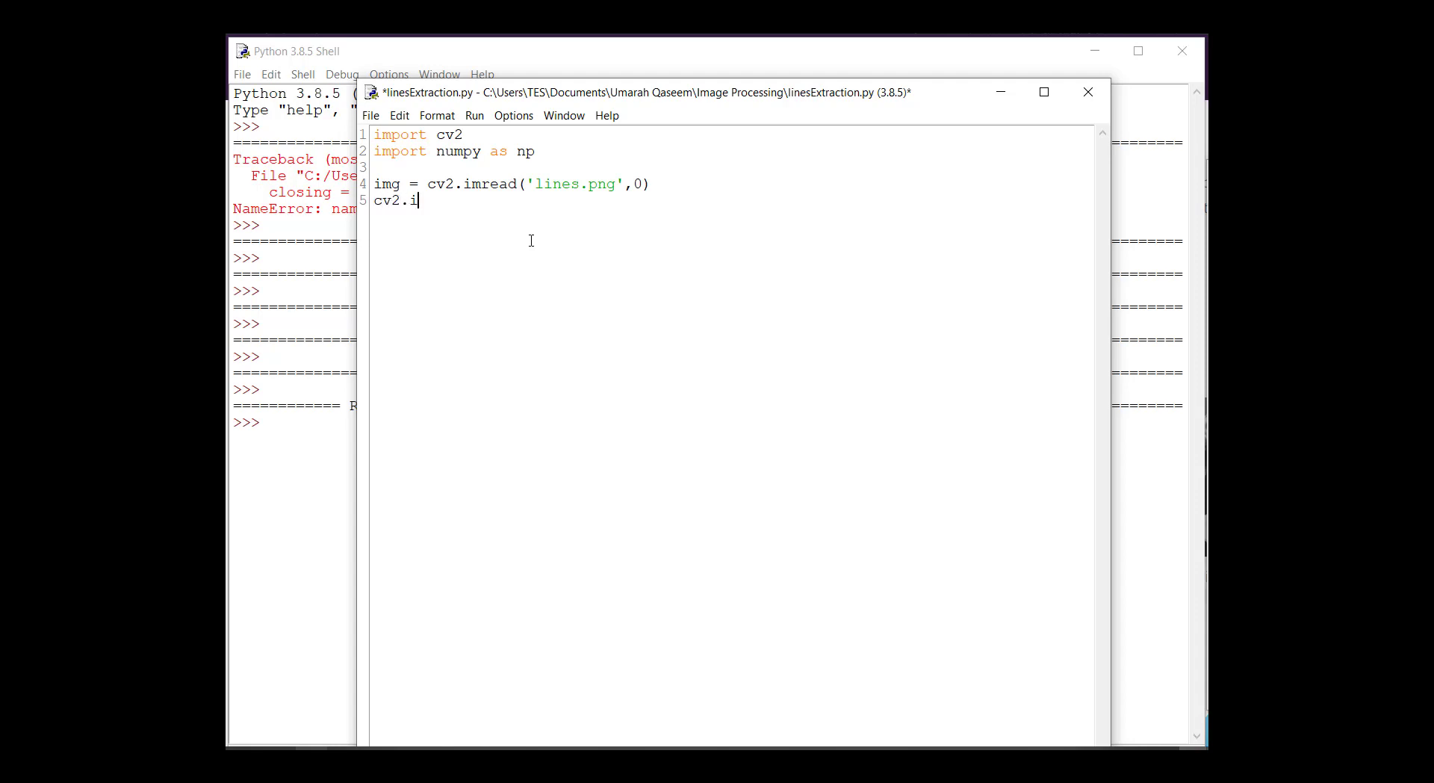
text(mshow()
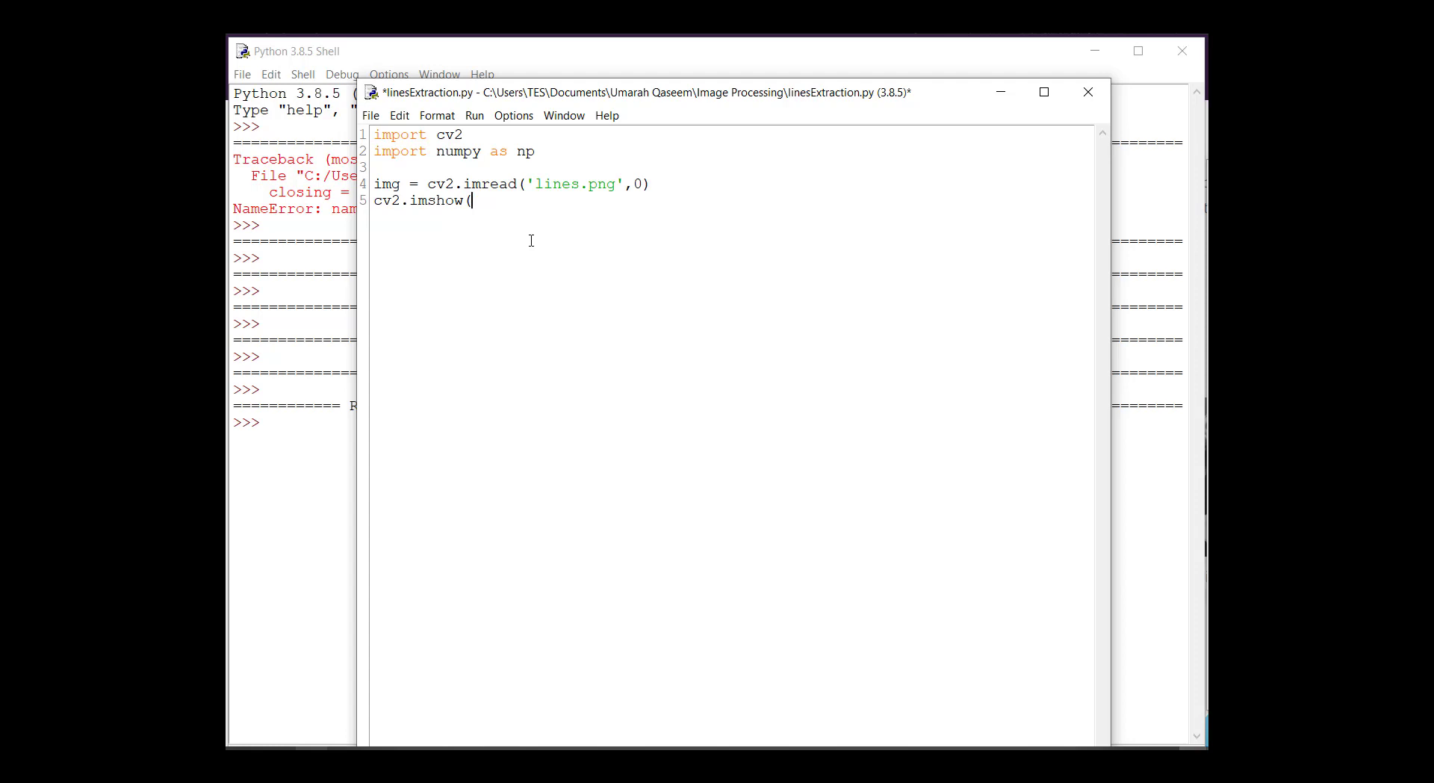
text('orin)
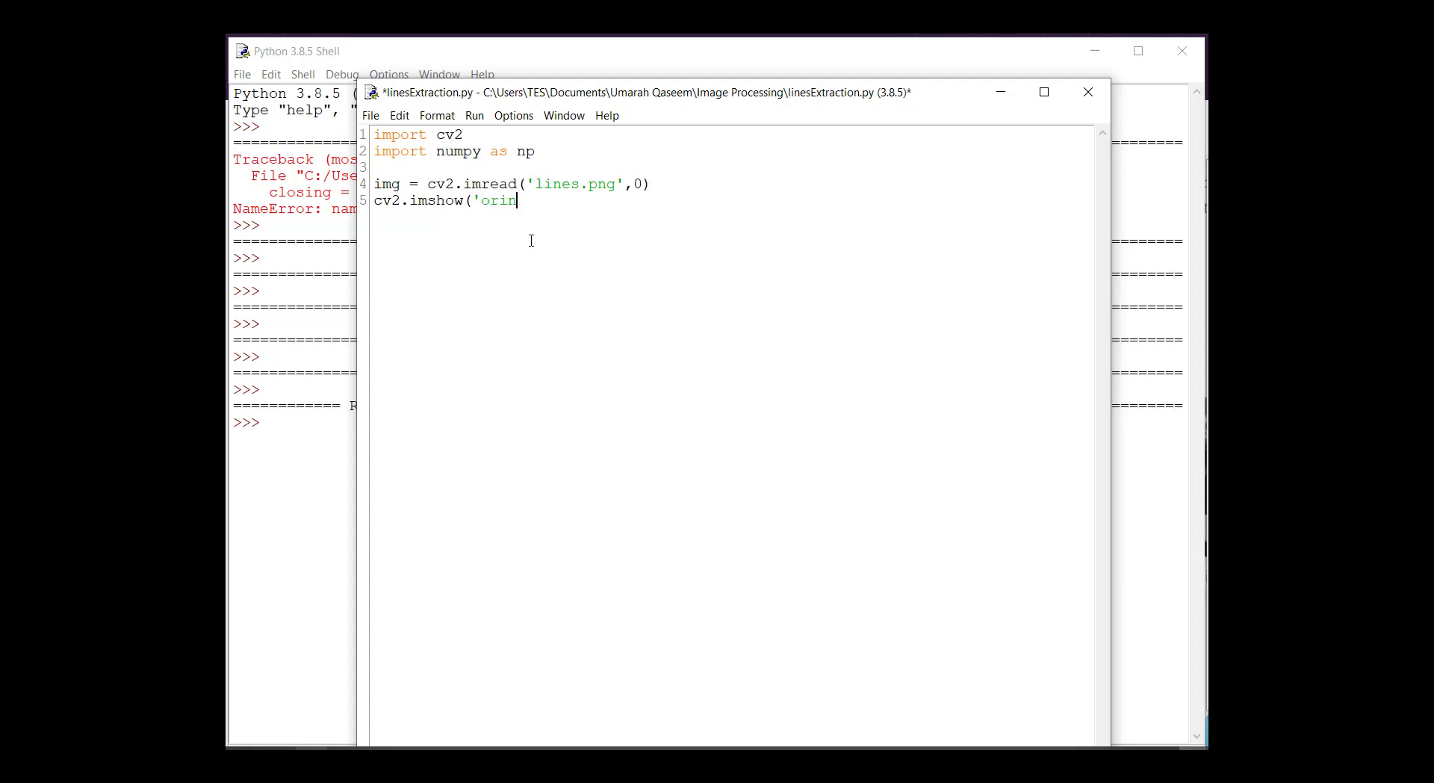
text(ginal)
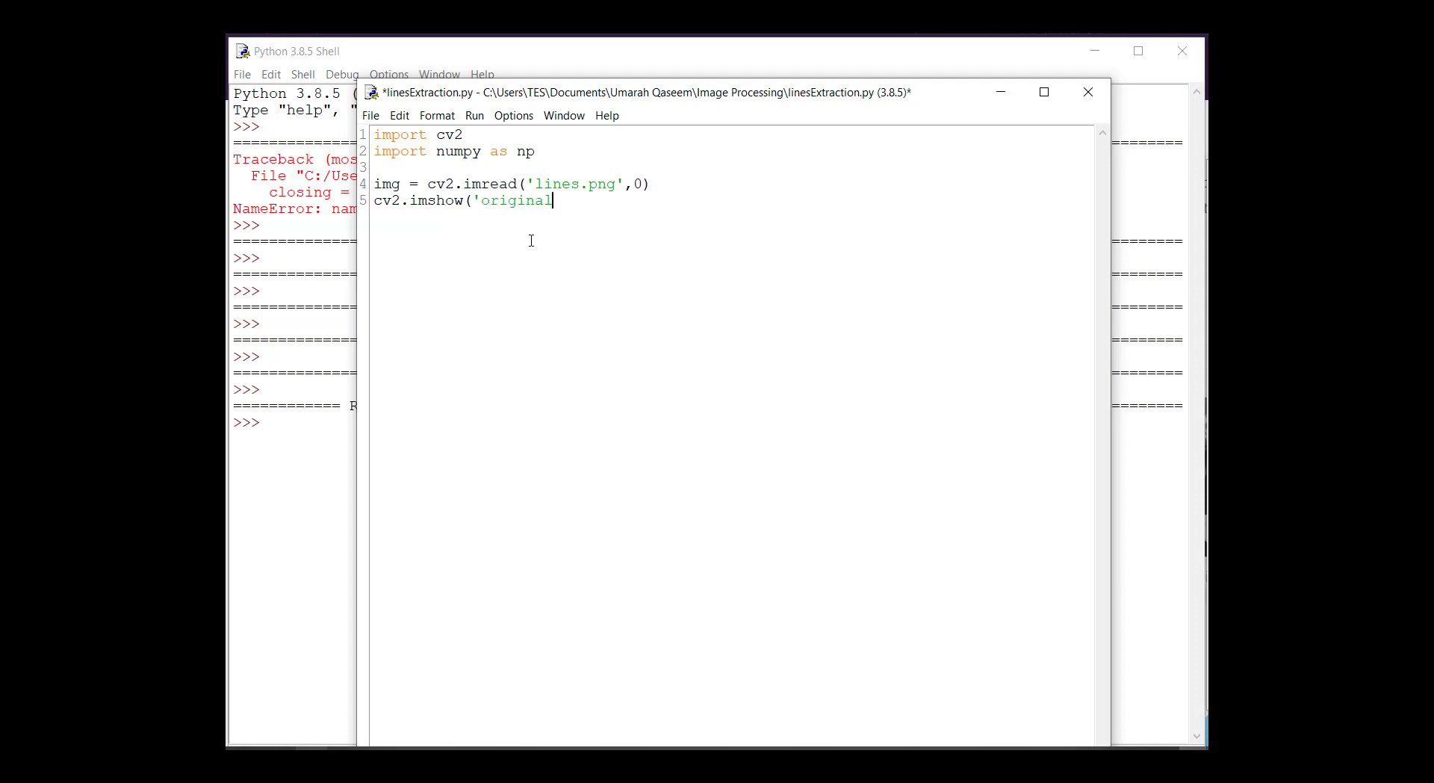
text(')
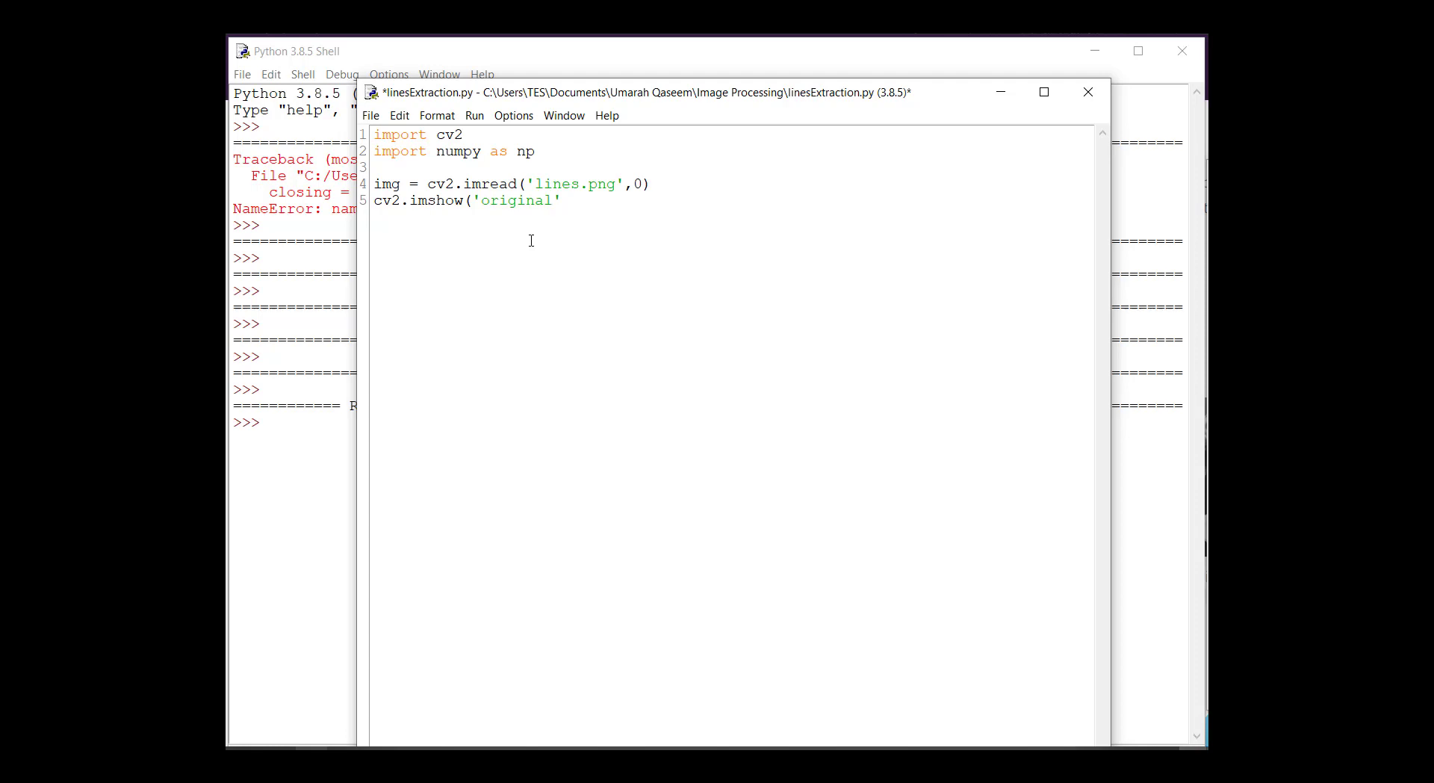
text(,lines)
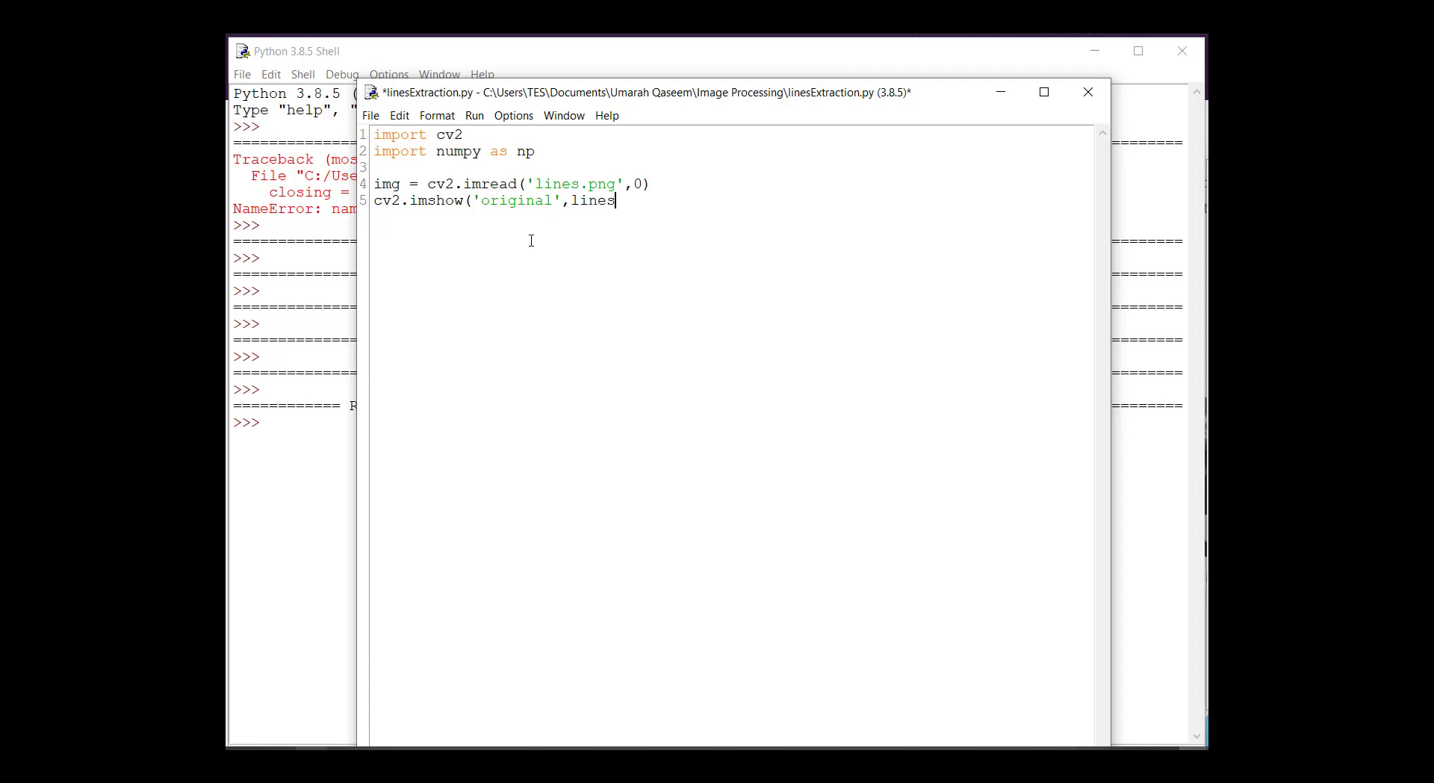
text(img)
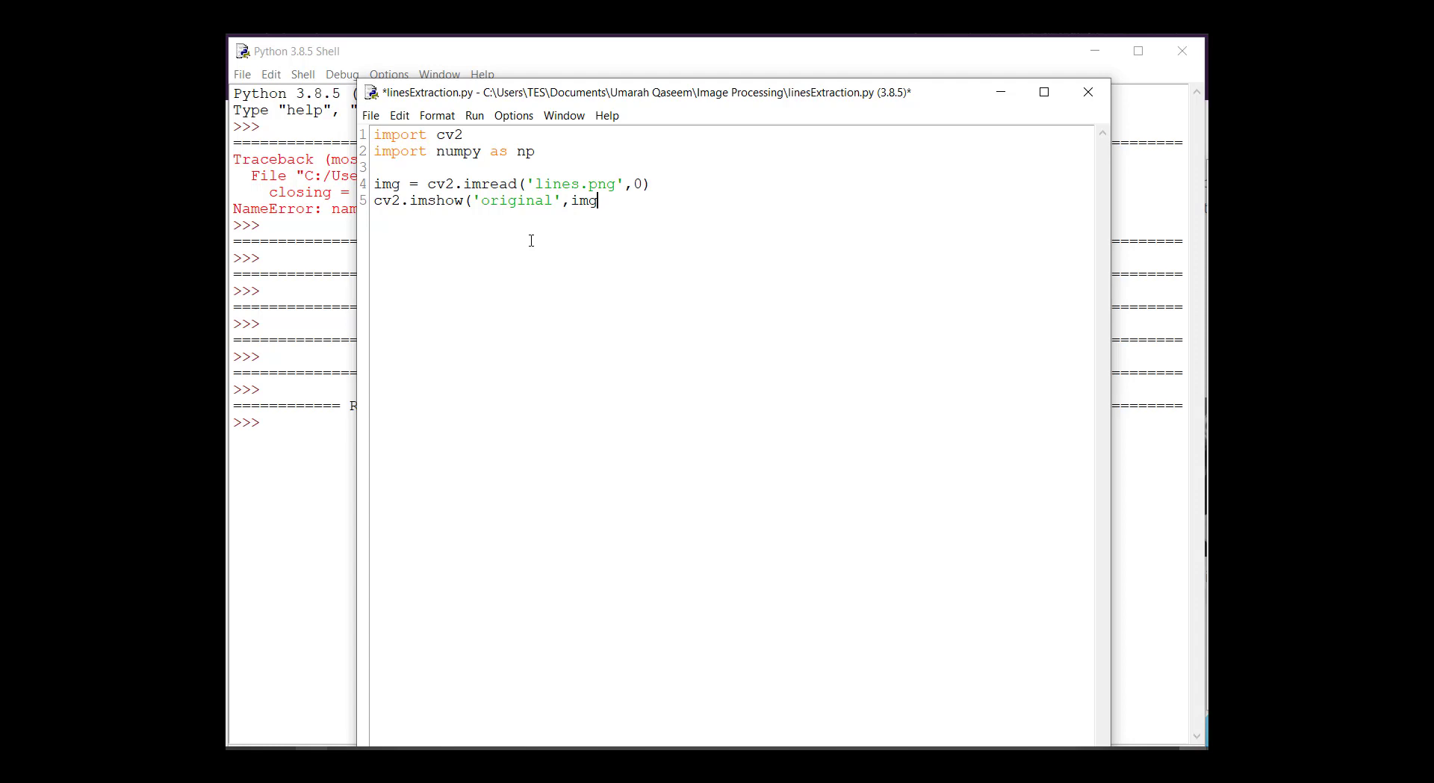
text())
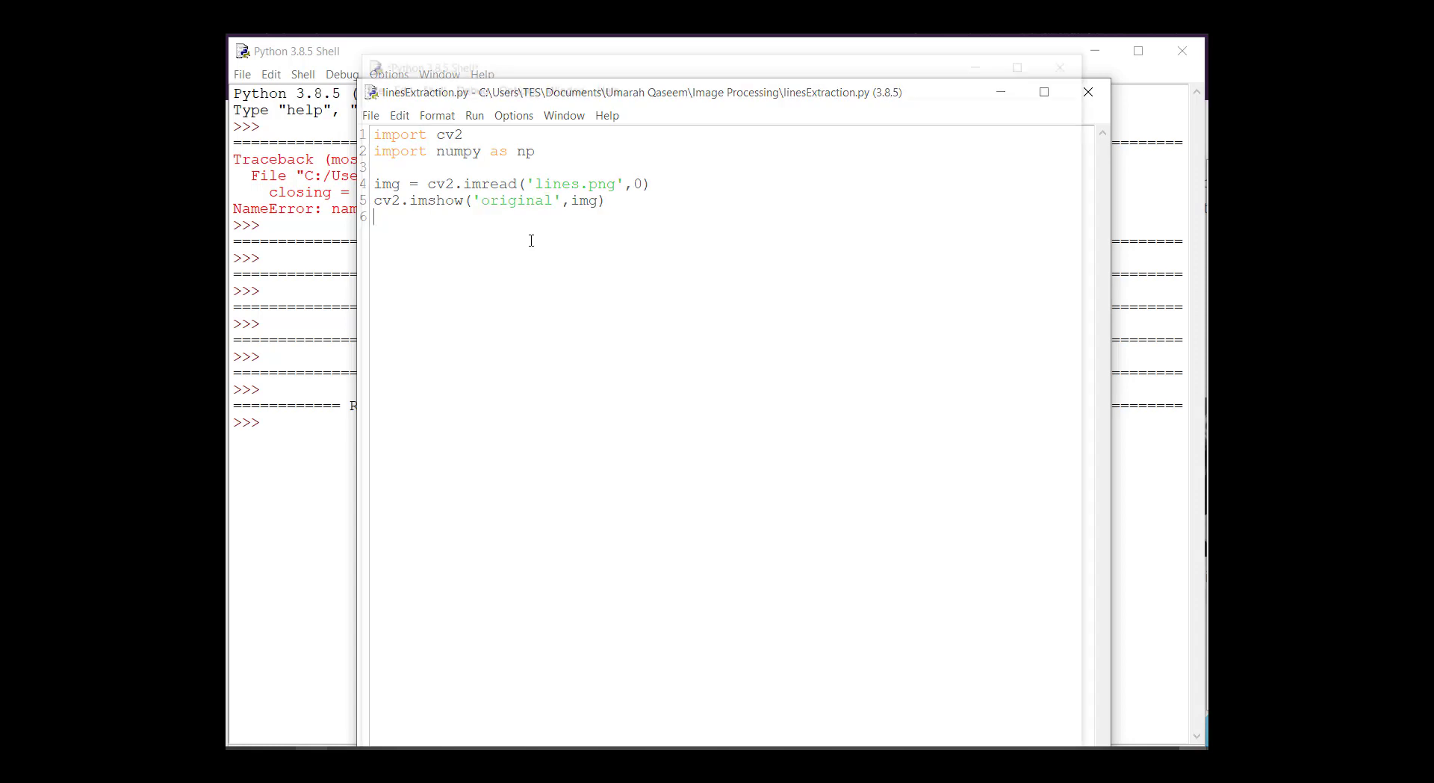
Save and run linesExtraction.py with F5 to open a fresh Python Shell.
key(F5)
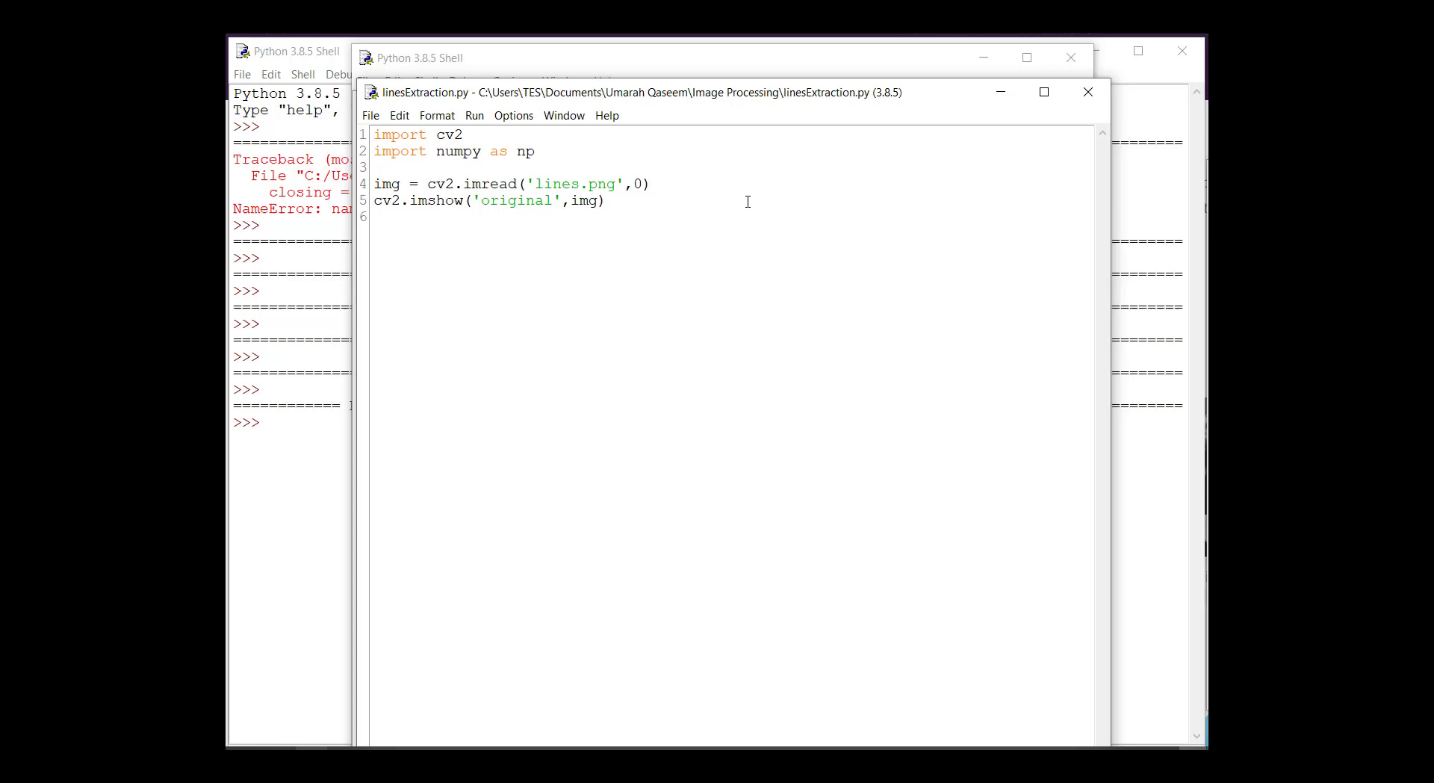
Add a kernel line: kernel = np.ones((11,3), np.uint8).
key(enter)
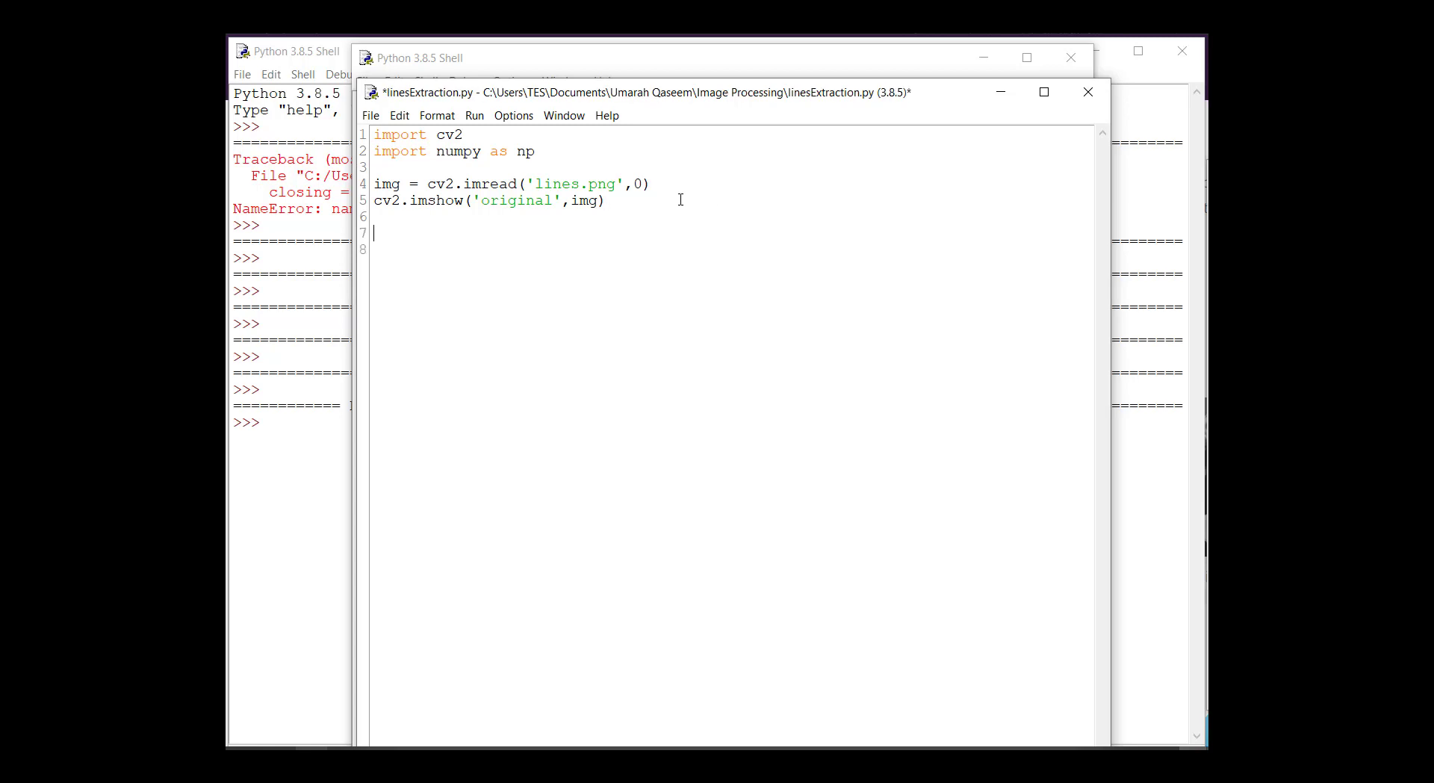
text(kernel -)
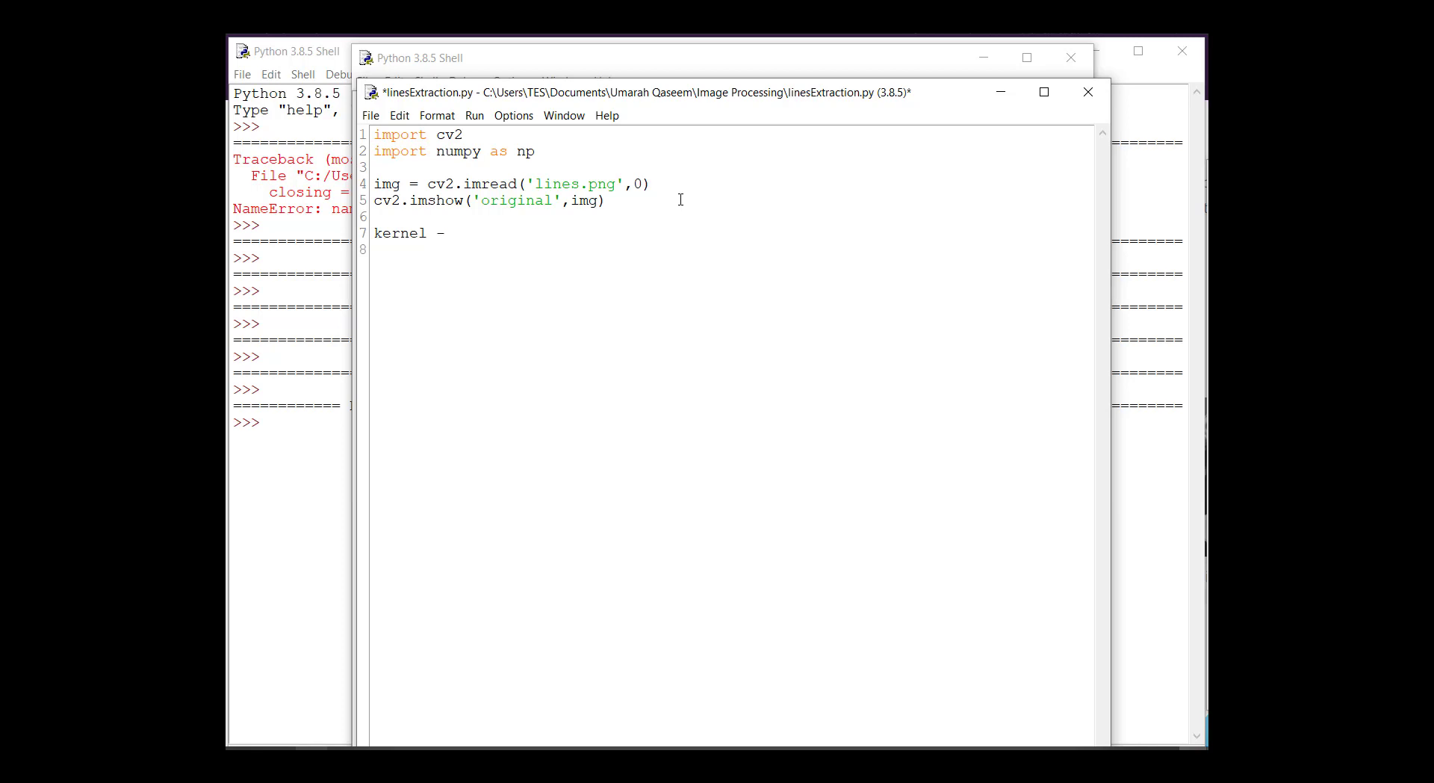
text(= np.ones)
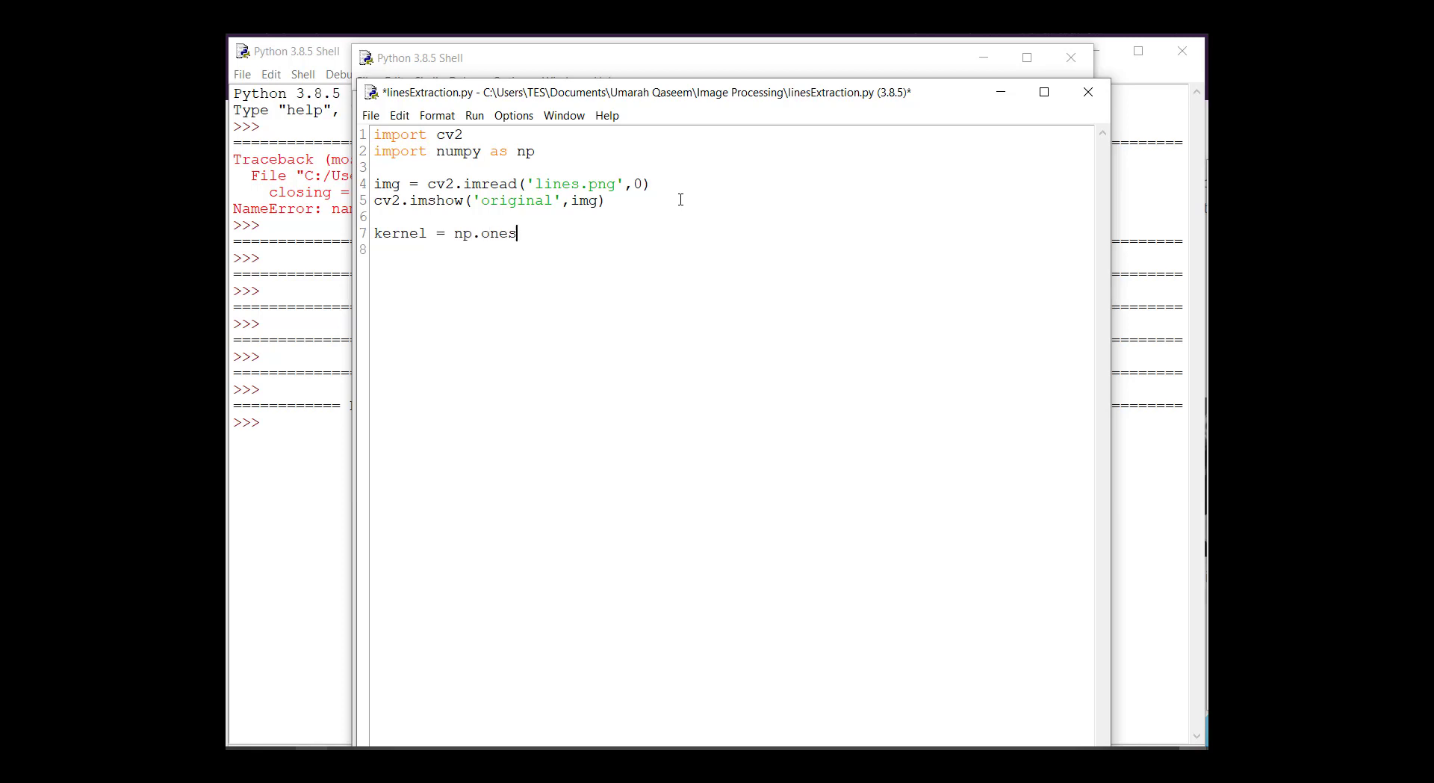
text(()
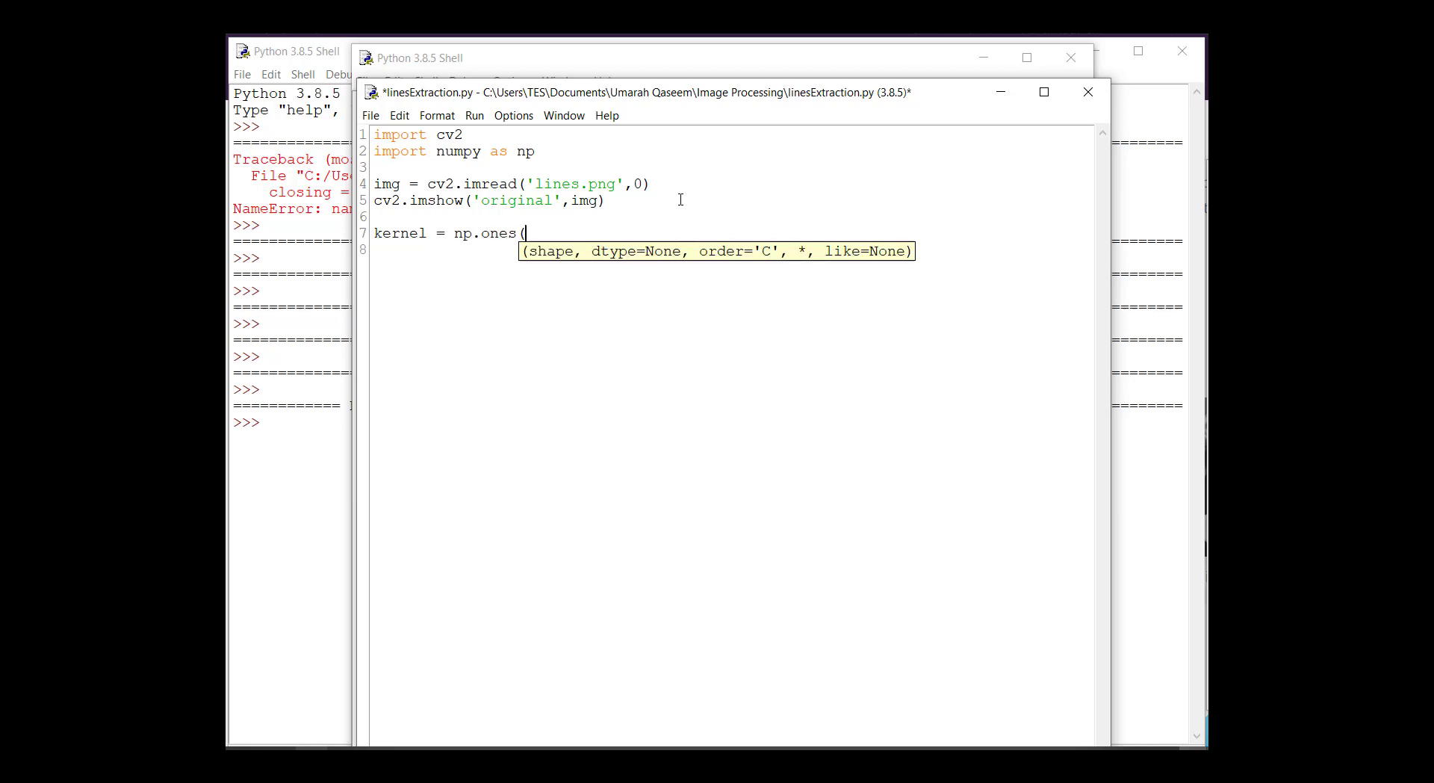
text((11)
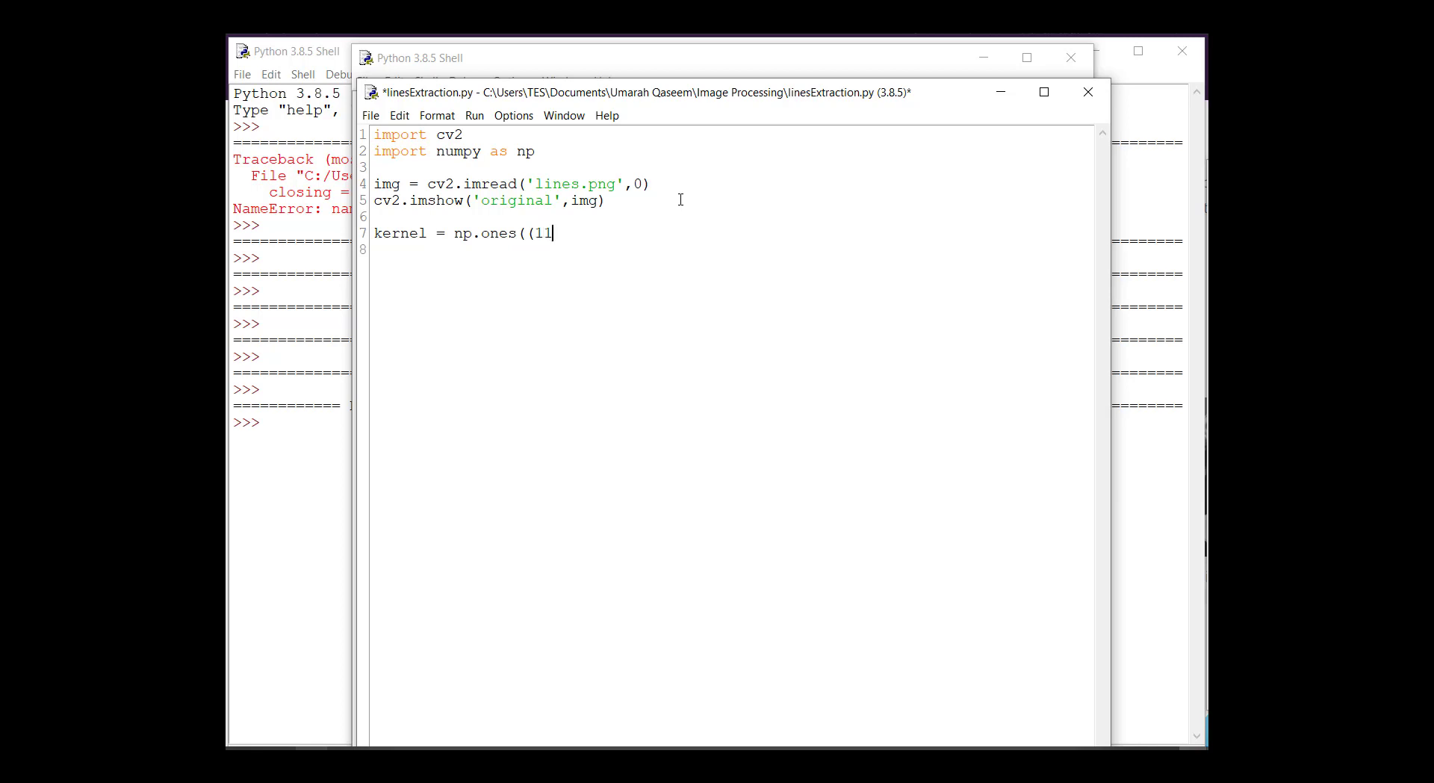
text(,)
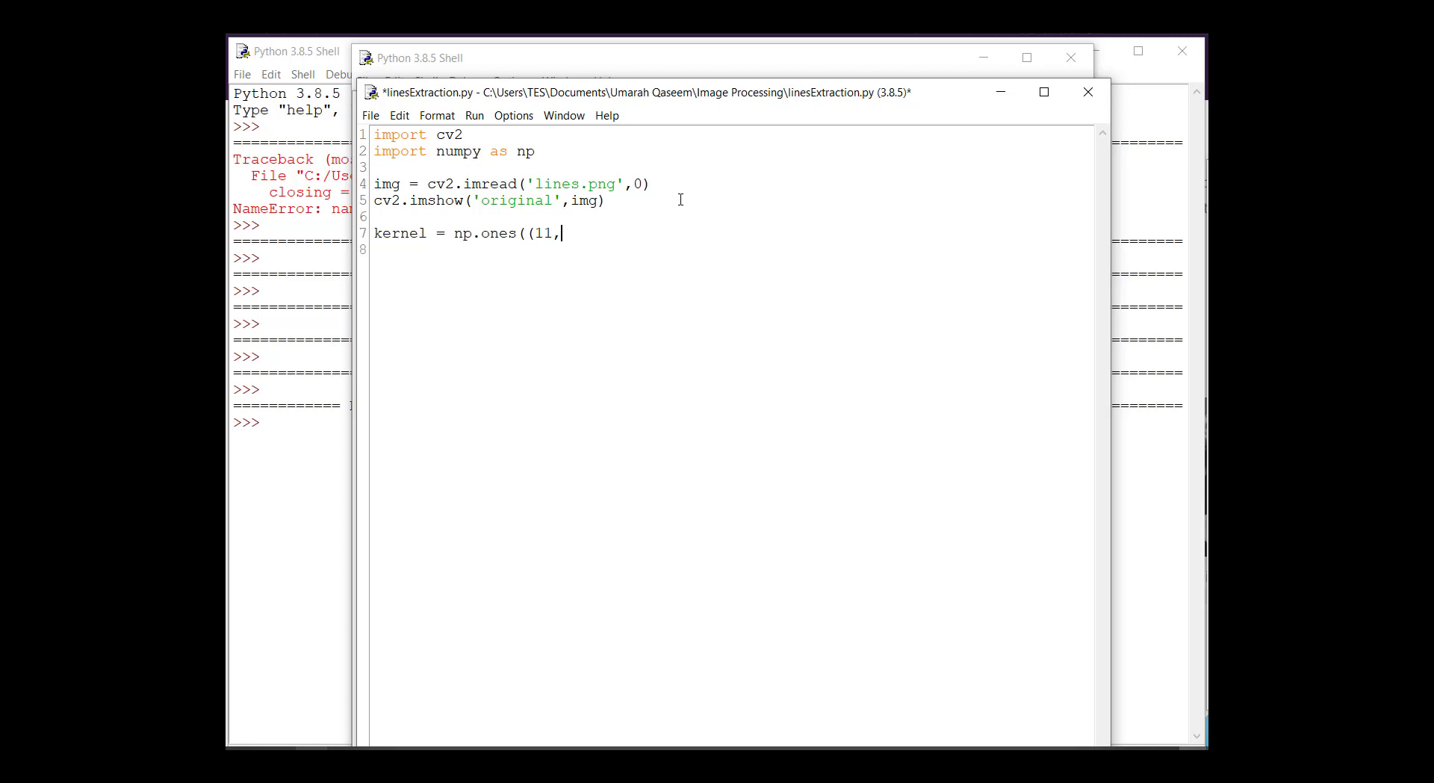
text(3)
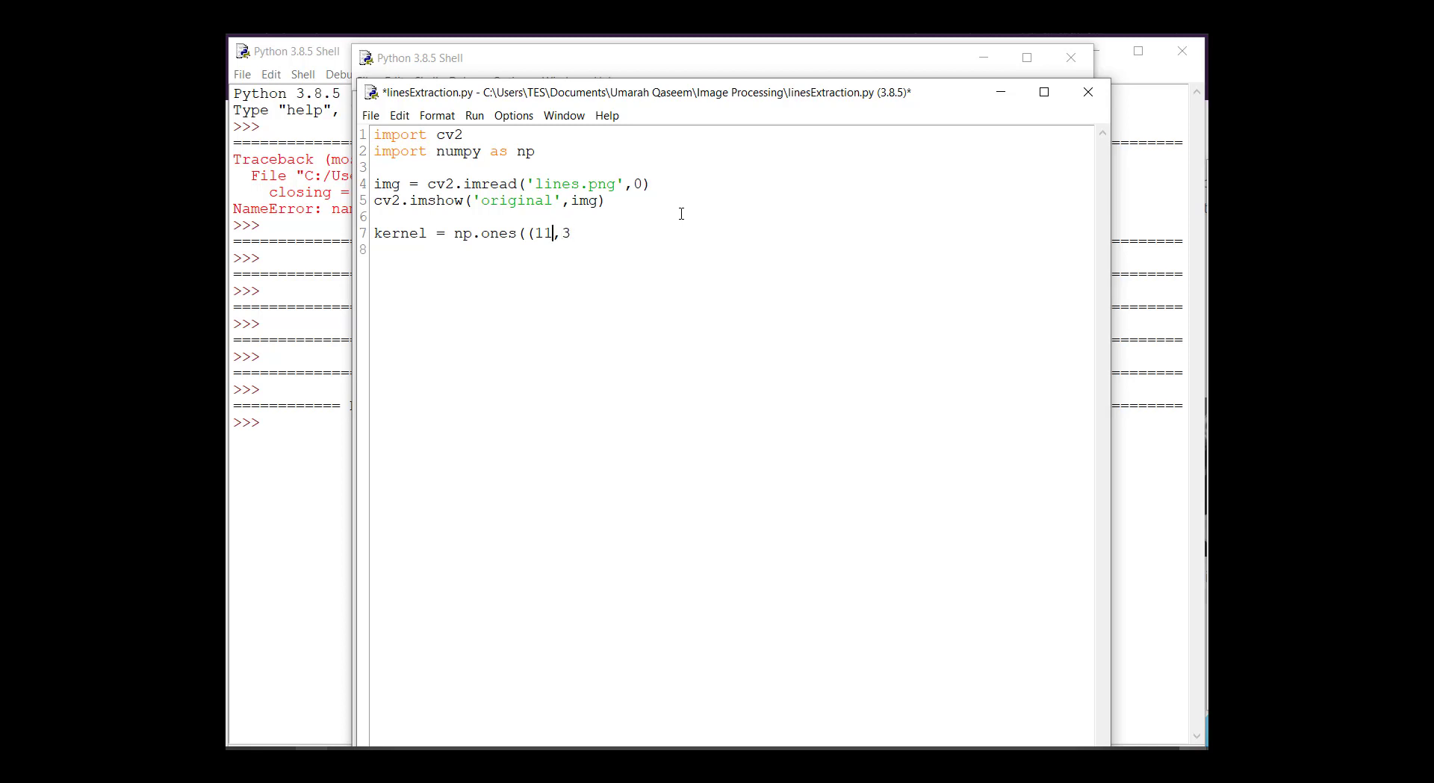
double_click(541, 233)
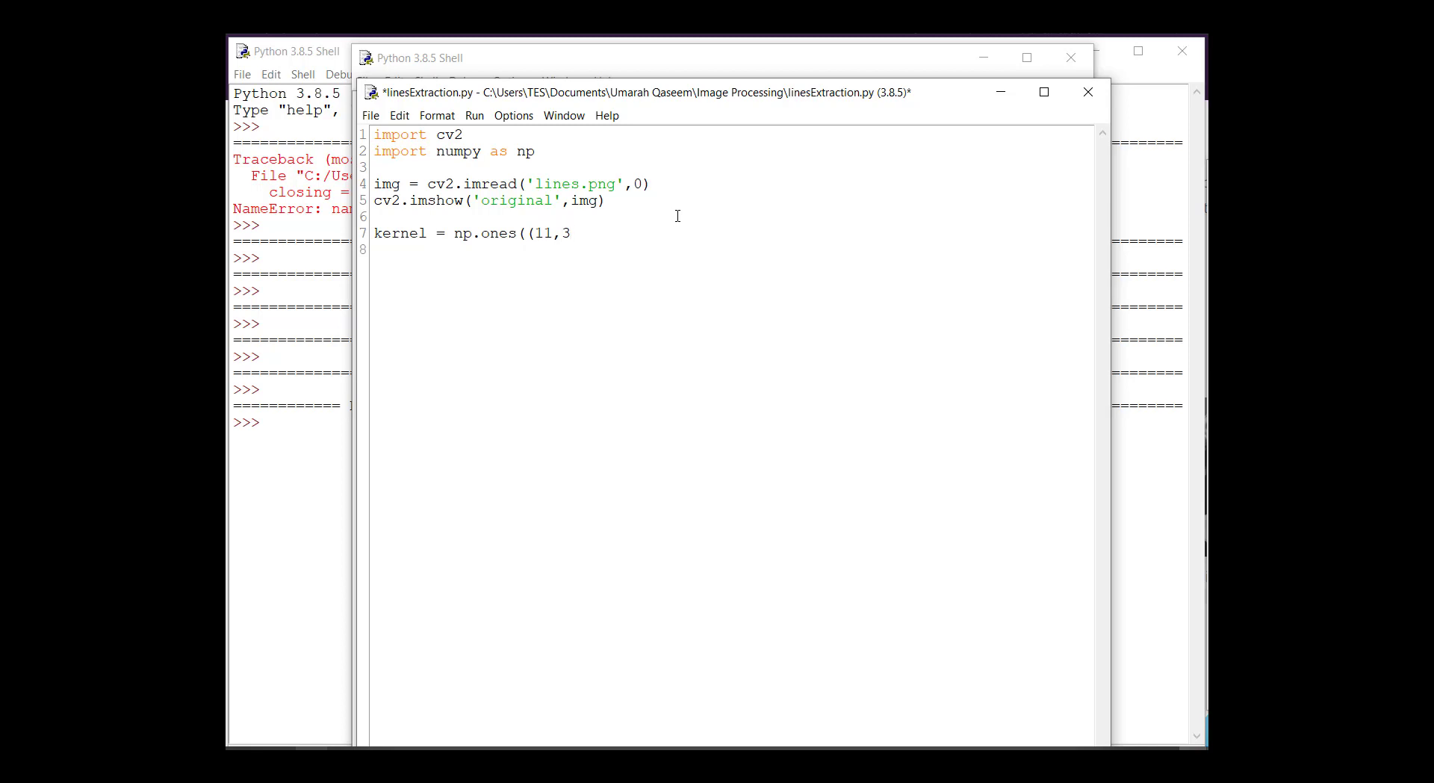
mouse_move(663, 119)
text())
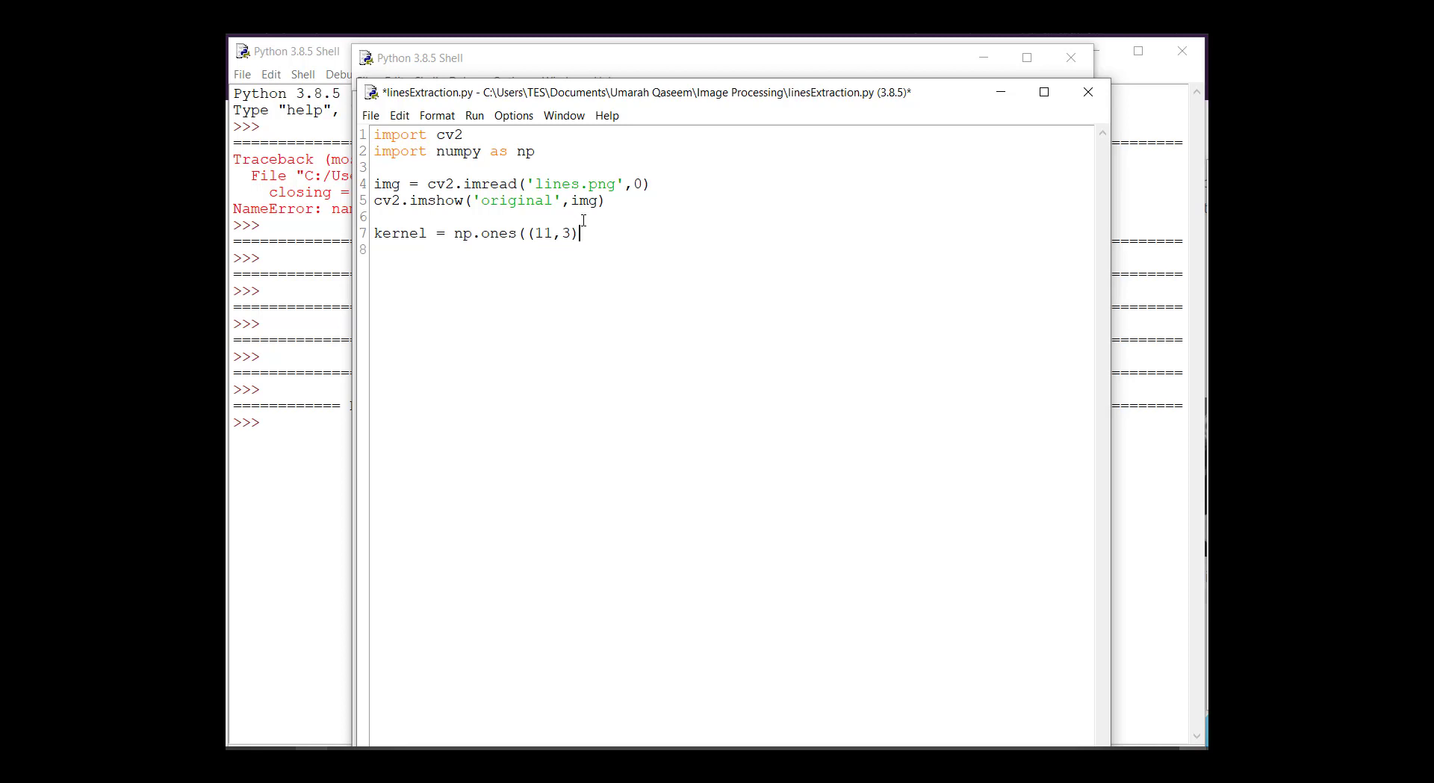
text(, np.)
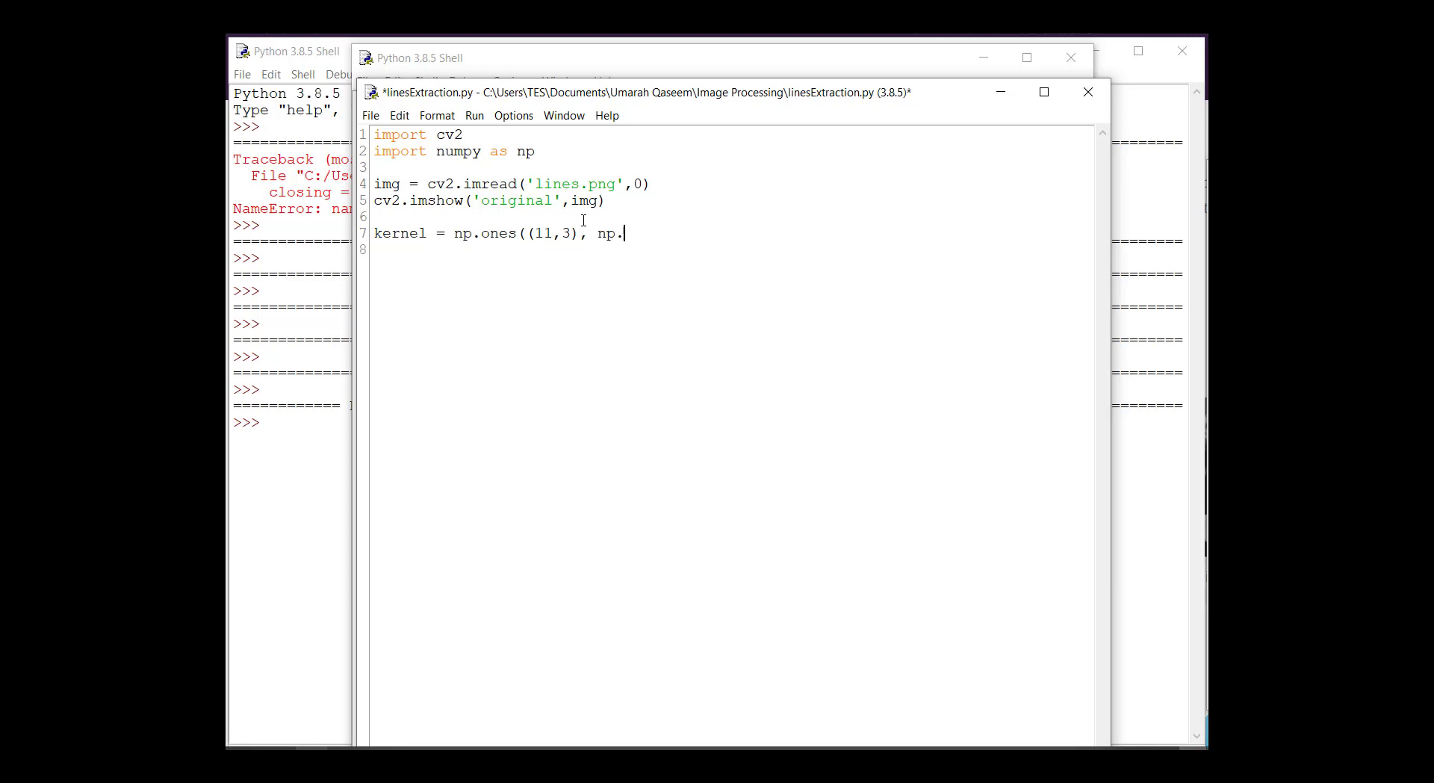
text(uint)
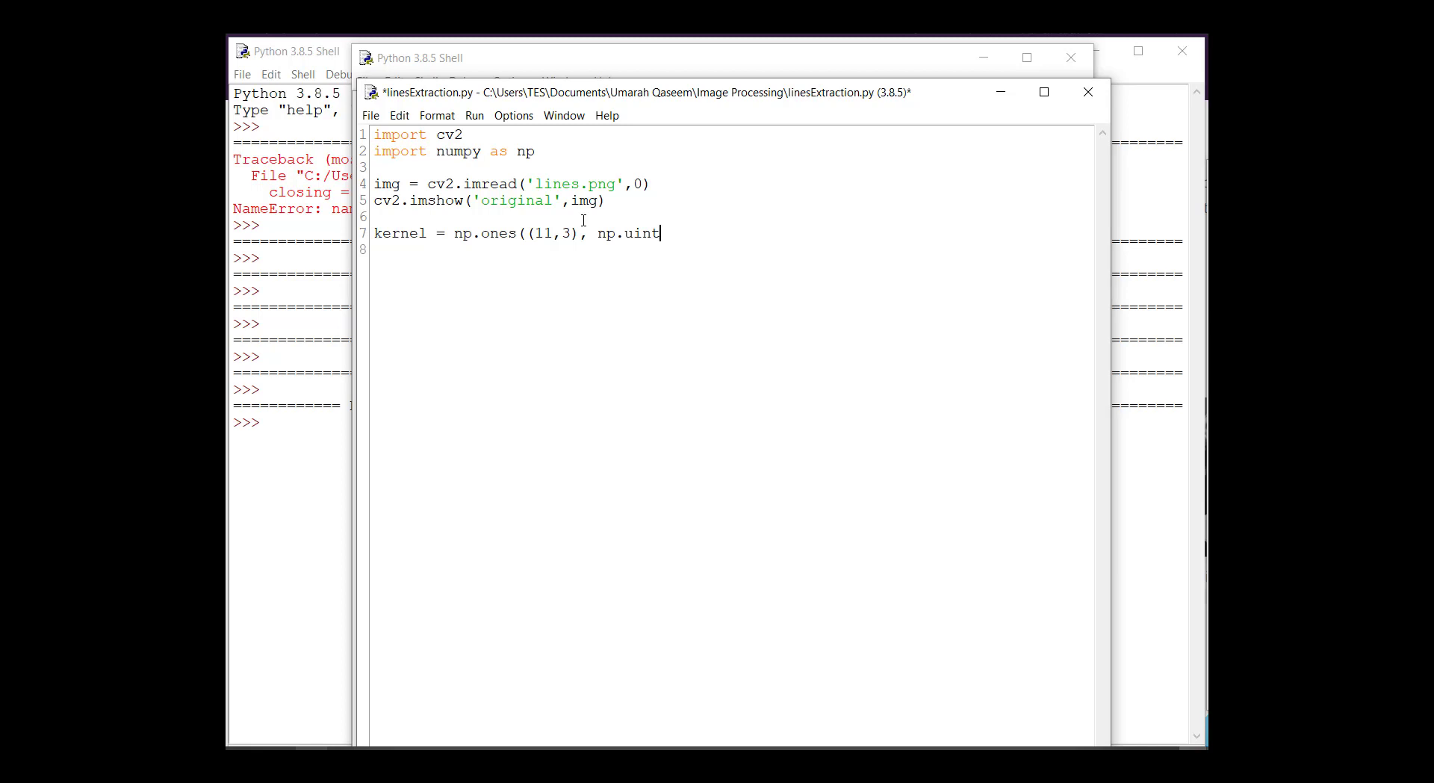
text(8))
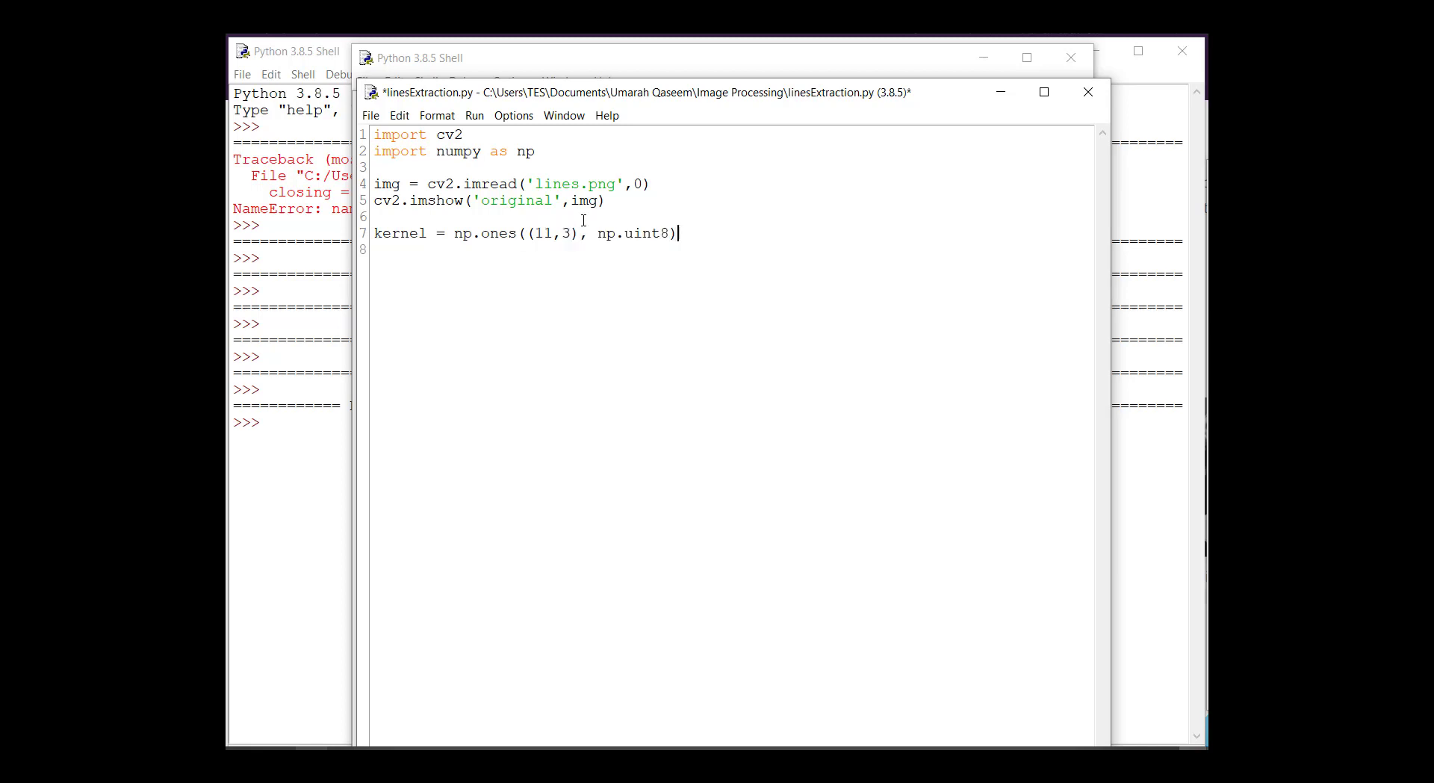
Erode the image into verticalLines with cv2.erode(img, kernel, iterations=1).
text(ver)
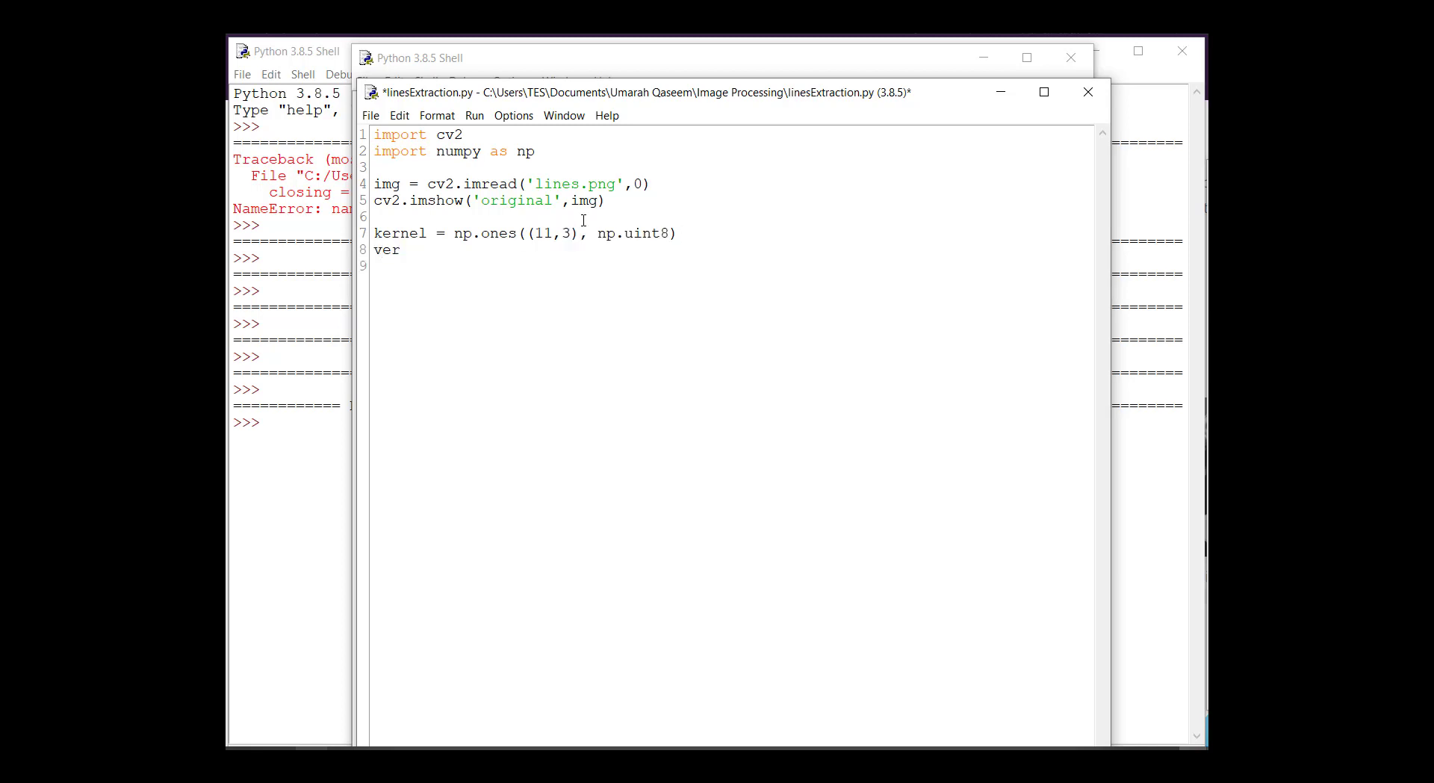
text(tica)
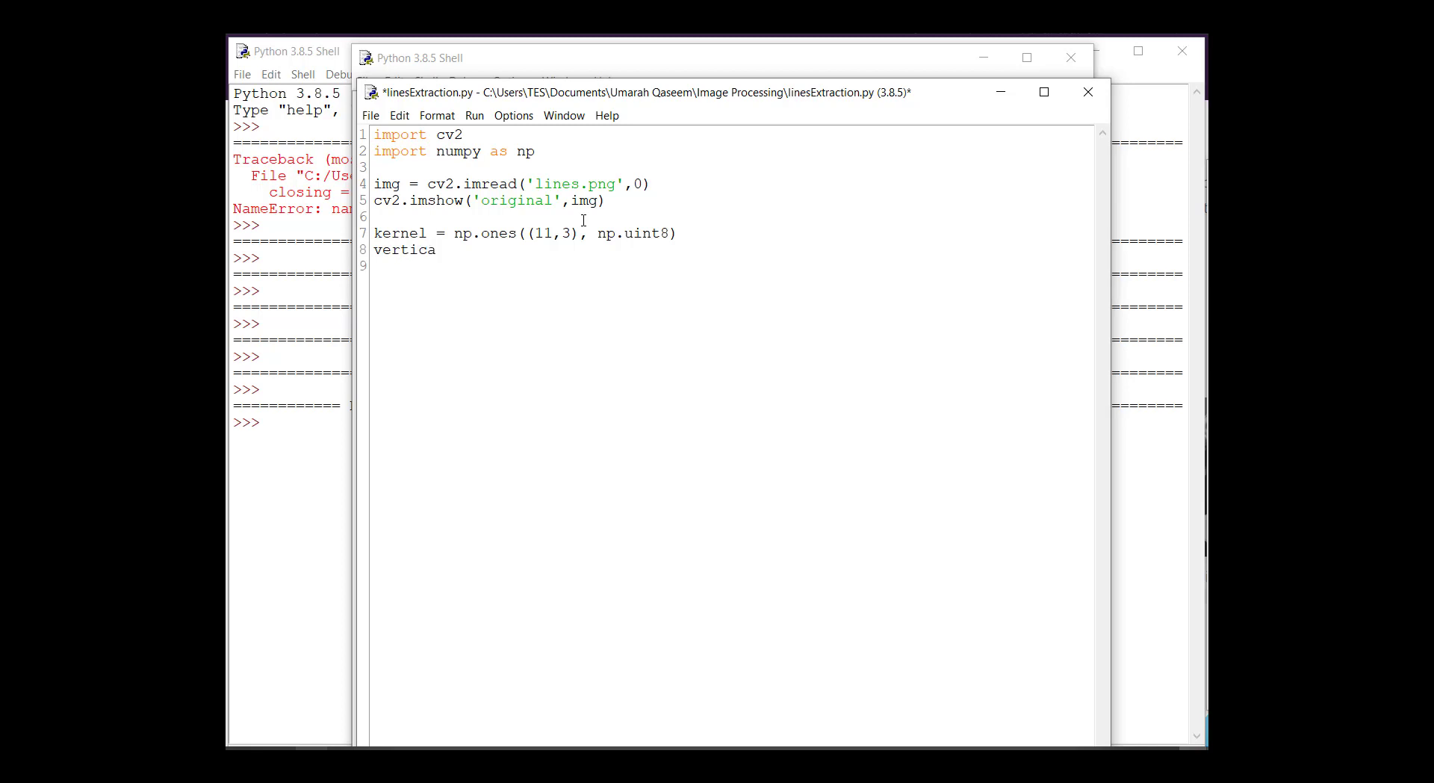
text(lI)
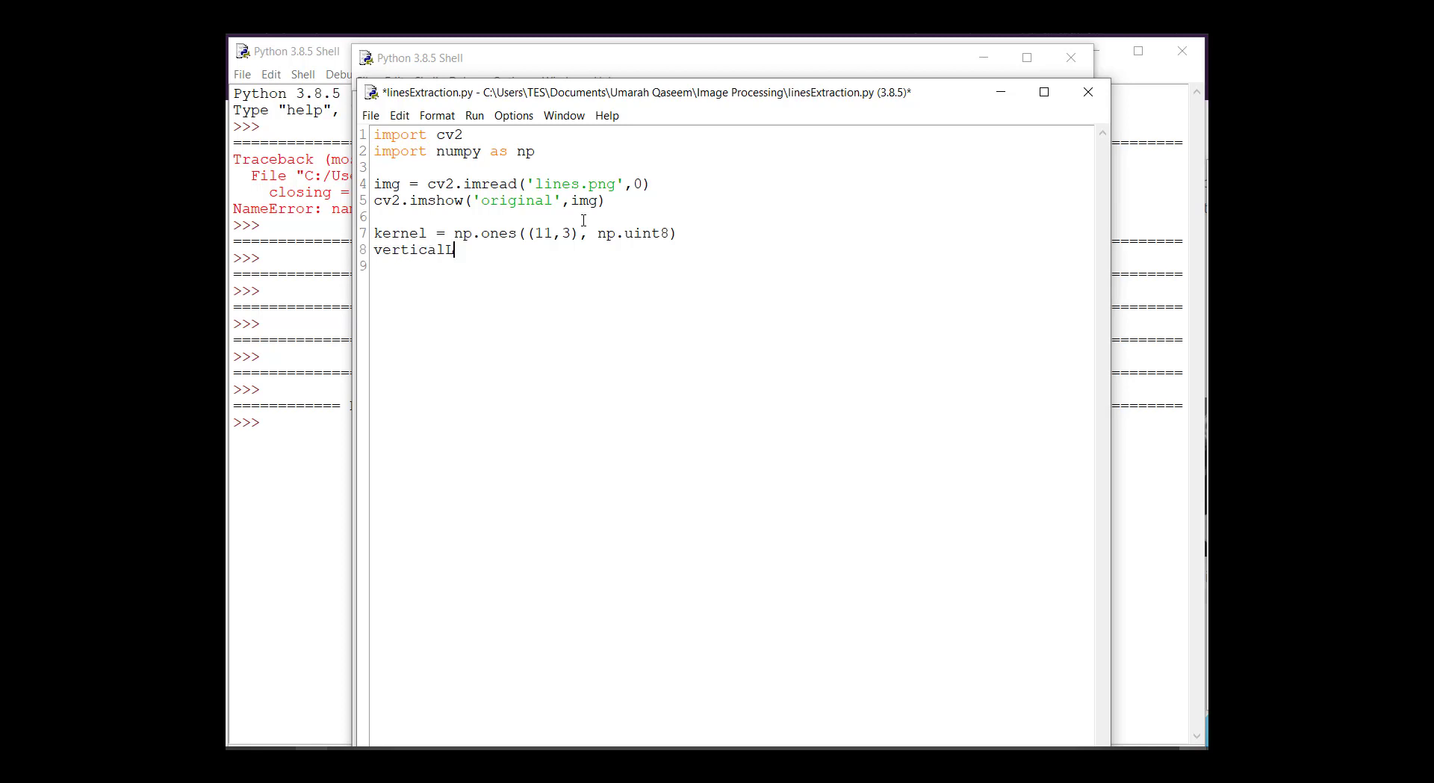
text(ines)
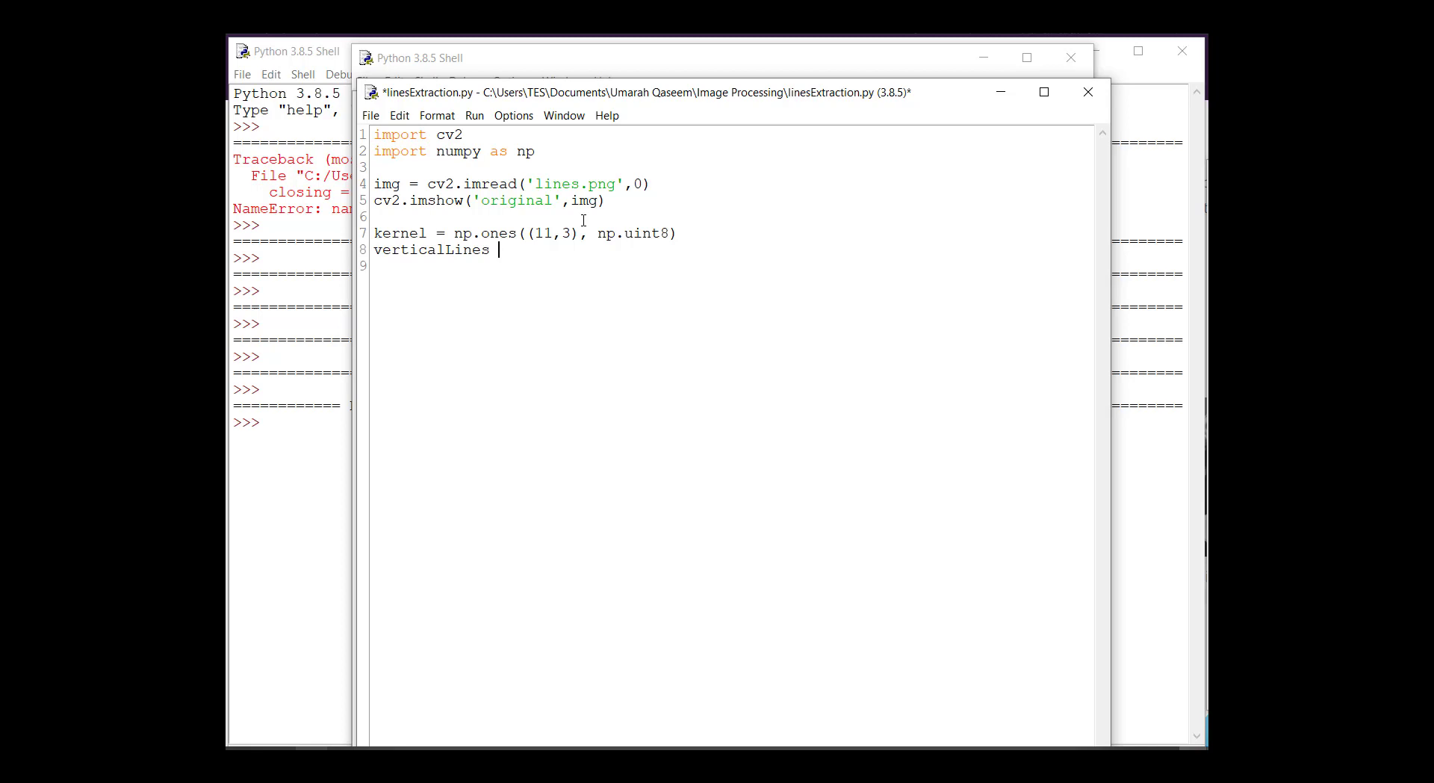
text(= cv2.er)
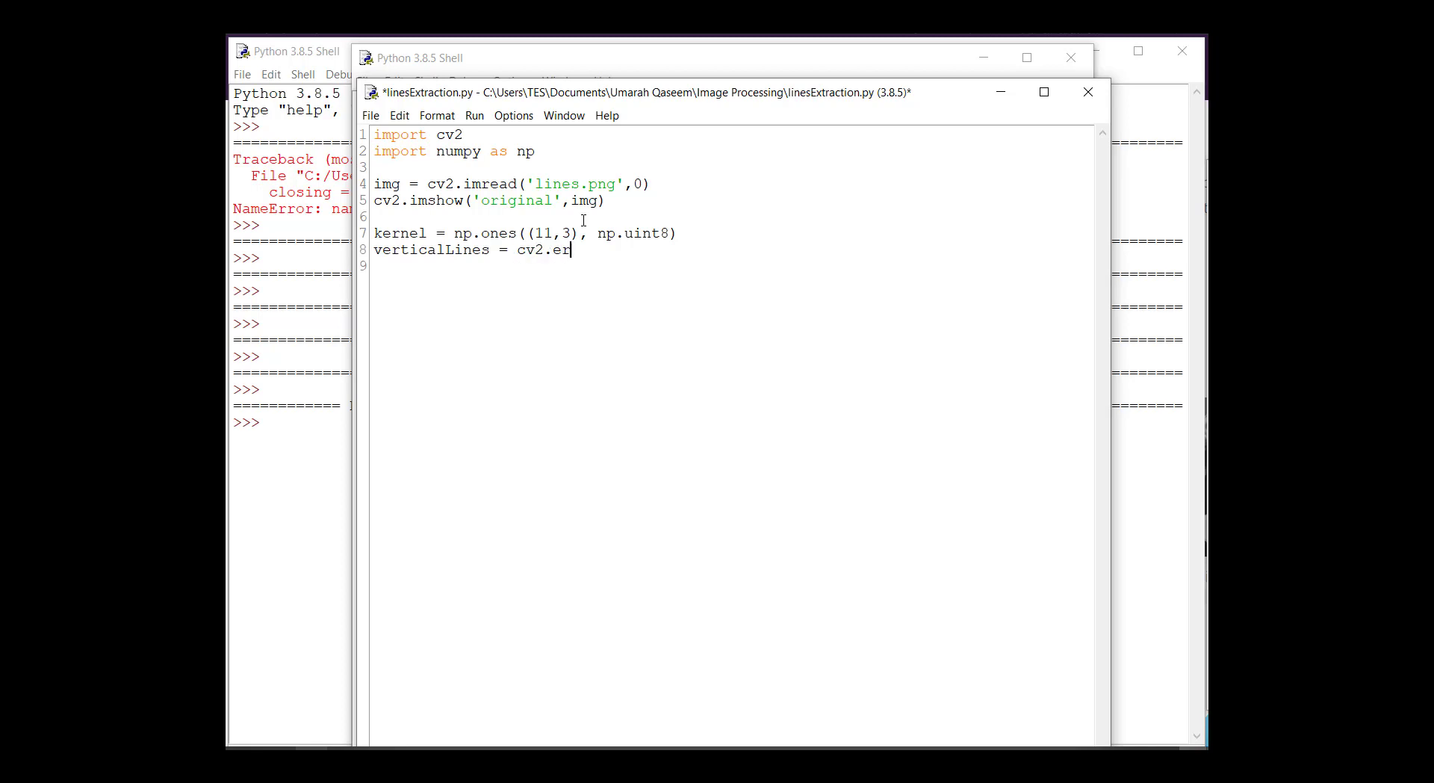
text(ode()
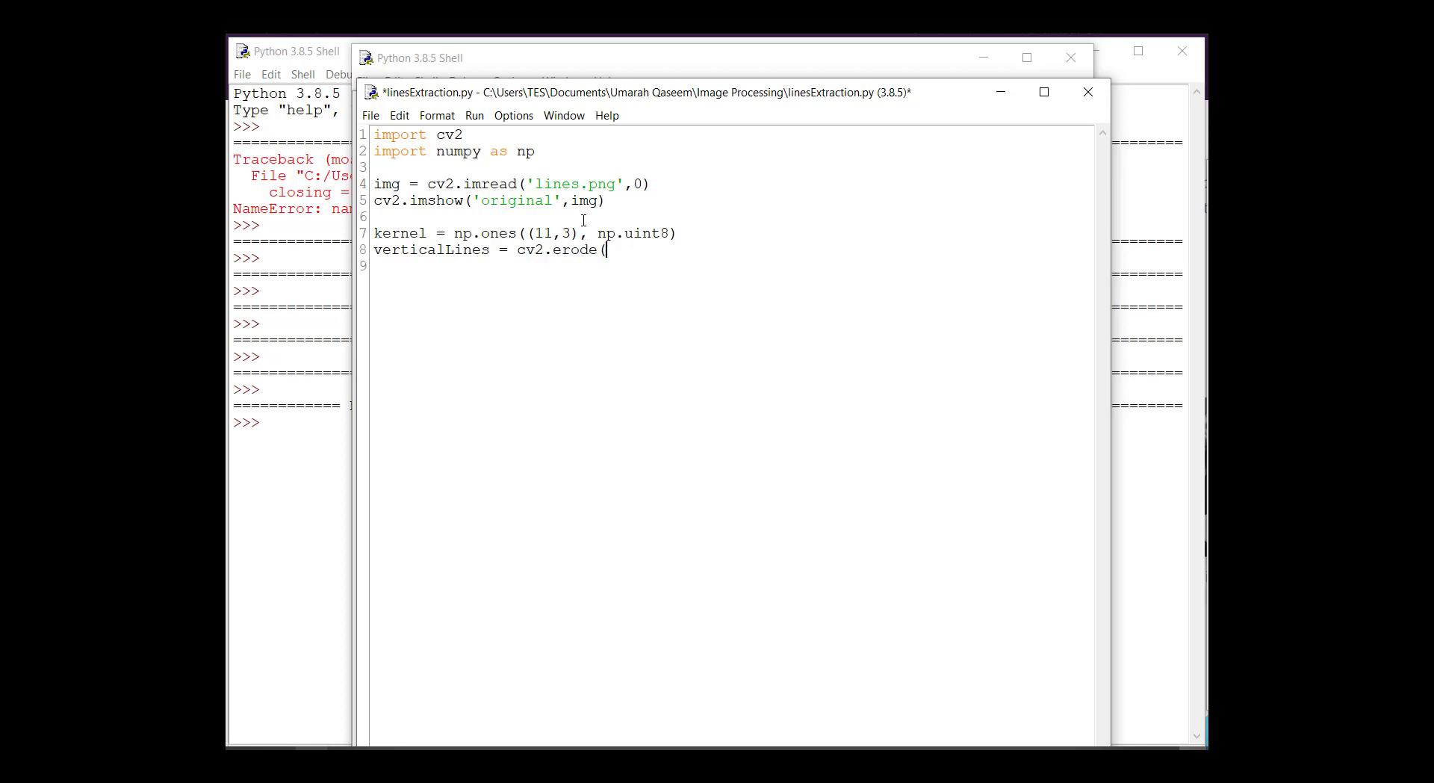
text(img, kerne)
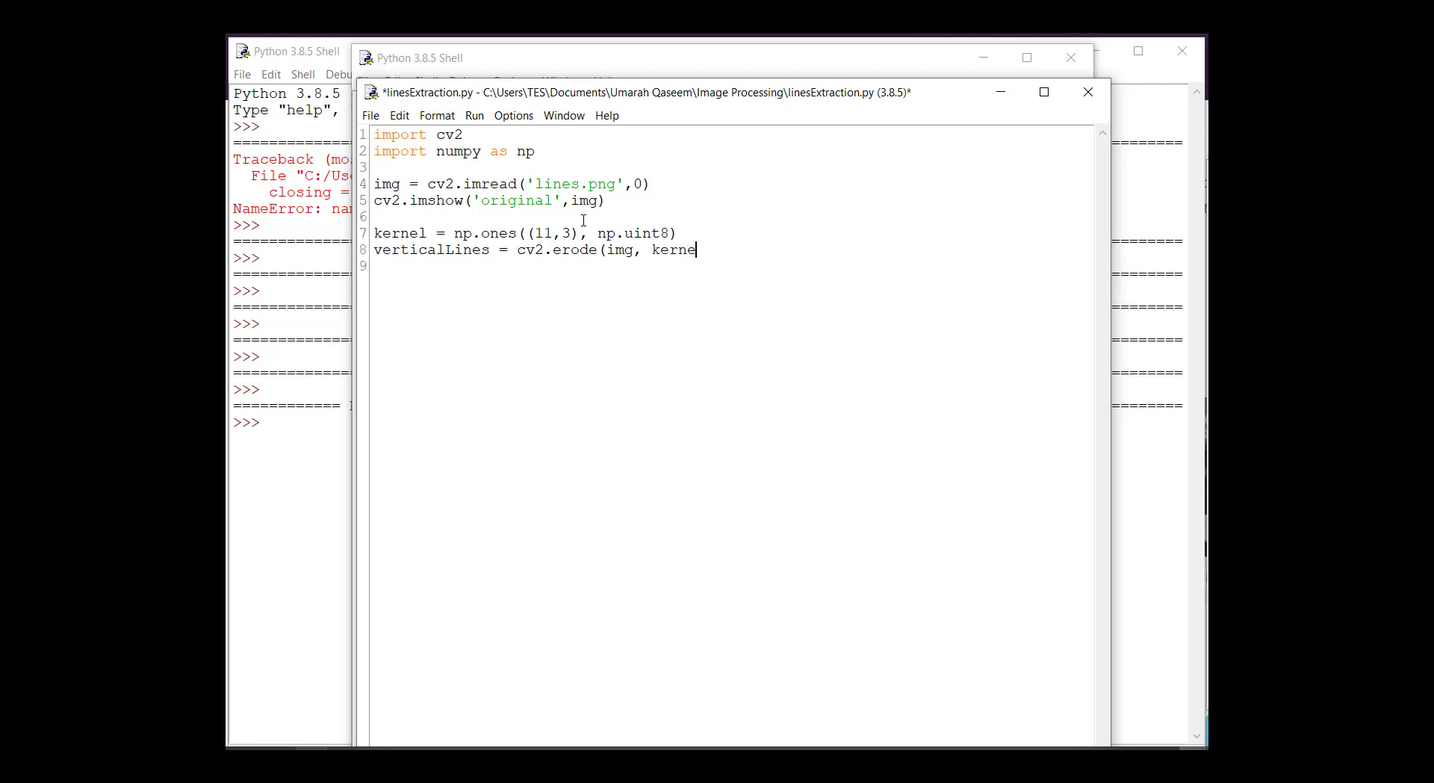
text(, iter)
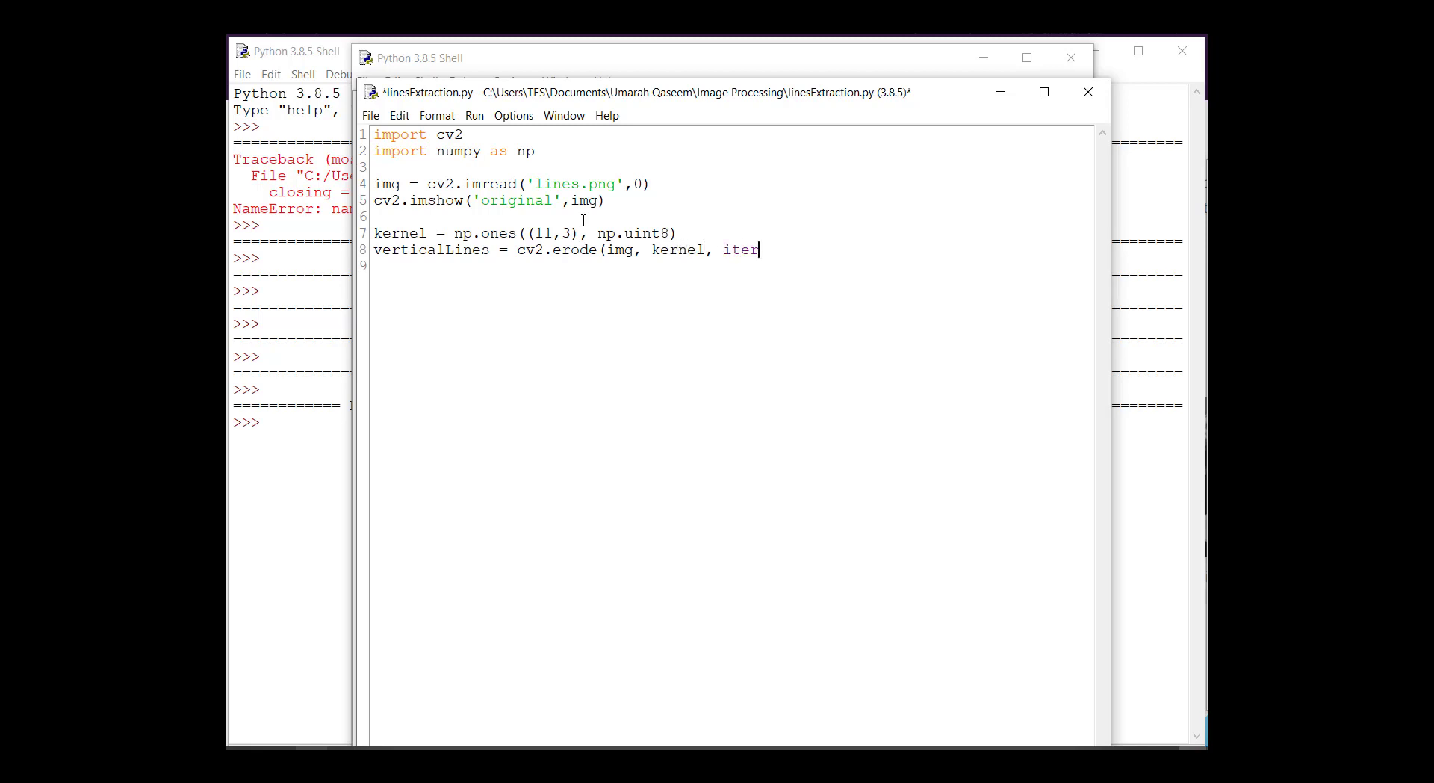
text(ations)
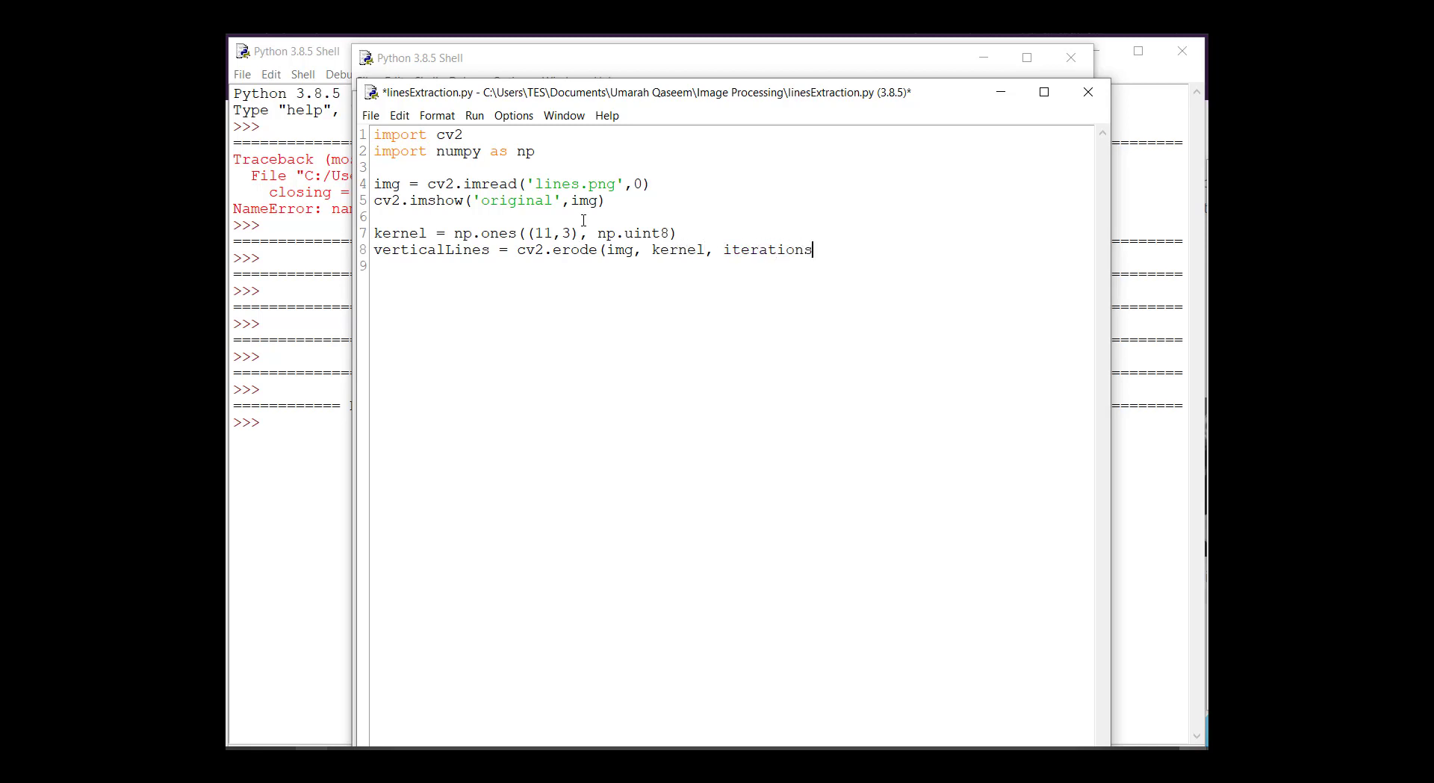
text(=1))
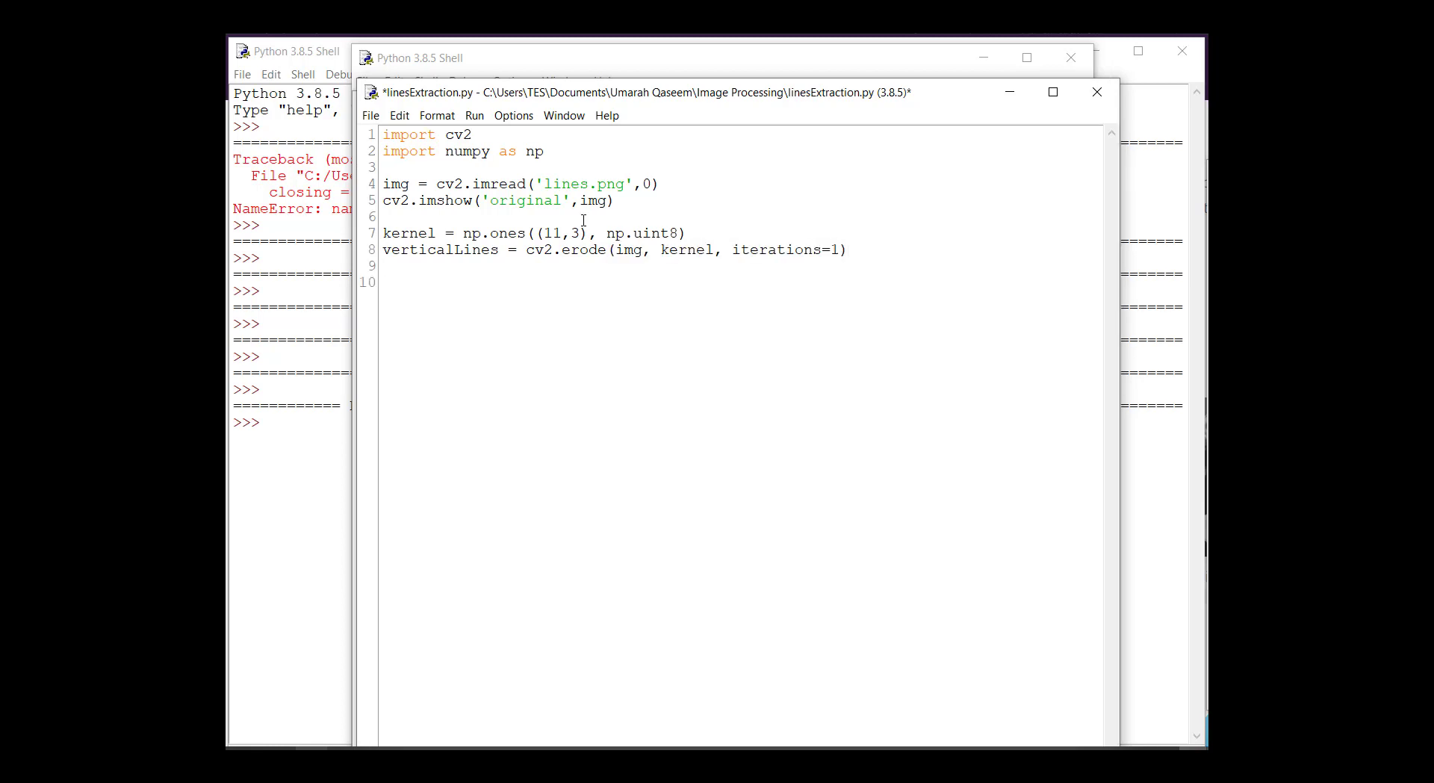
Show verticalLines in an 'output' window and move the original display below the erosion.
text(cv2)
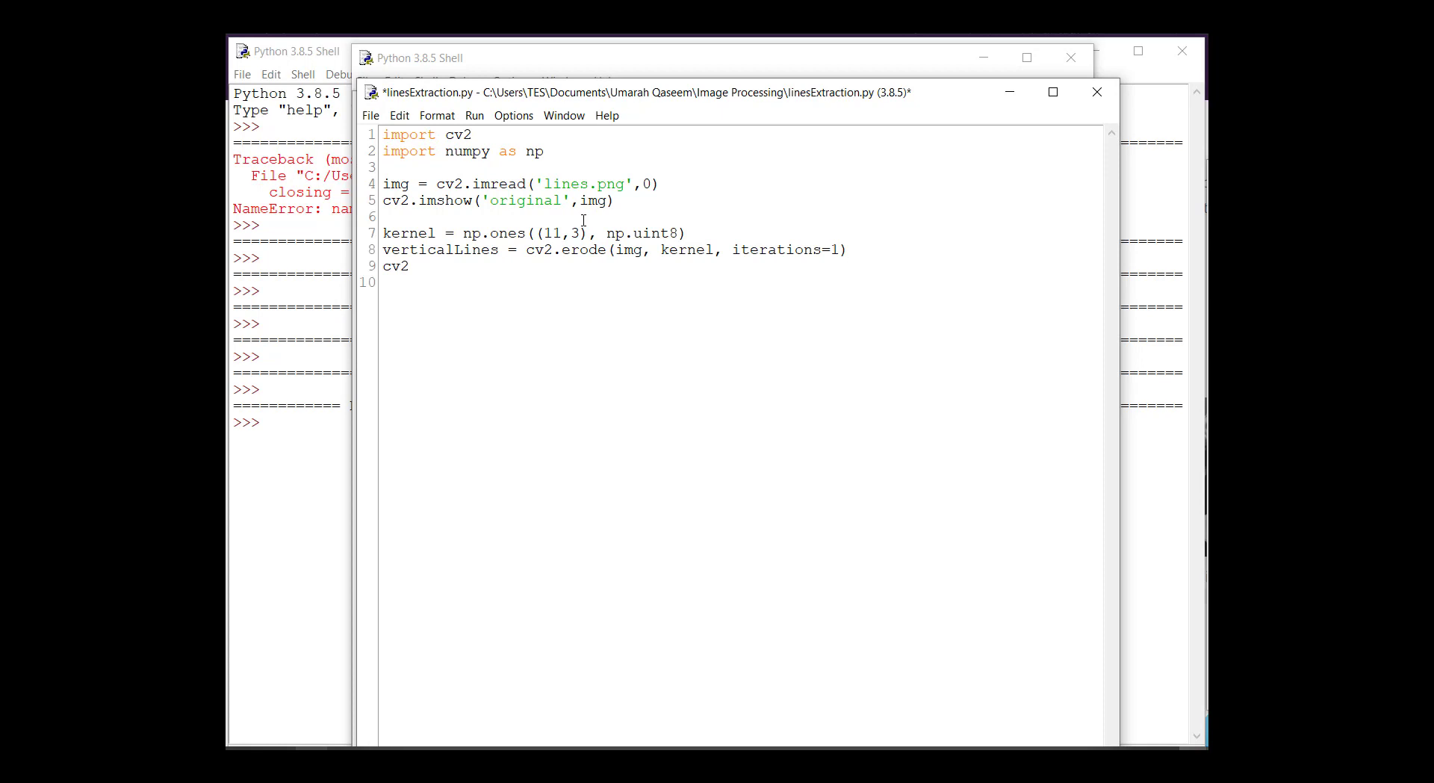
text(.imsho)
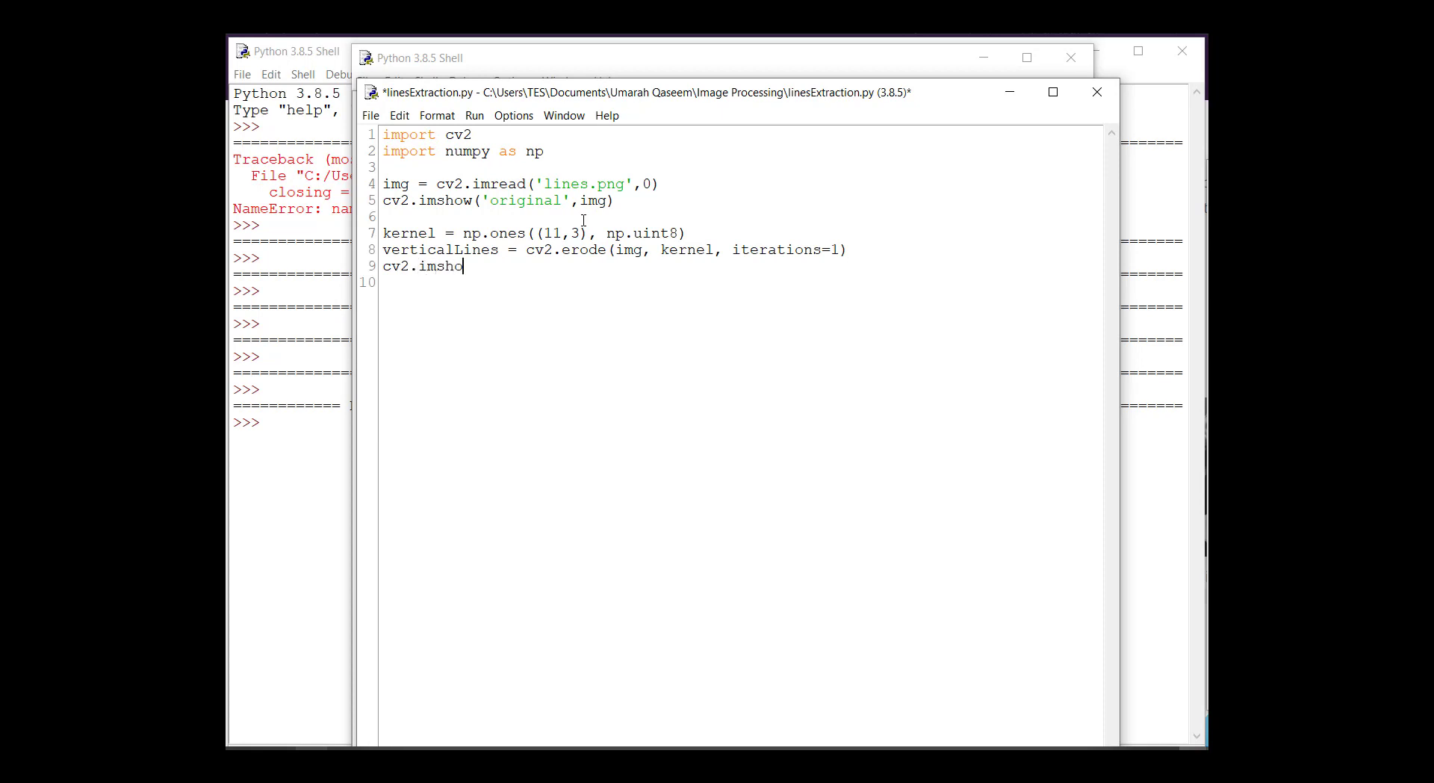
text(w('out)
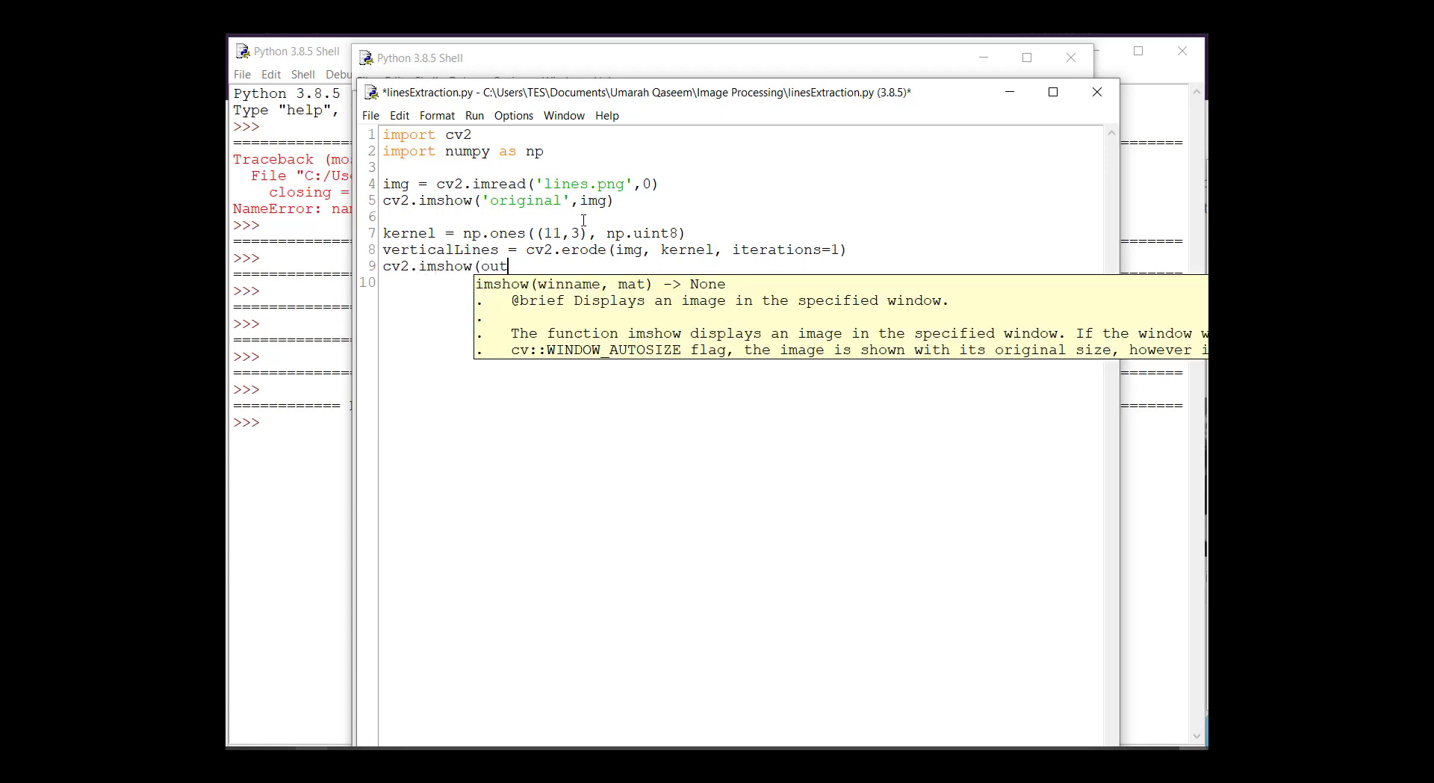
key(BackSpace)
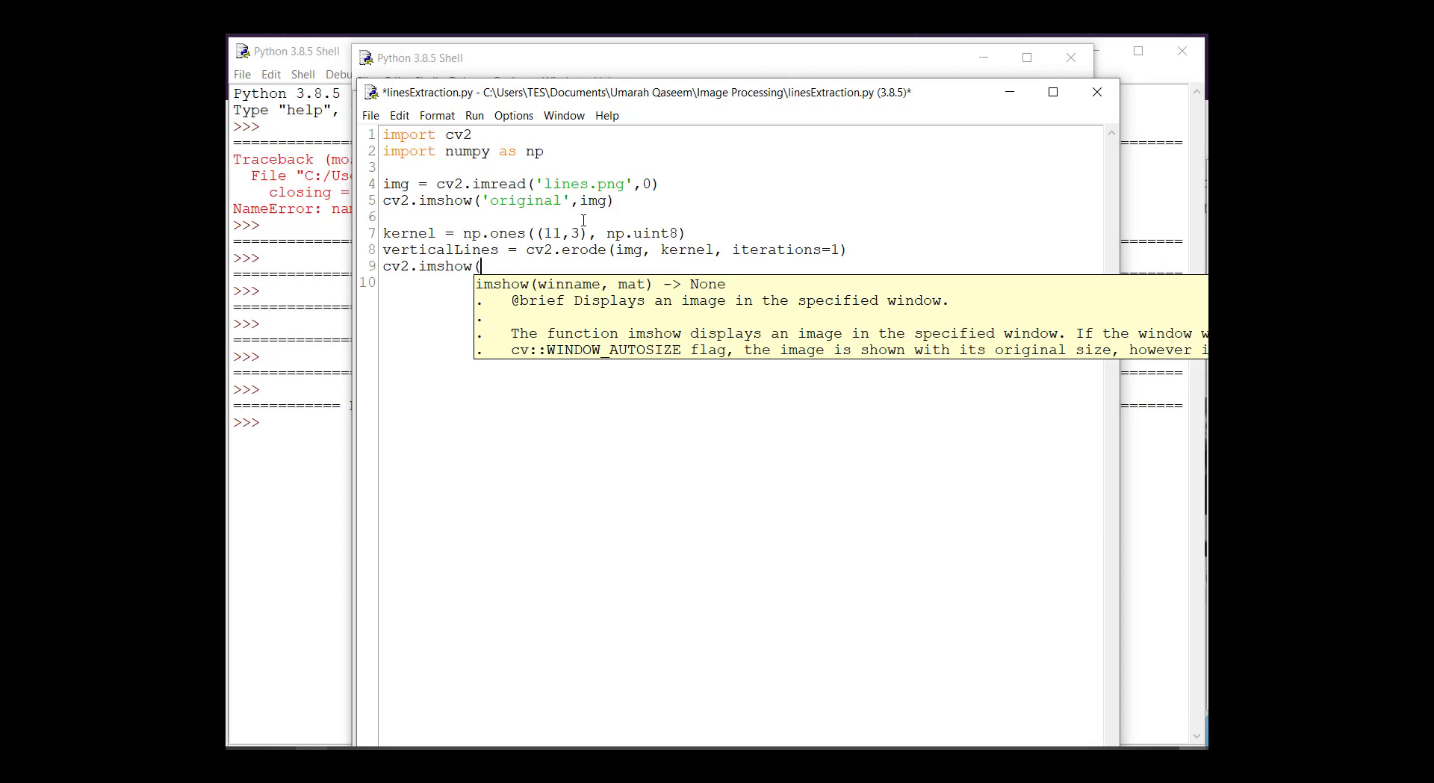
text('output)
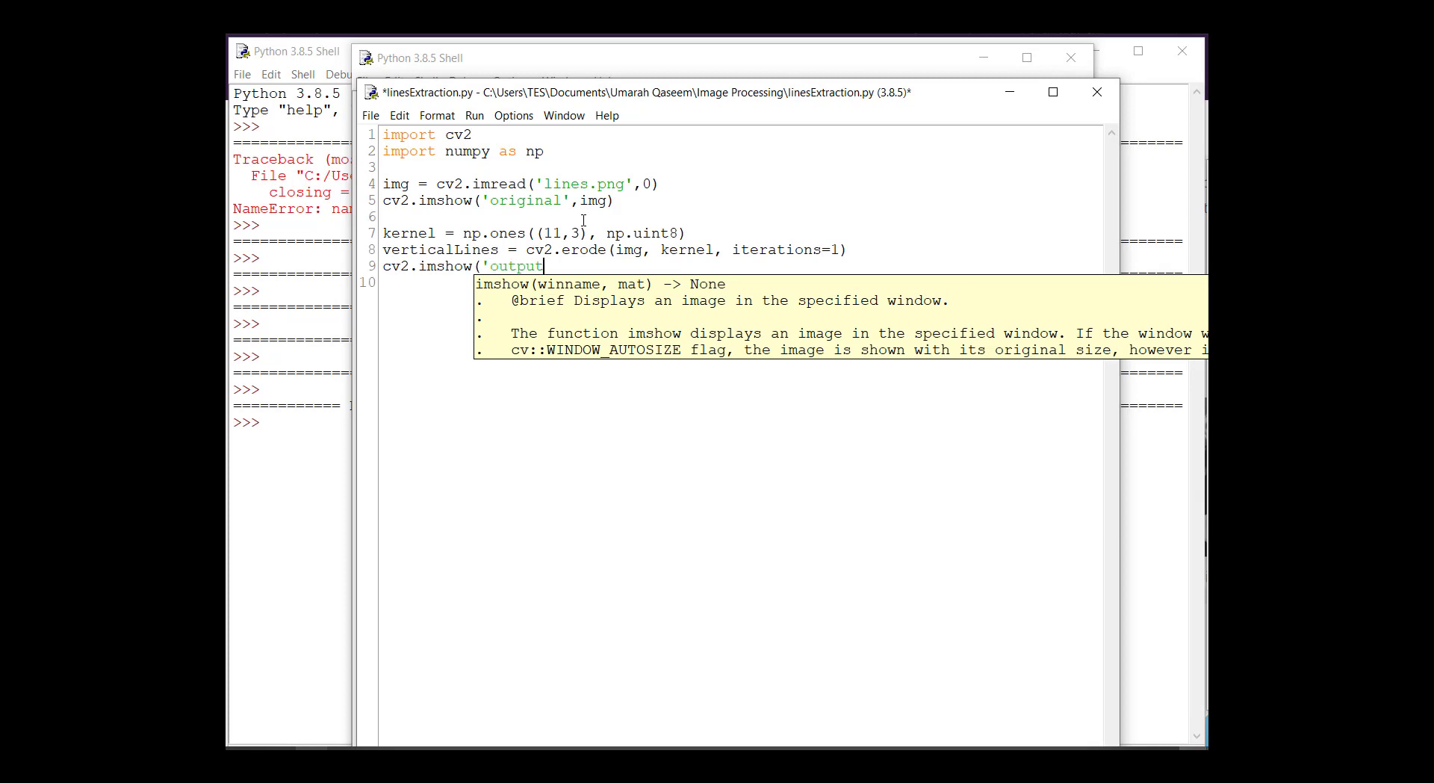
text(',)
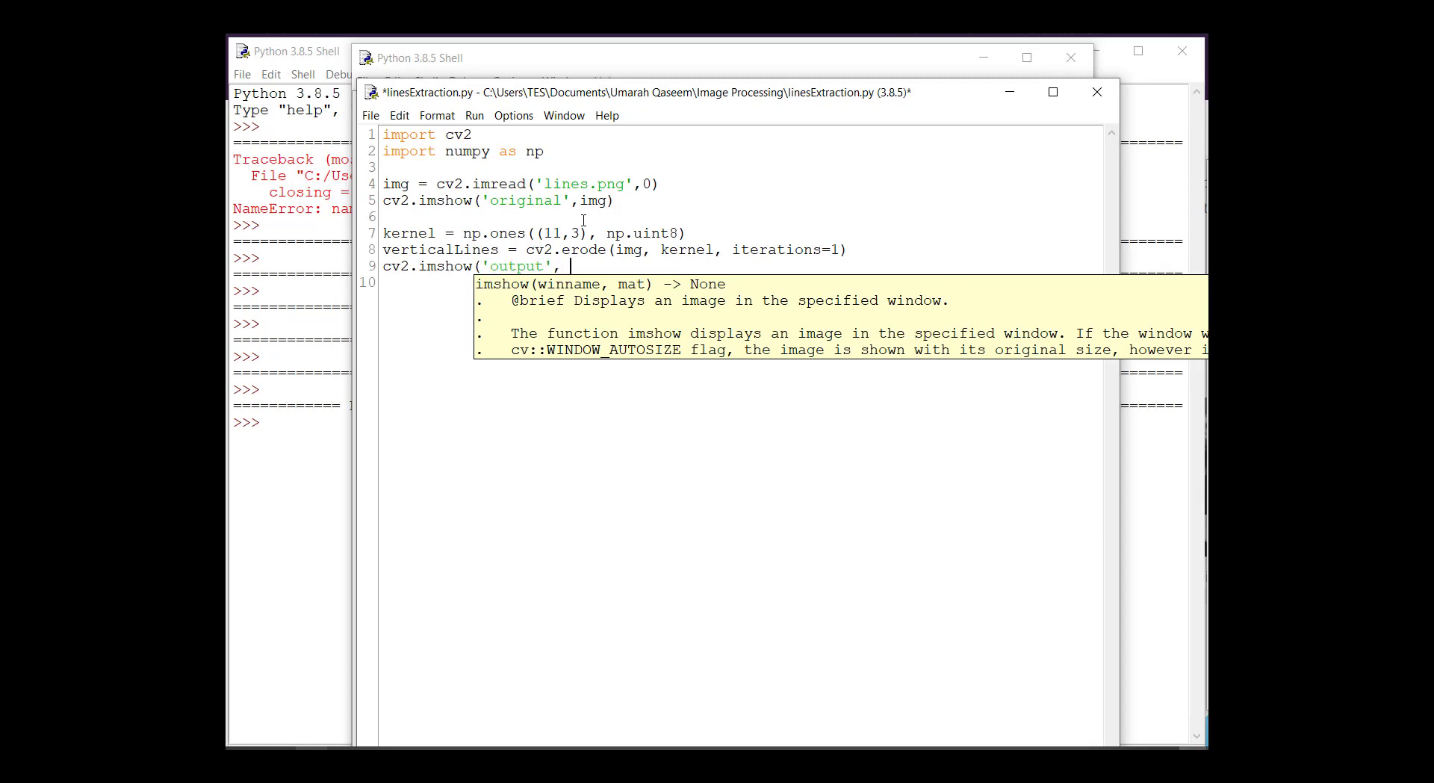
text(verticalLines))
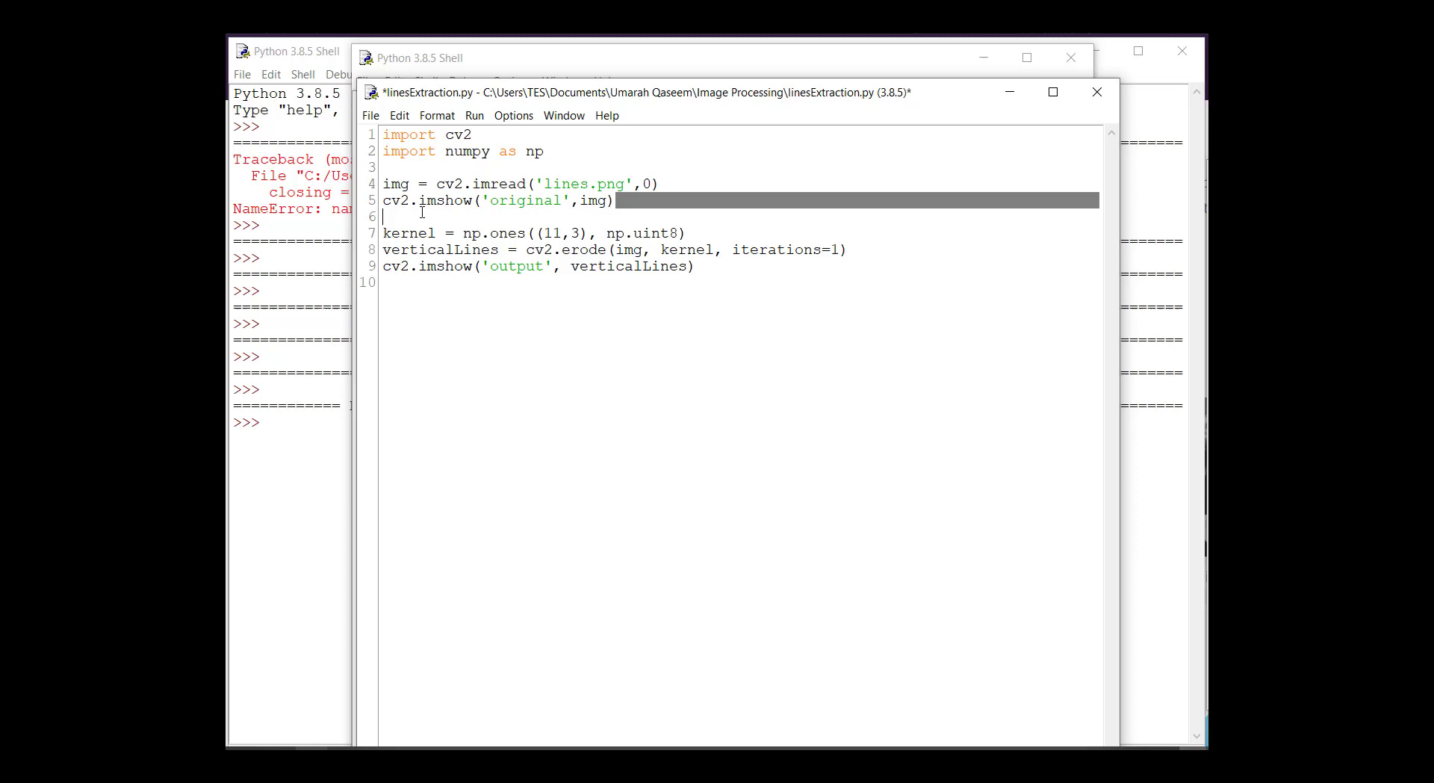
key(Delete)
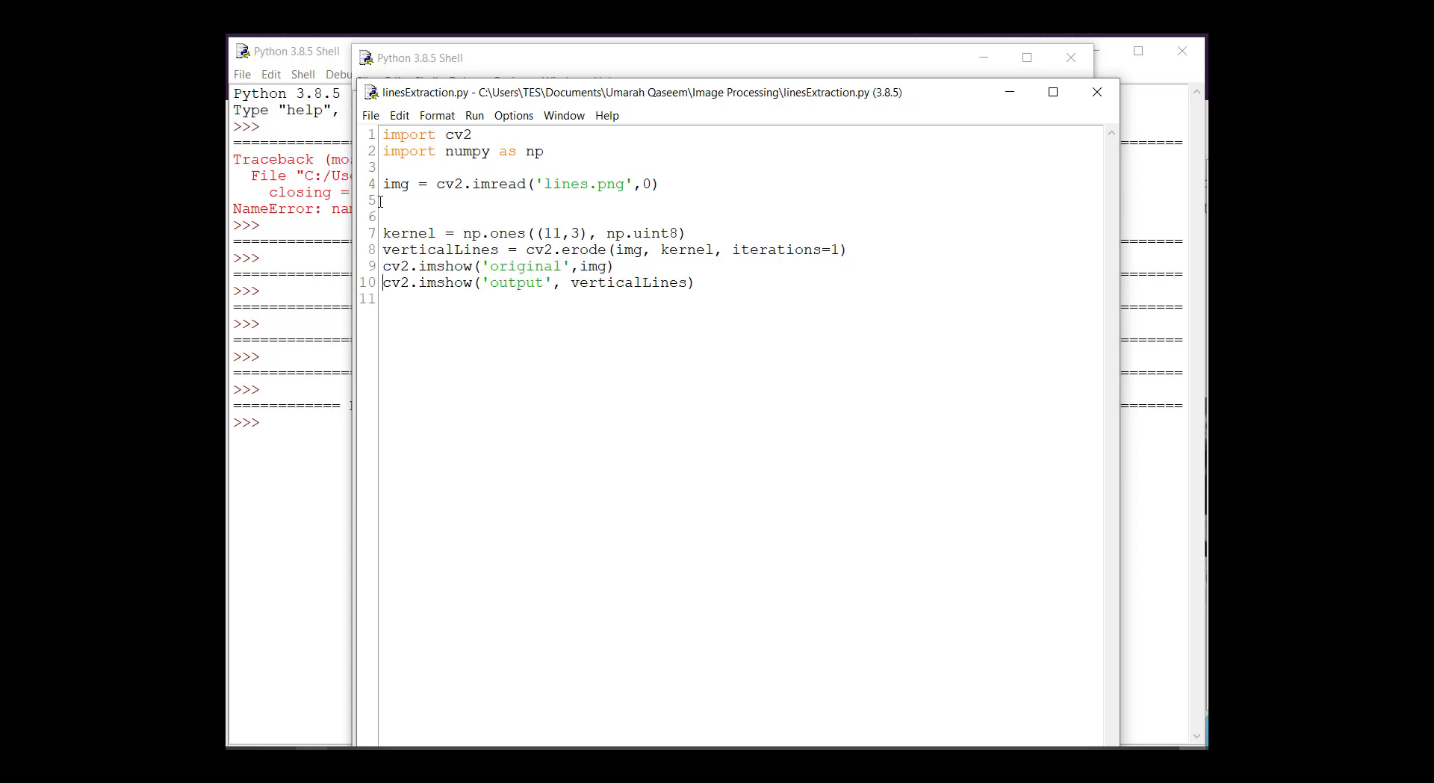
Run the script, then retune the kernel to 13x3 and 13x2, rerunning each time.
key(F5)
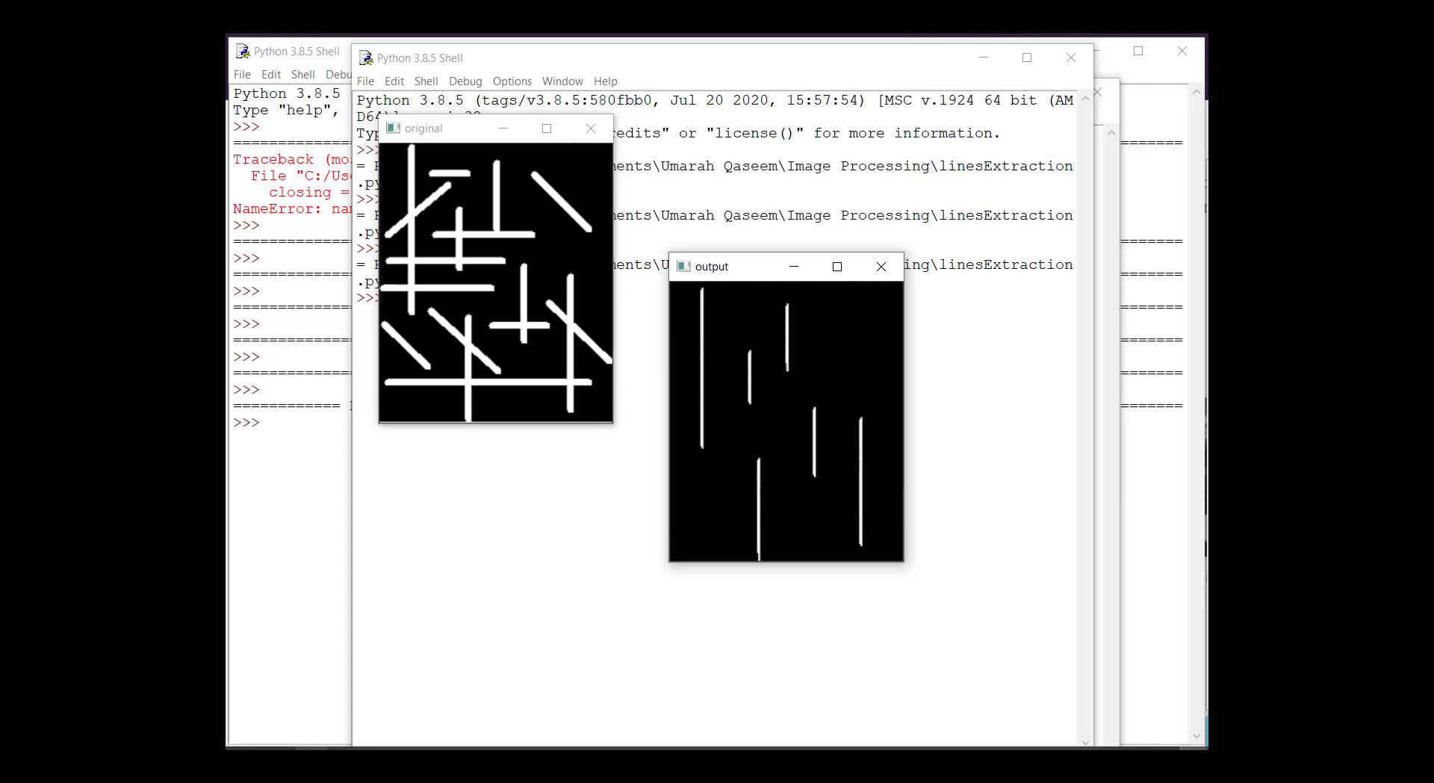
mouse_move(1112, 199)
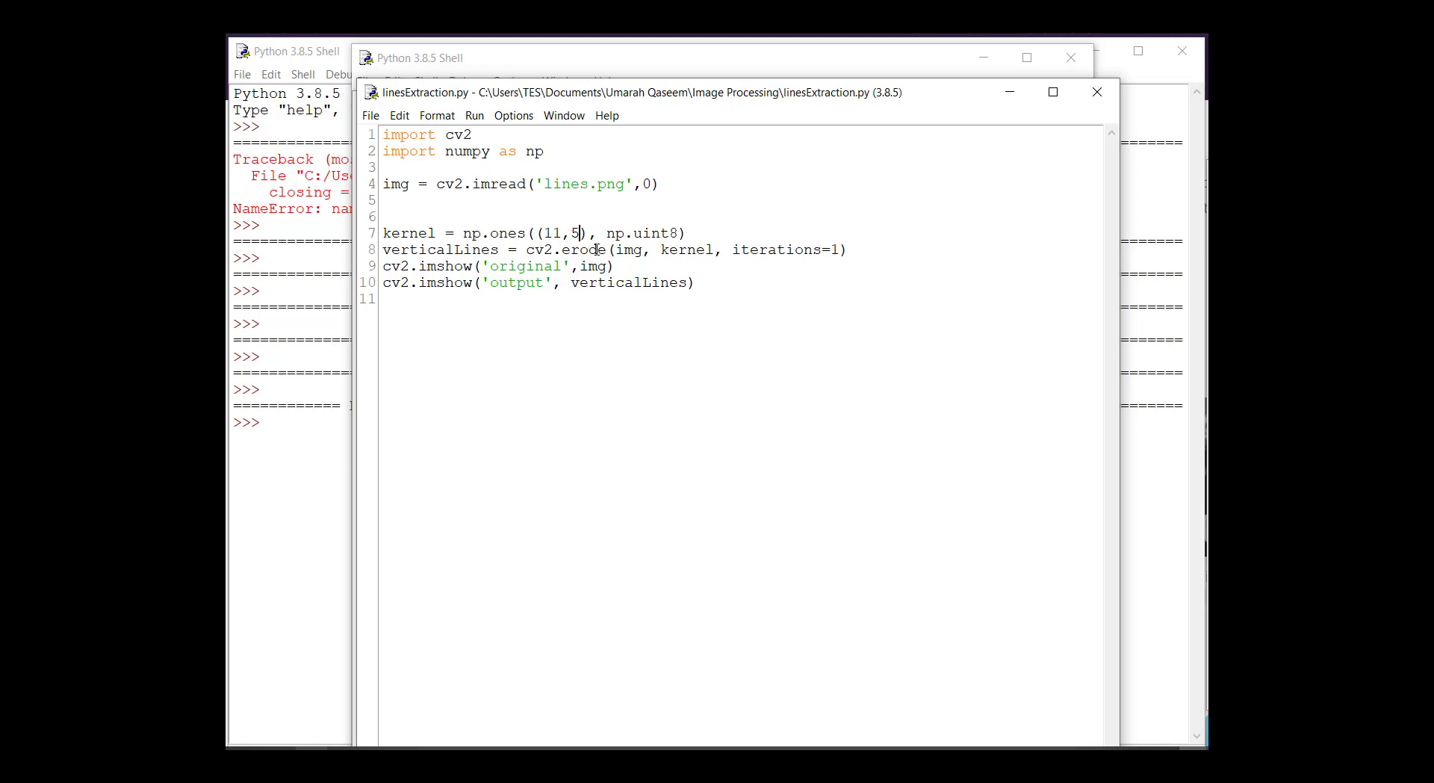
text(9)
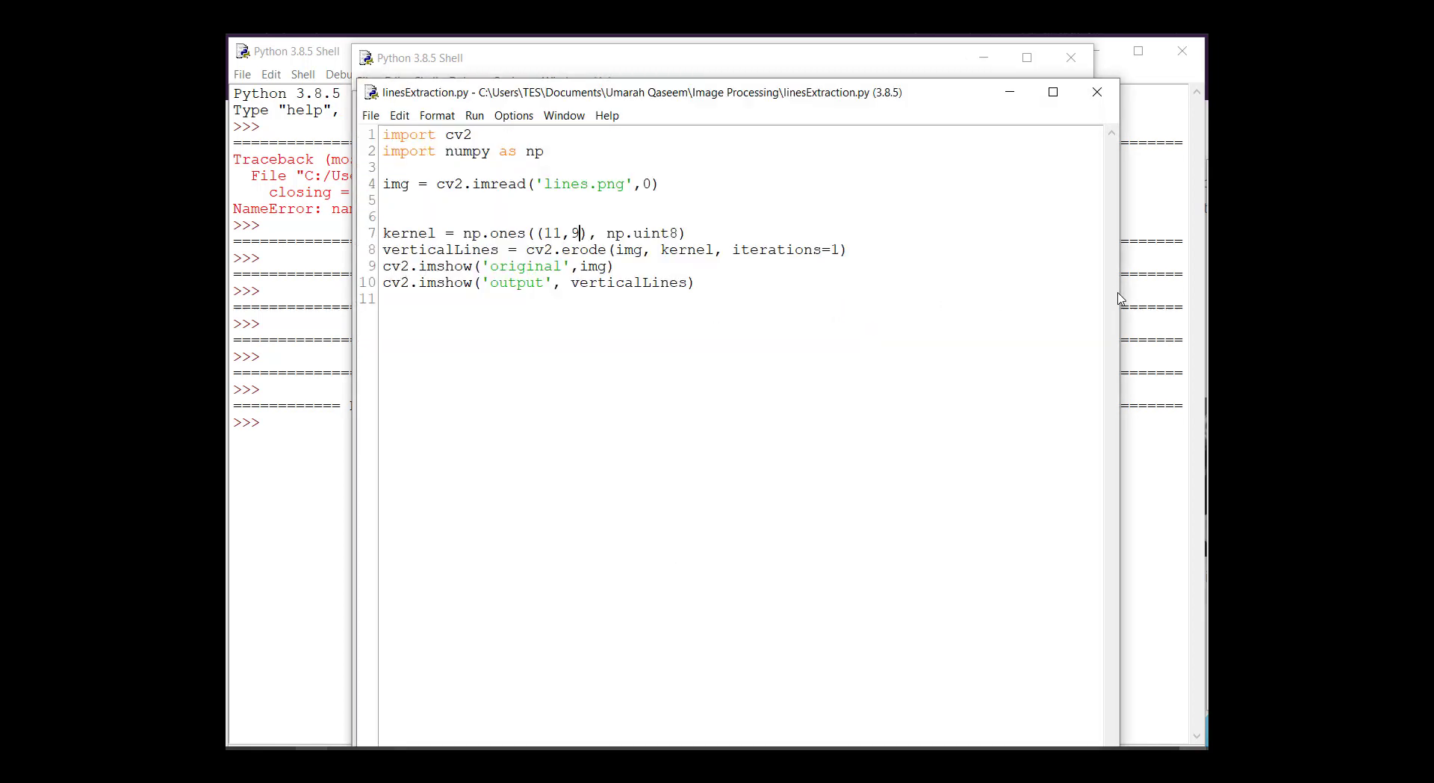
text(3)
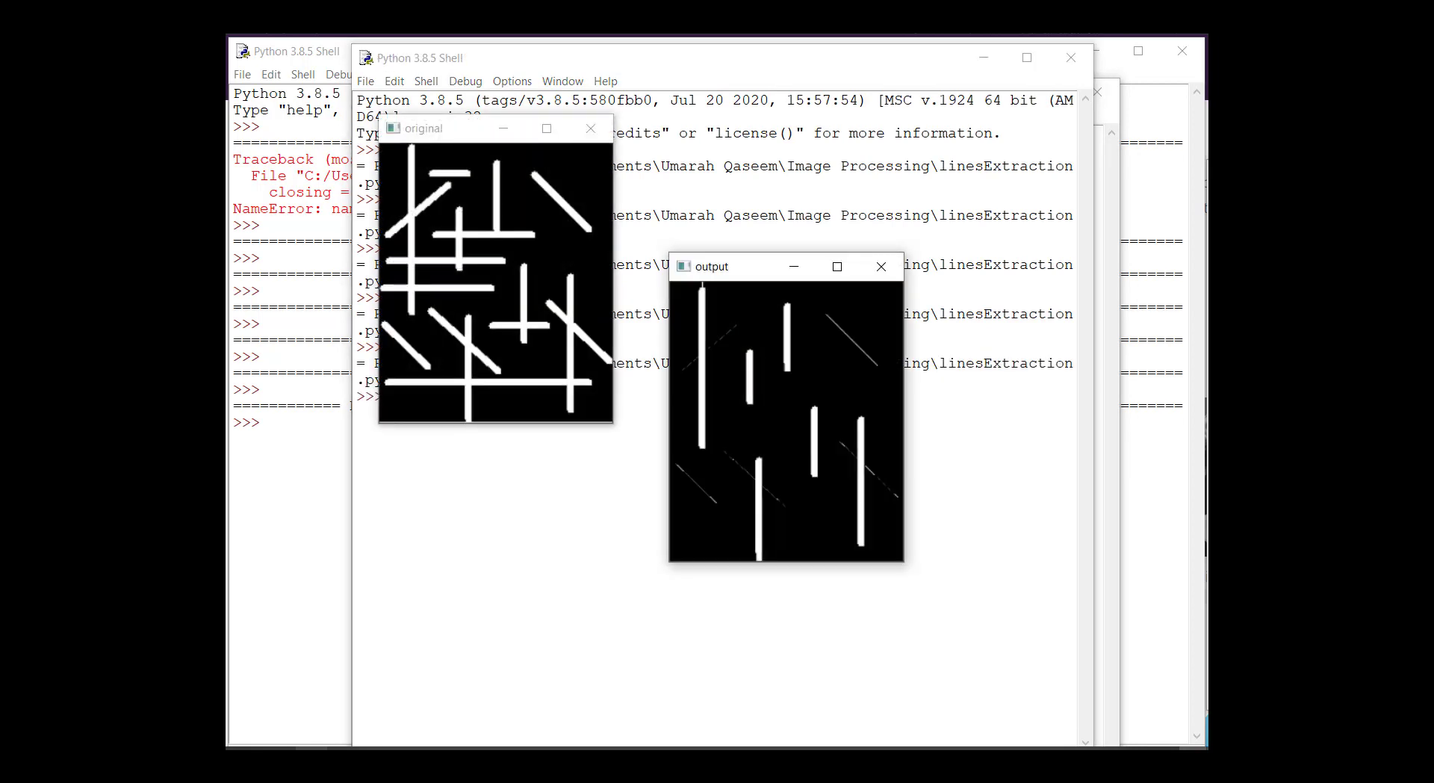
mouse_move(1113, 234)
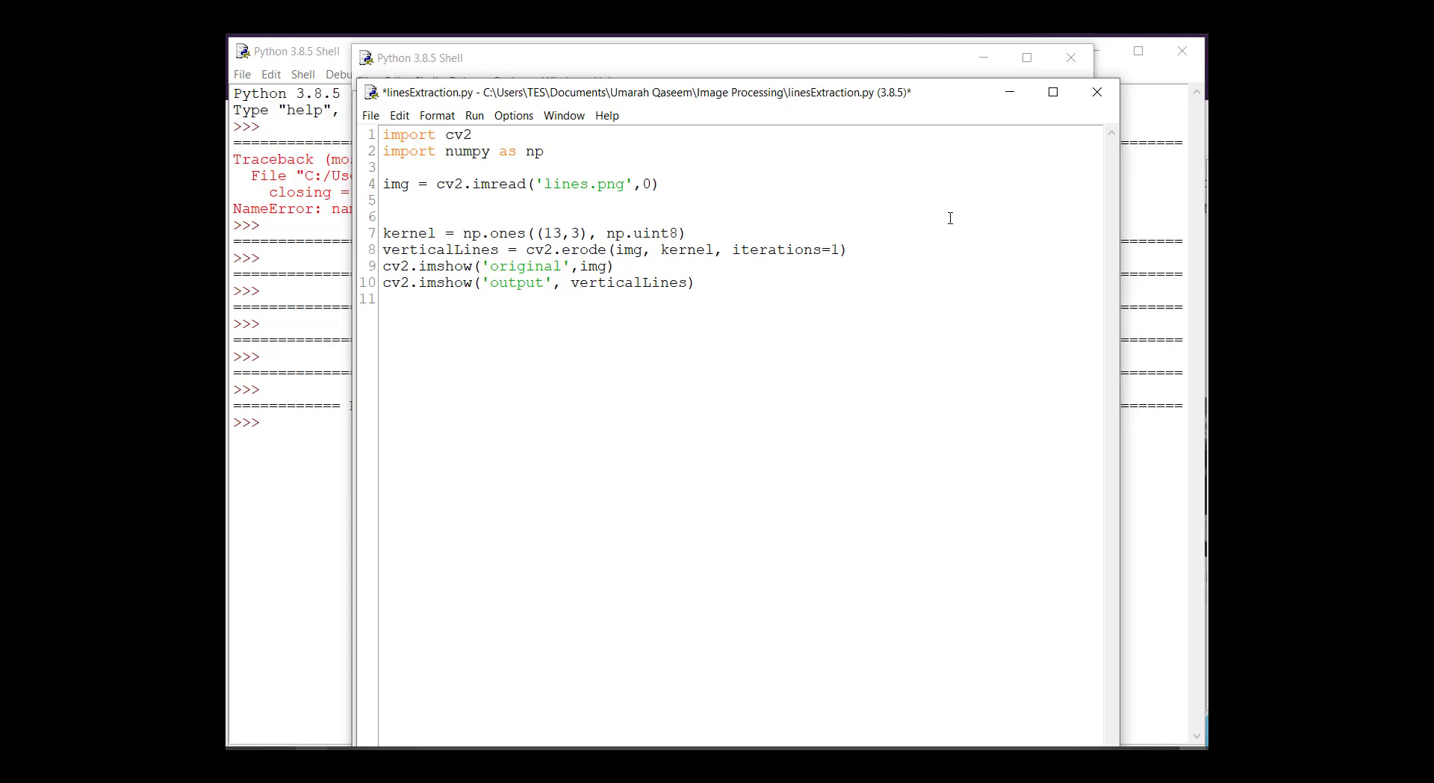
key(f5)
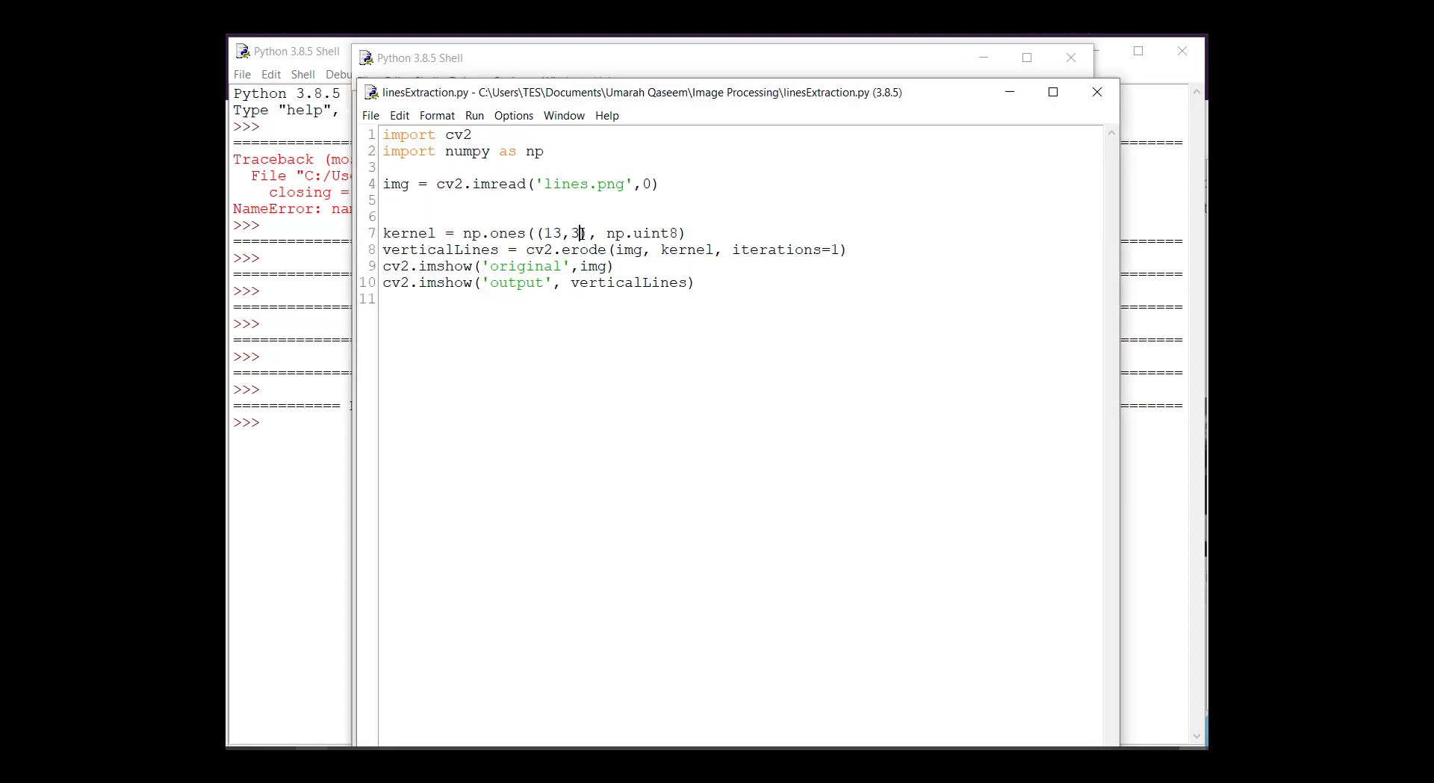
text(2)
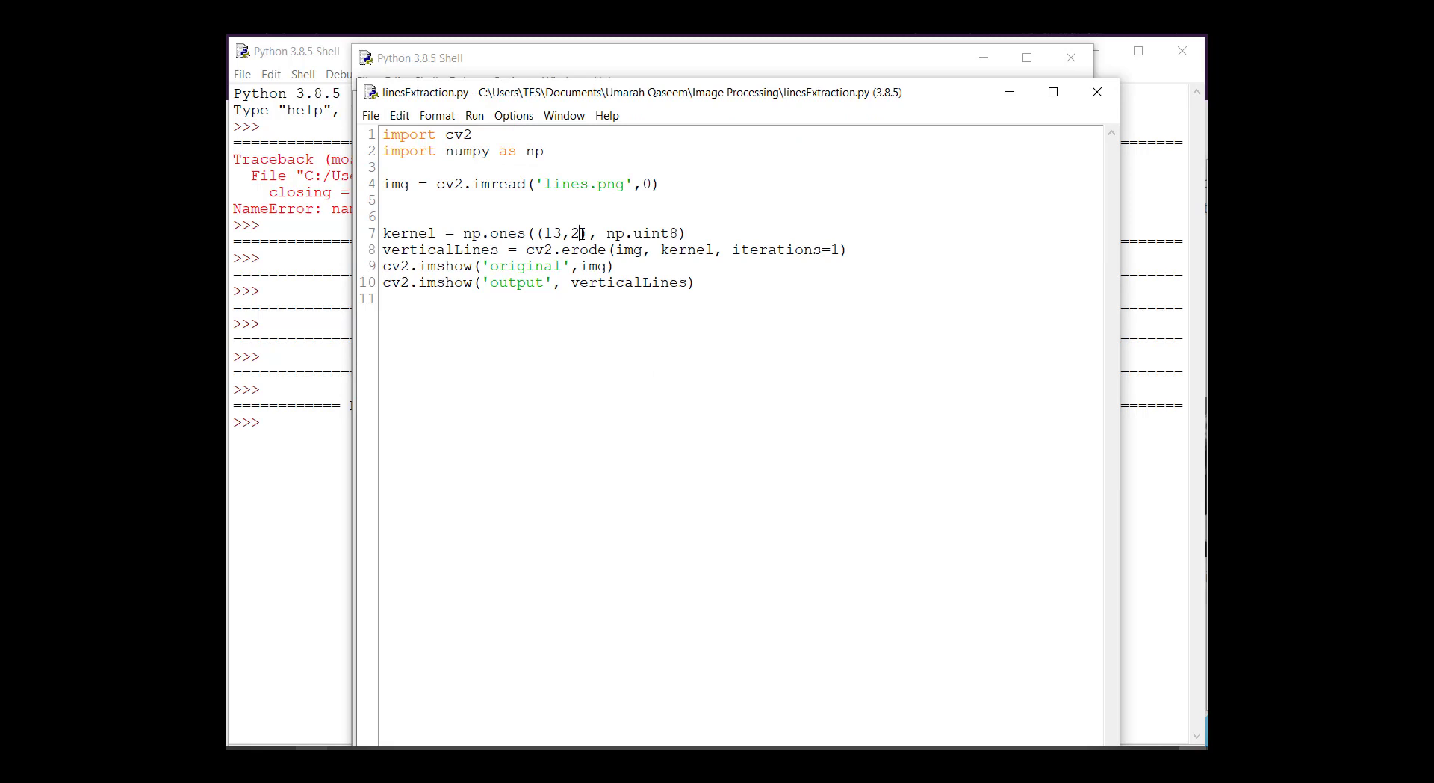
key(F5)
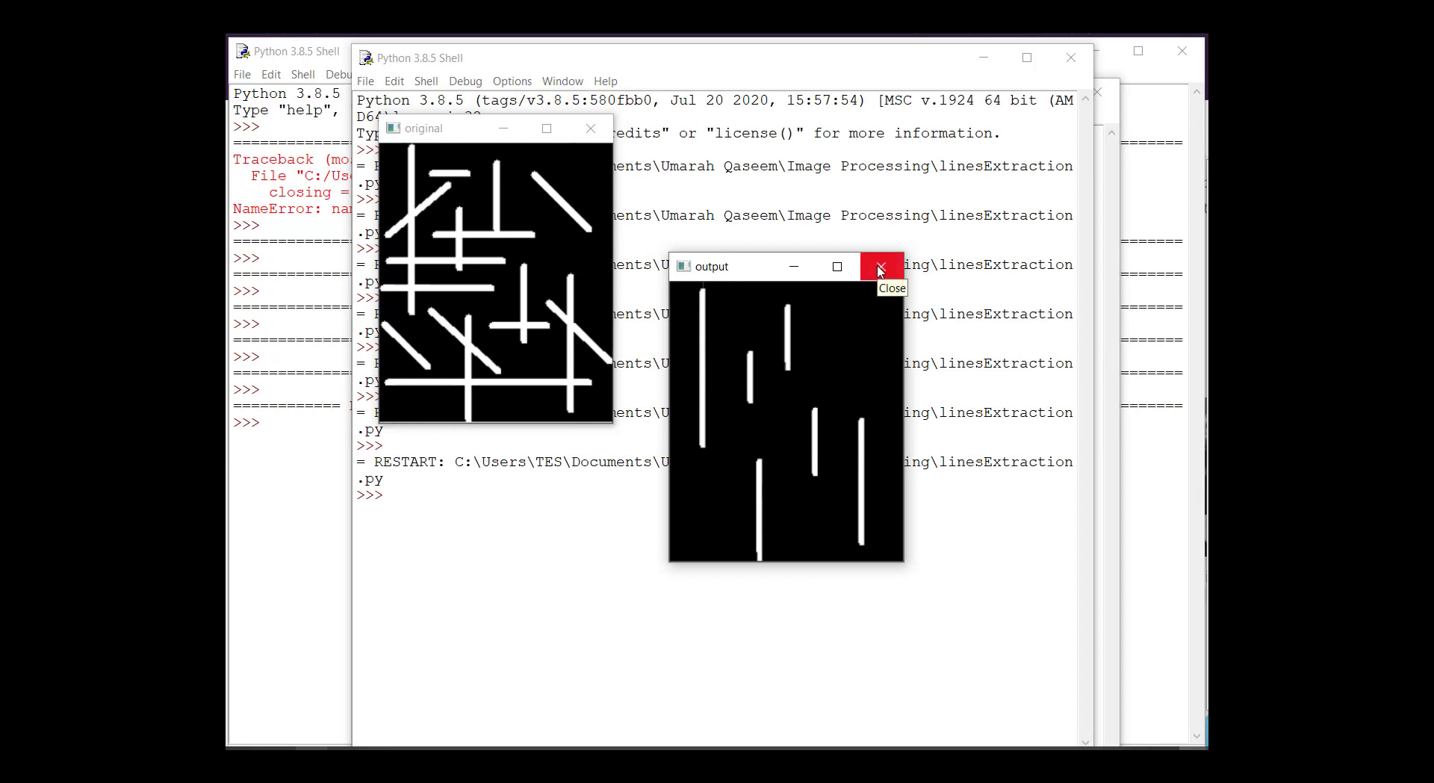
Close the output window and change the copied kernel size to (3,13).
click(879, 266)
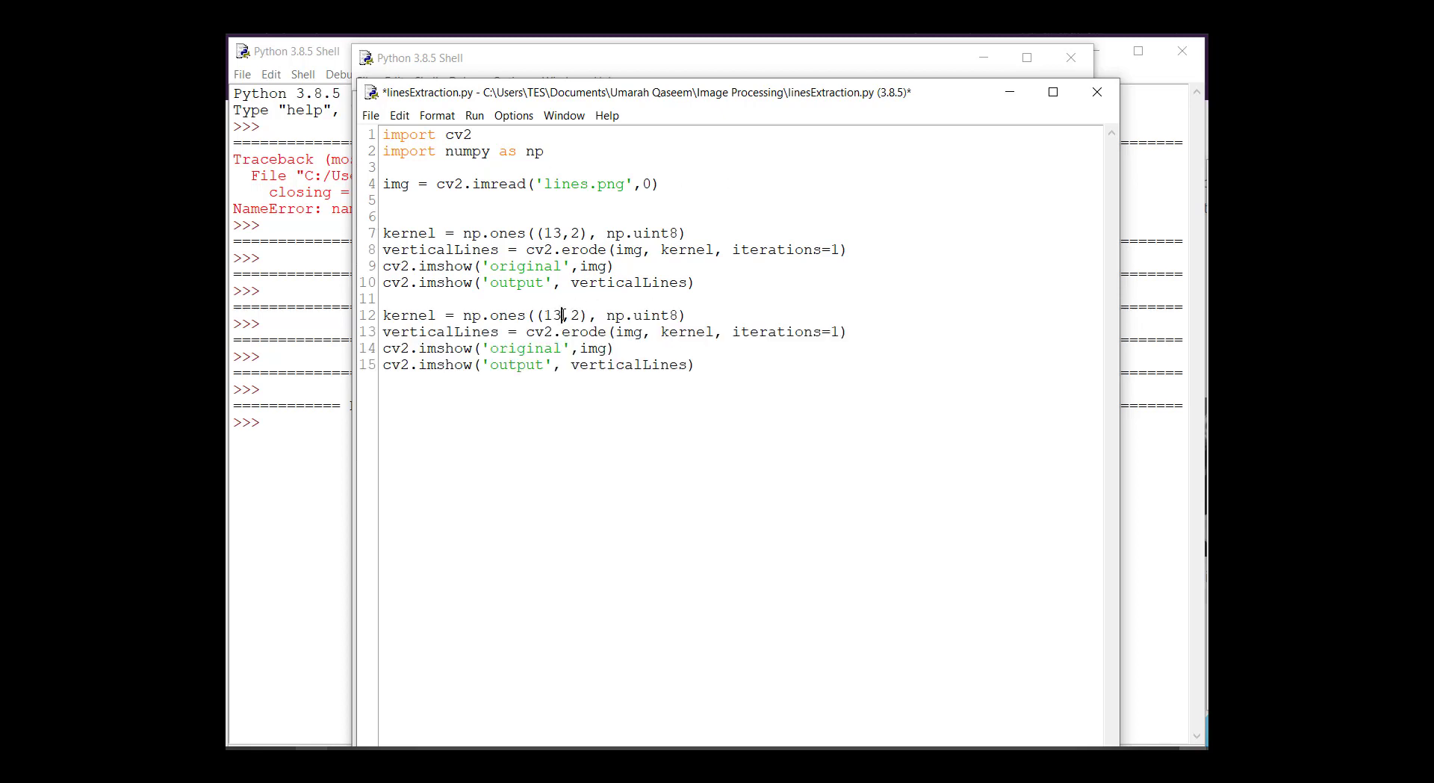
key(Backspace)
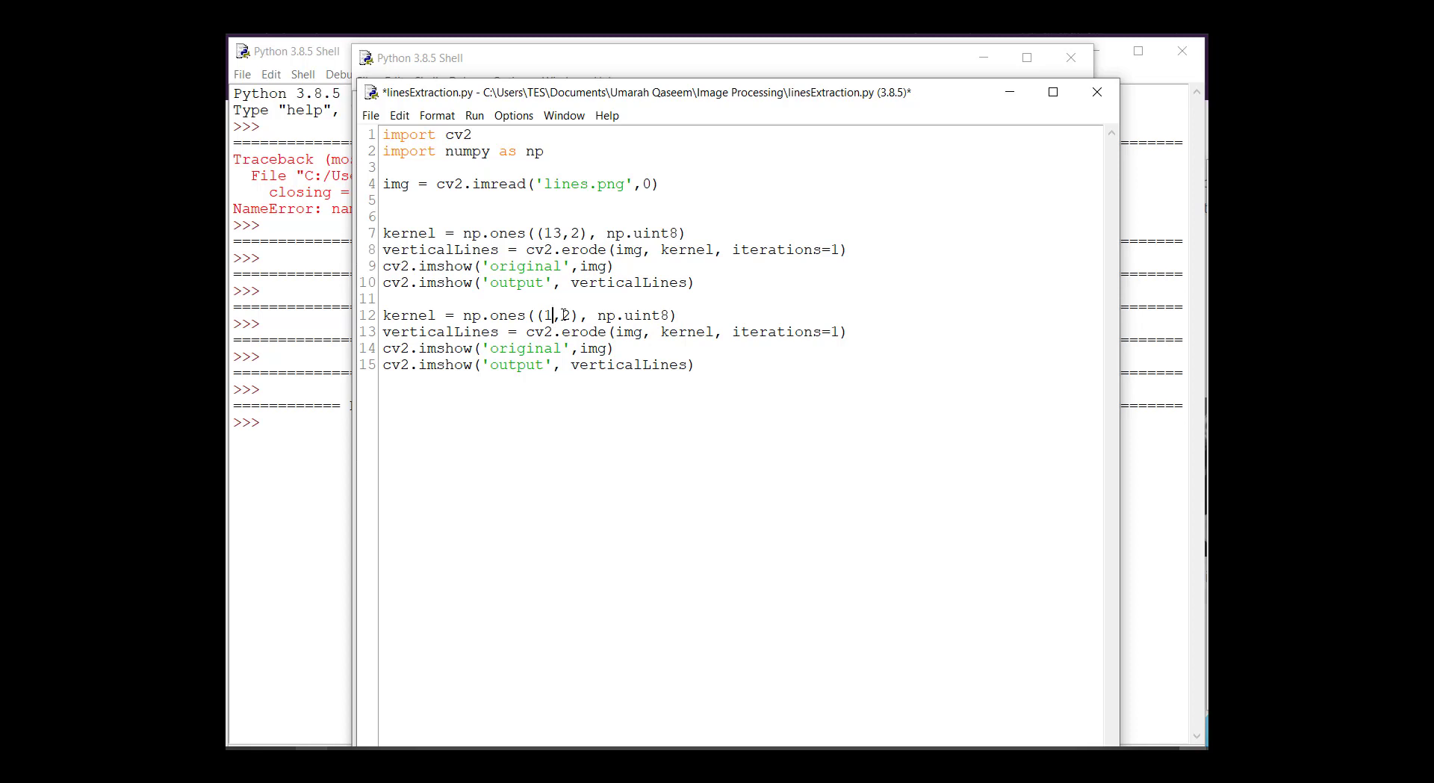
key(Backspace)
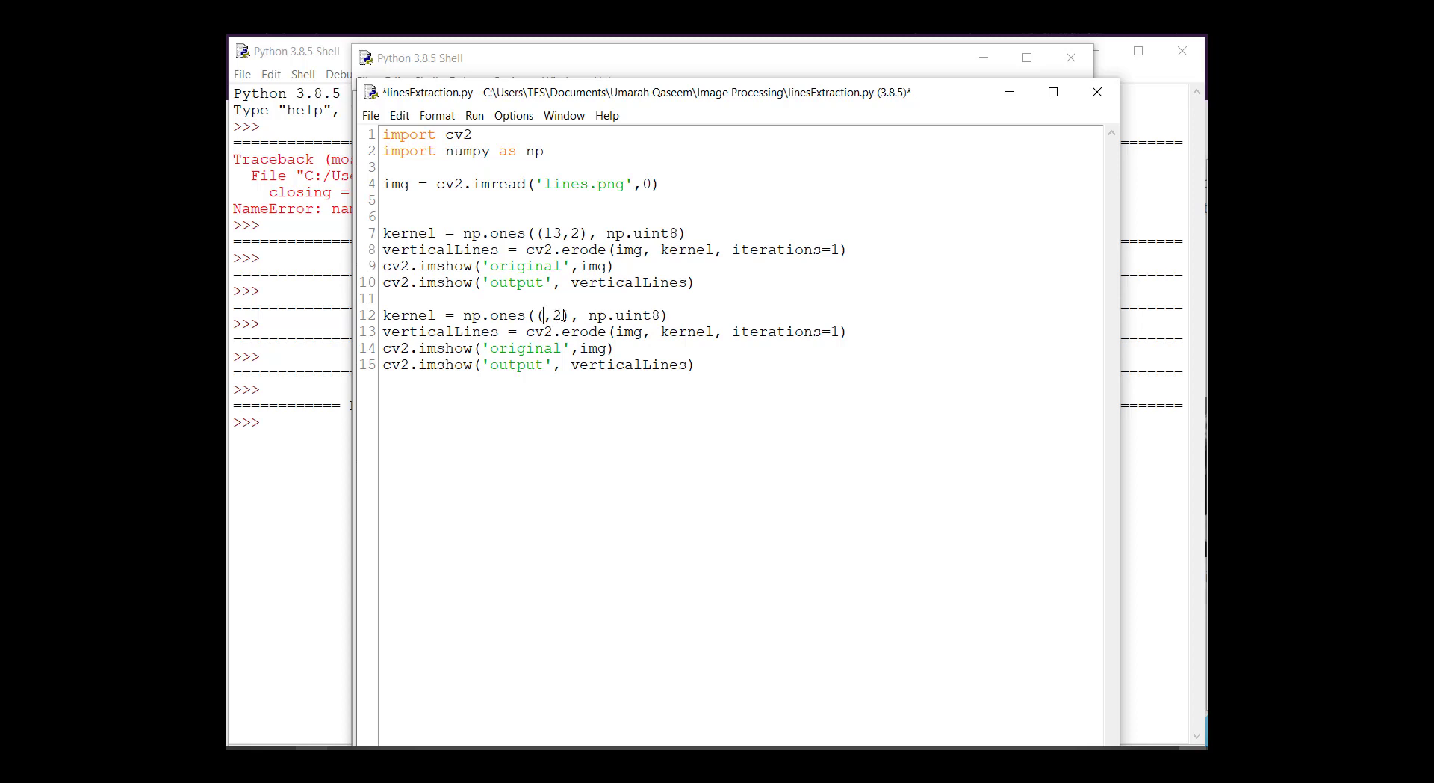
text(3)
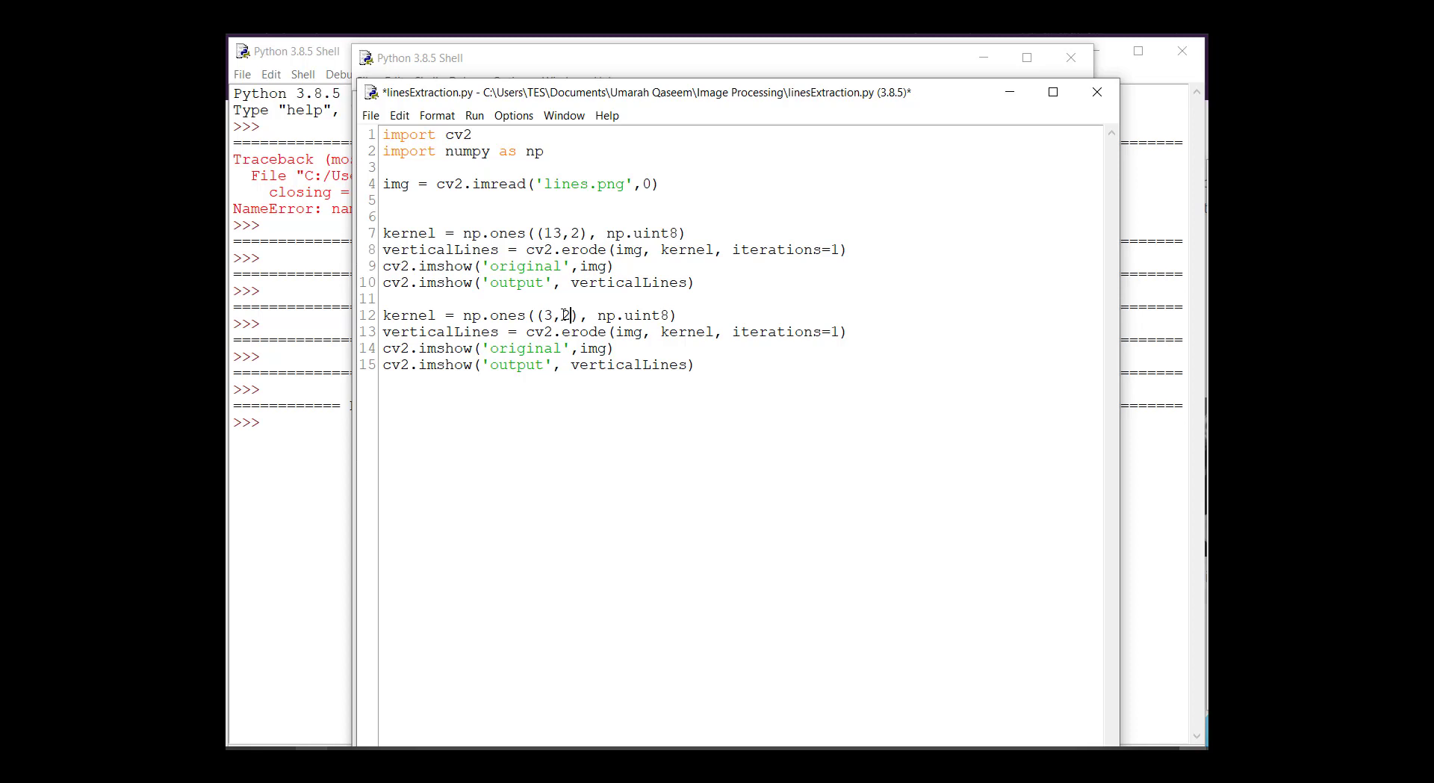
text(15)
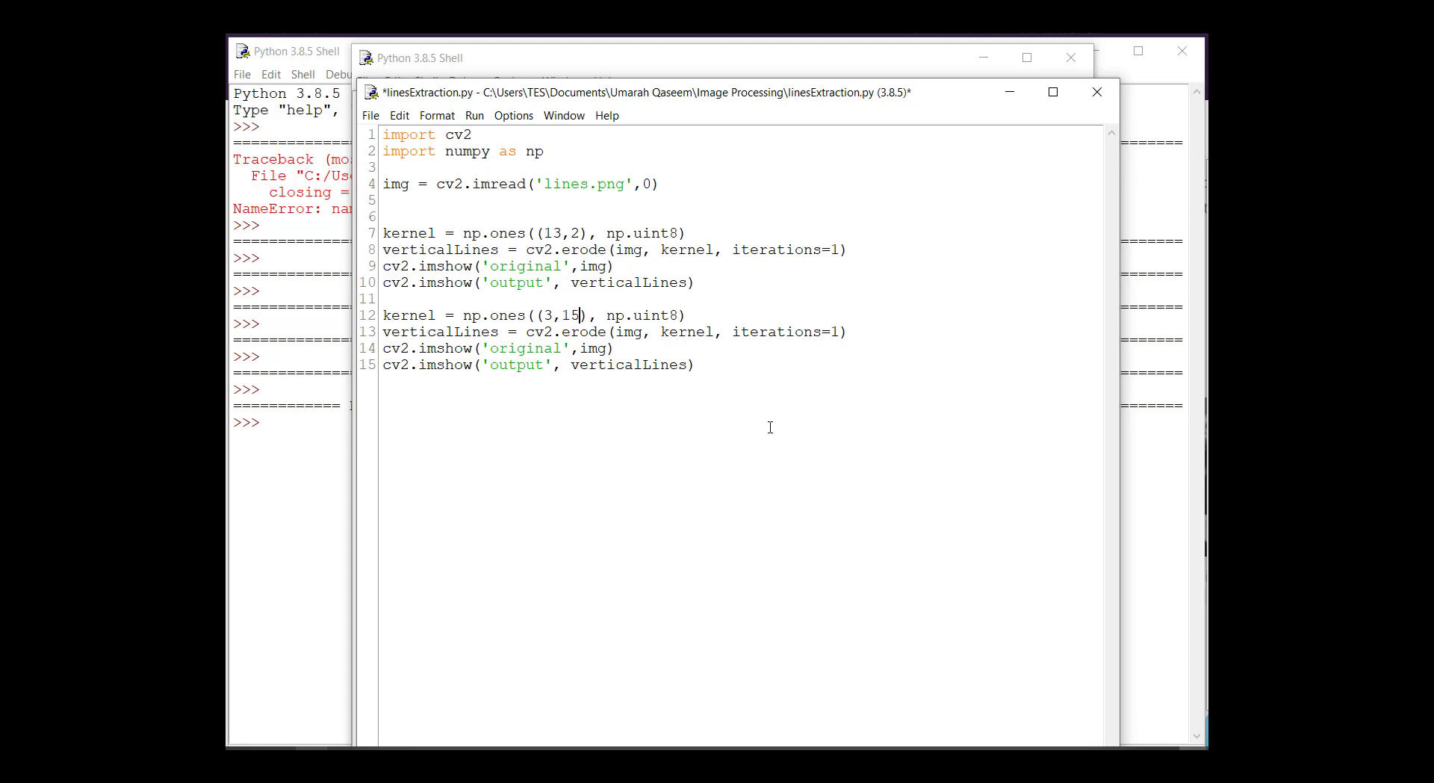
key(Backspace)
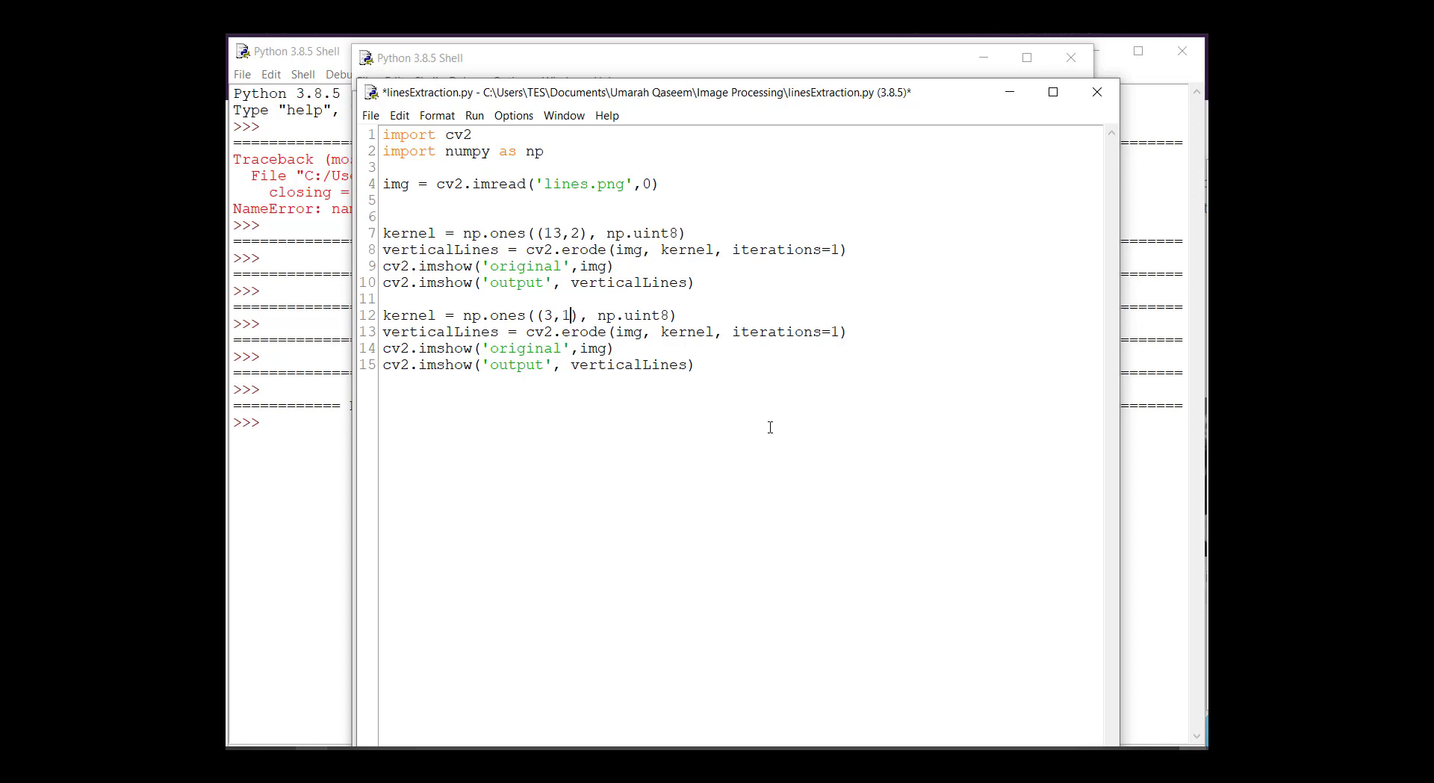
text(3)
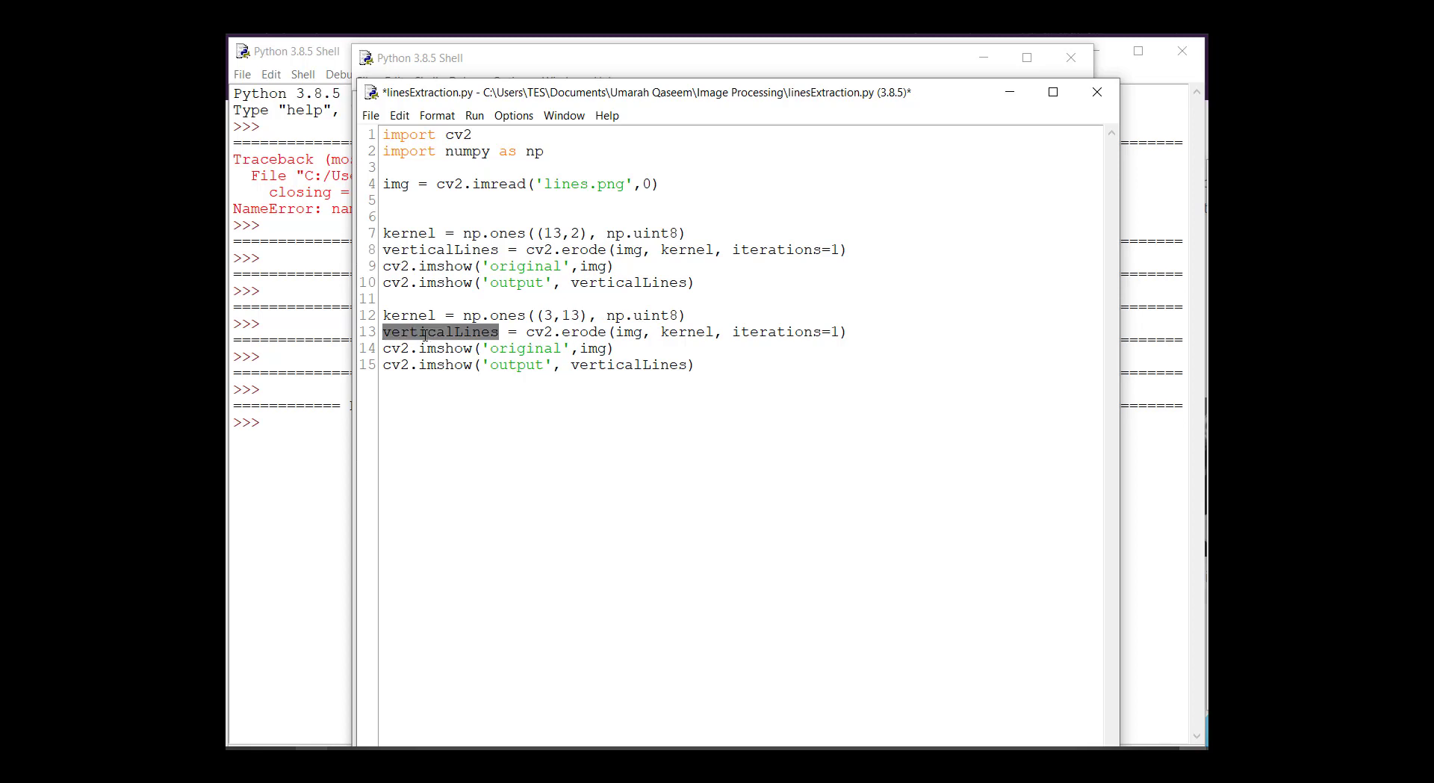
Rename the copied variable to horizontalLines and select verticalLines in its imshow call.
text(horizon)
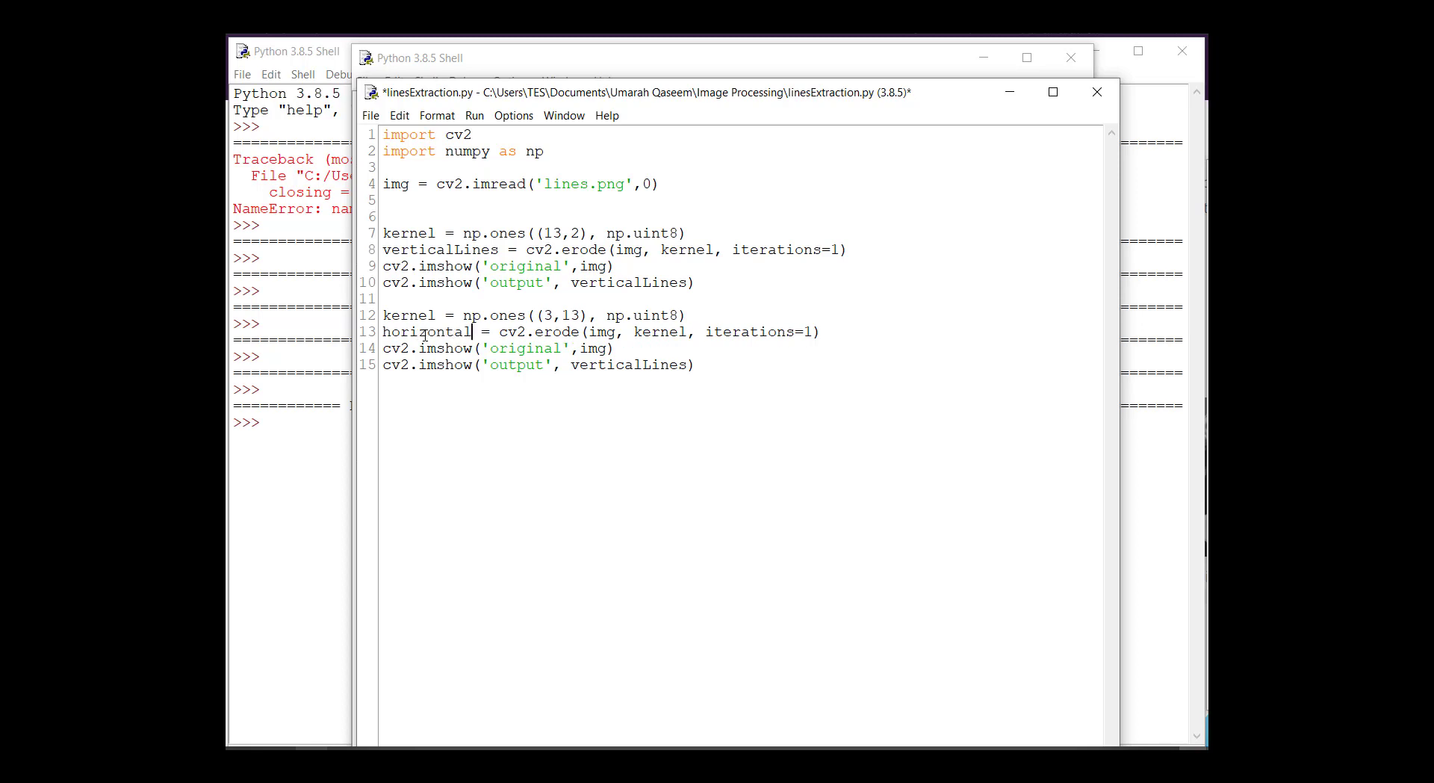
text(Lines)
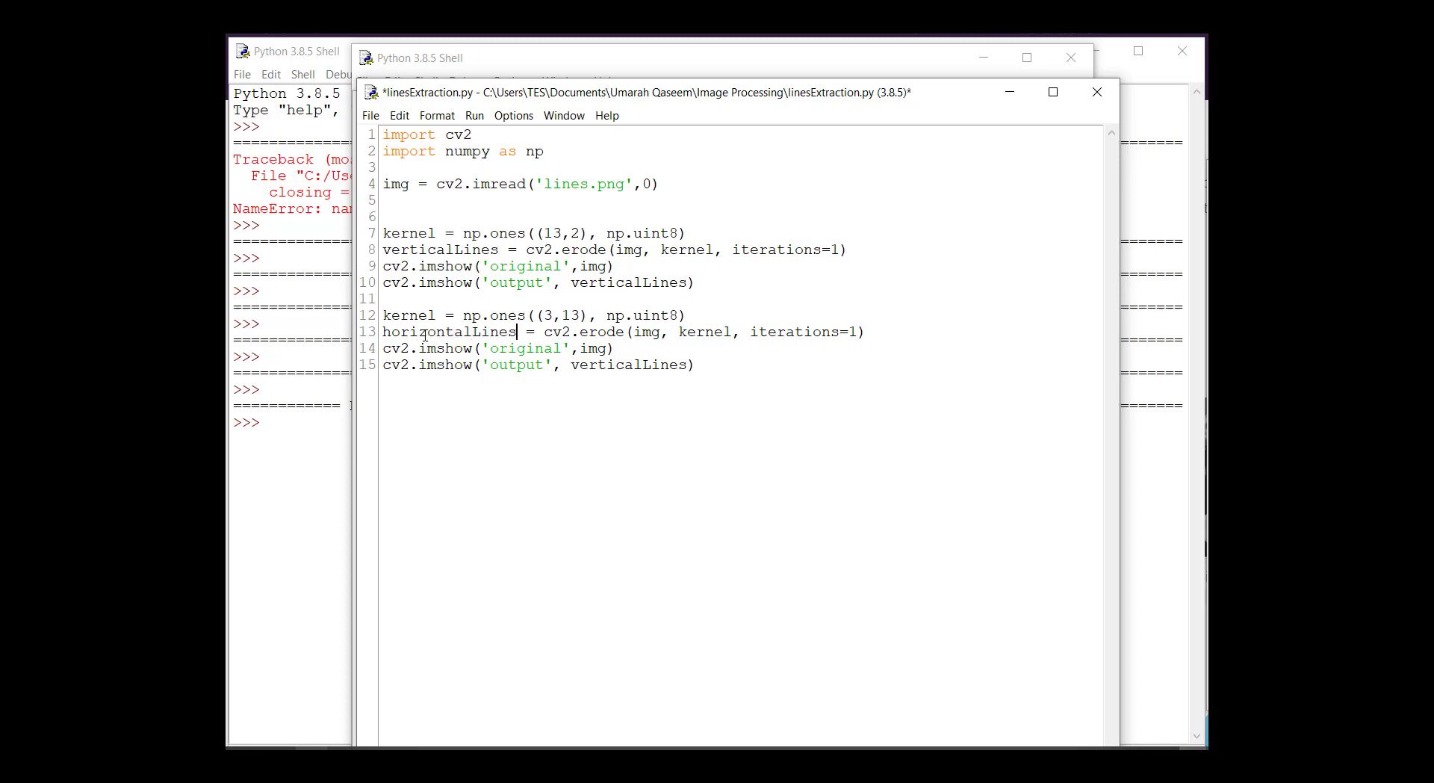
double_click(629, 364)
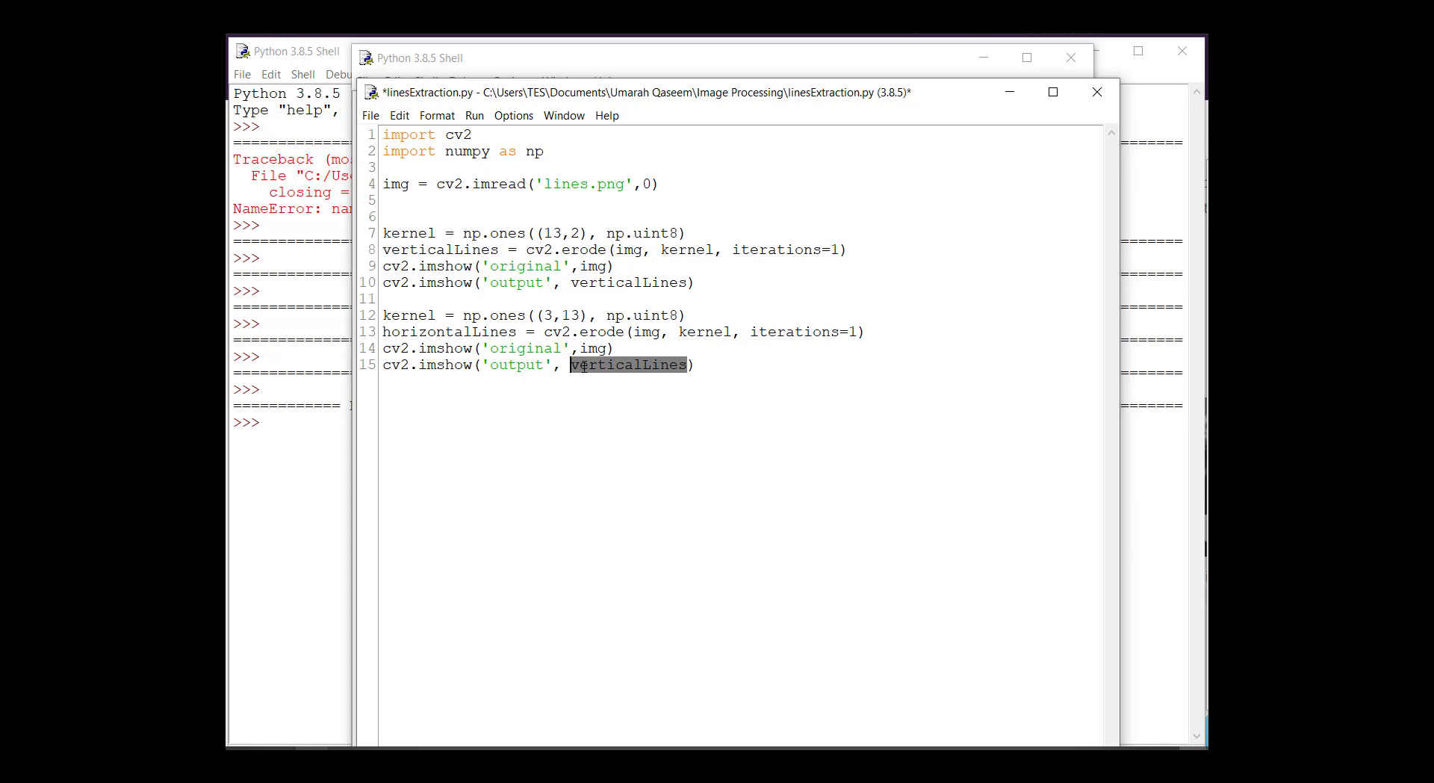
double_click(449, 332)
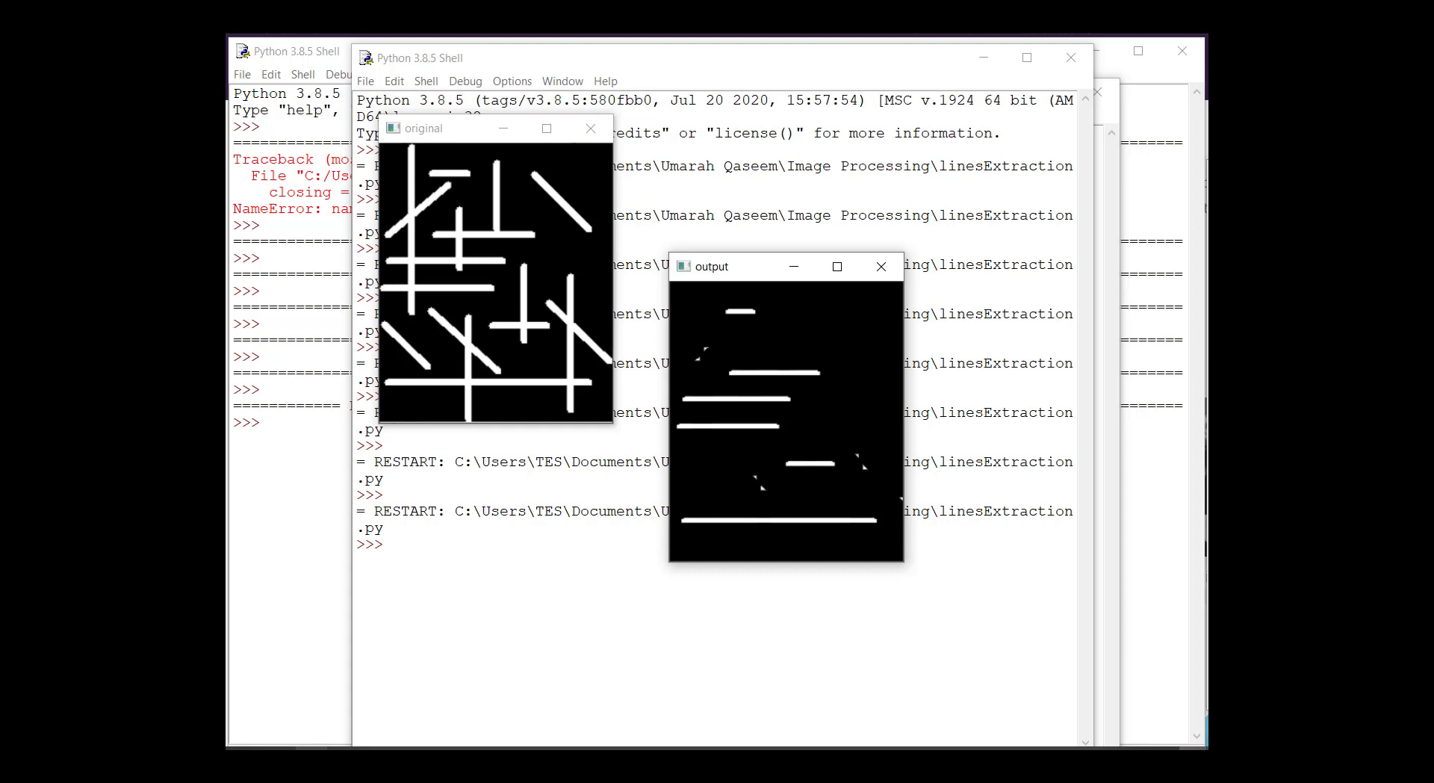
mouse_move(741, 282)
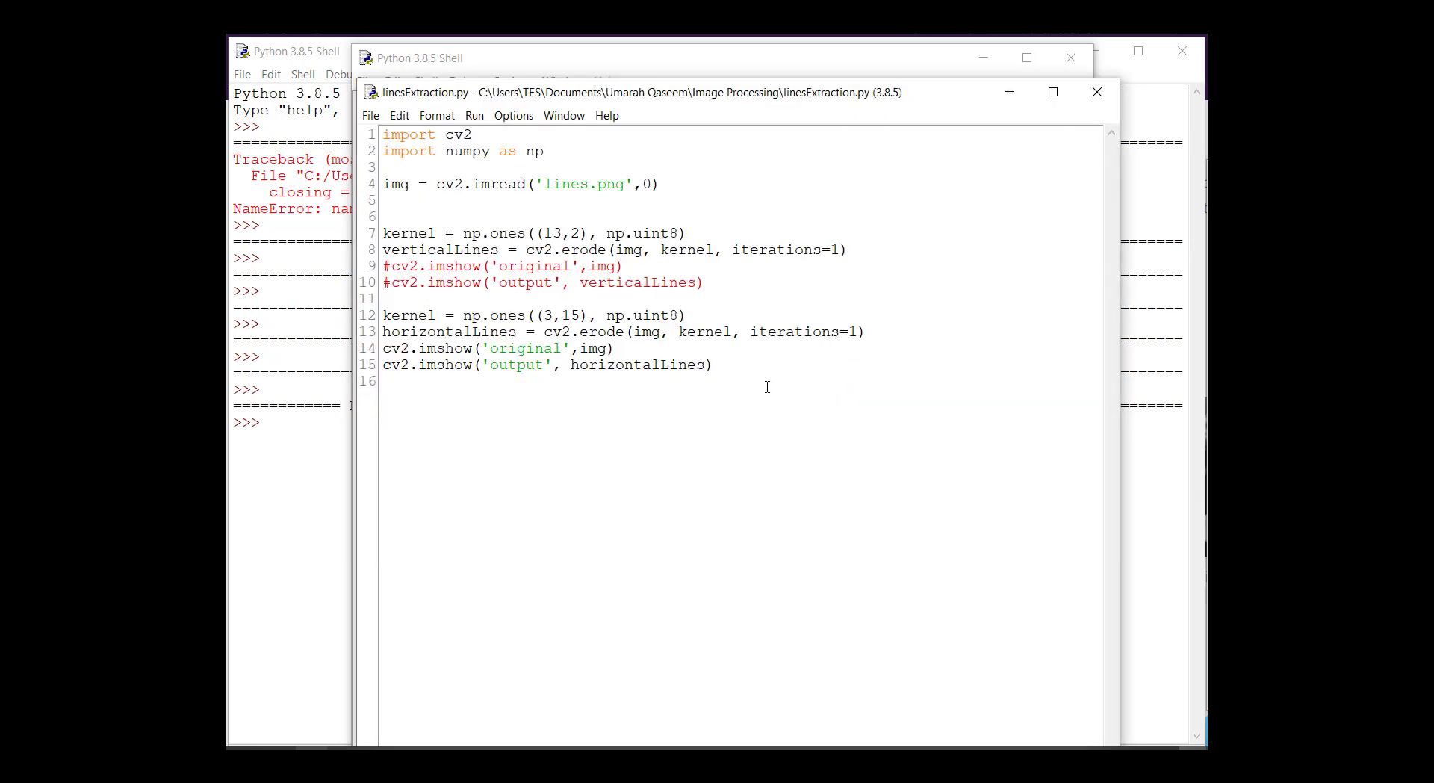
Try horizontal kernels (3,19) and (1,19), then settle on (2,19), rerunning each.
text(9)
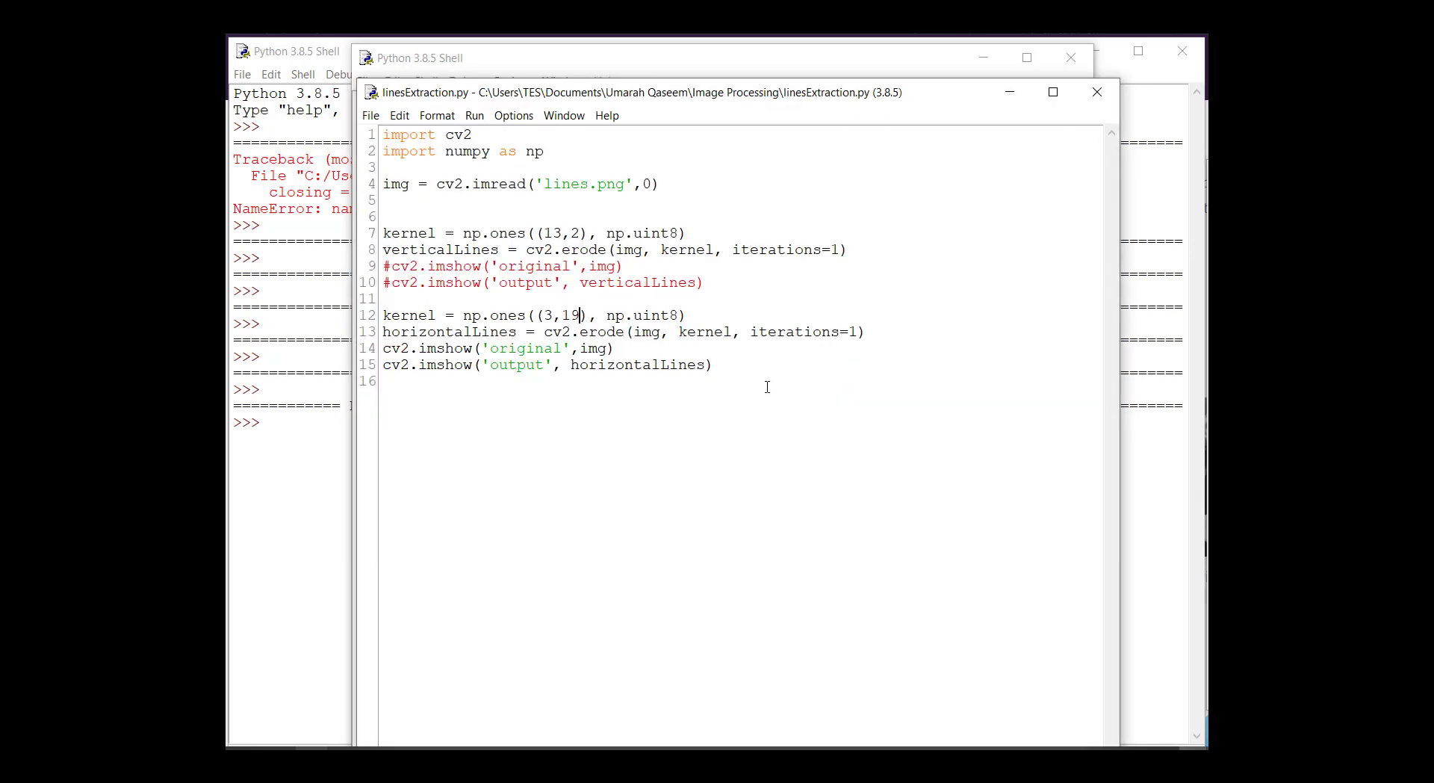
key(F5)
text(2)
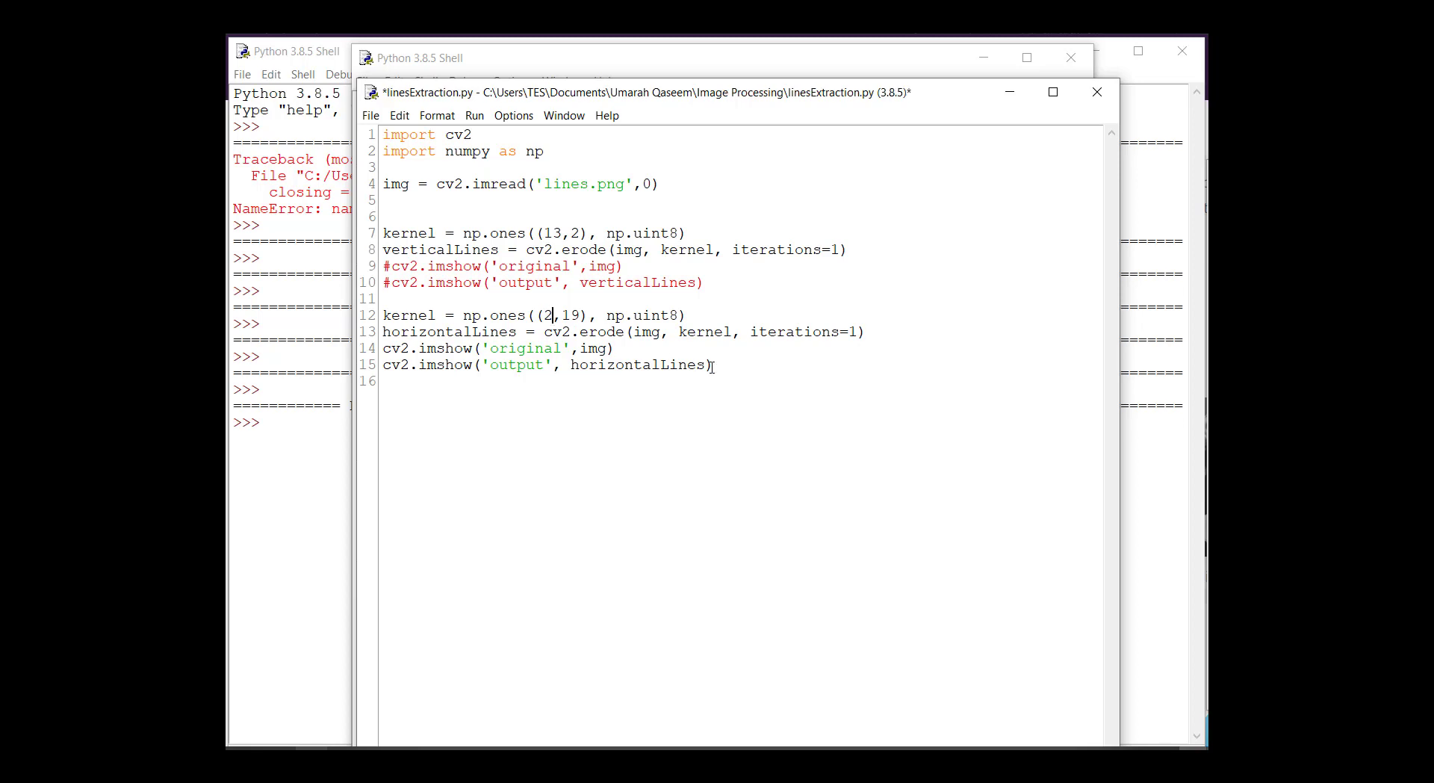
key(F5)
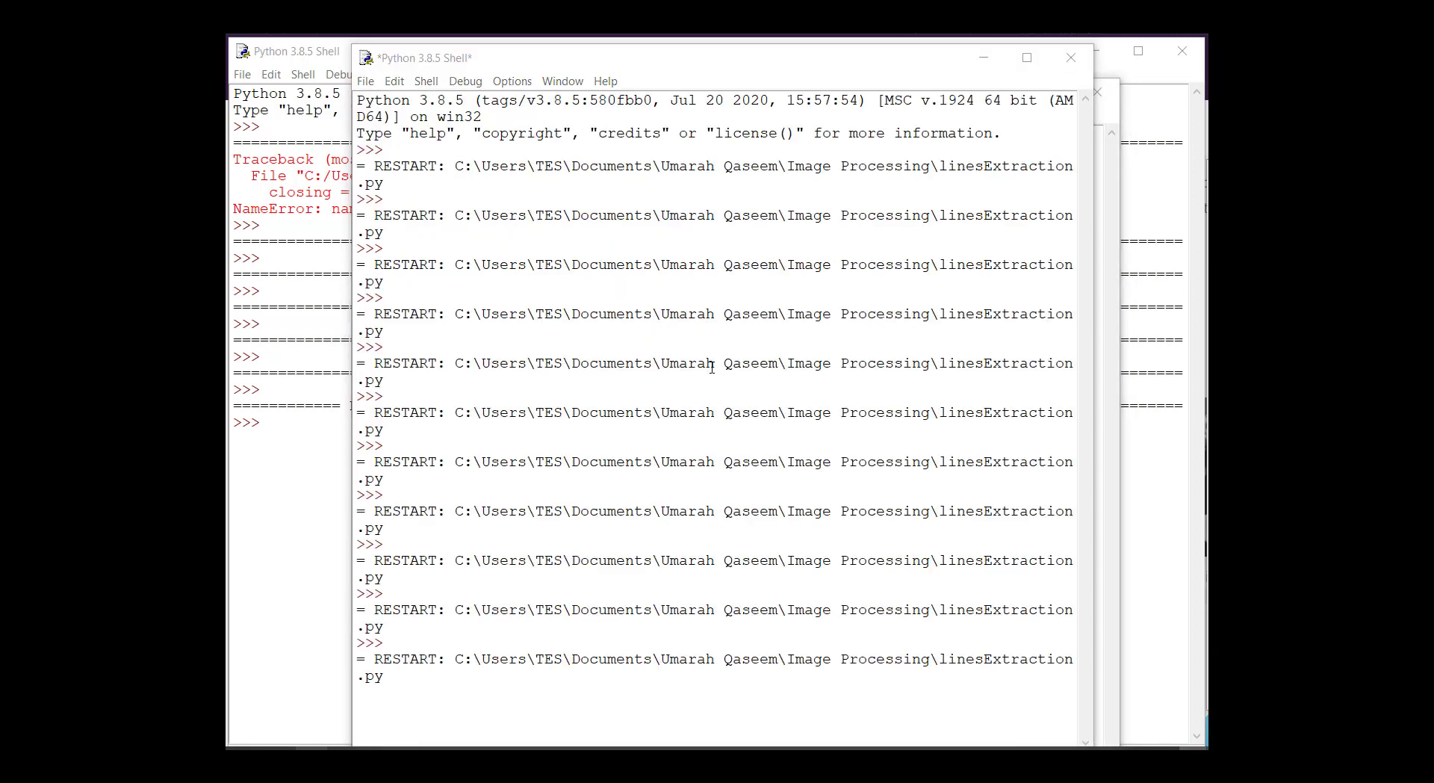
key(F5)
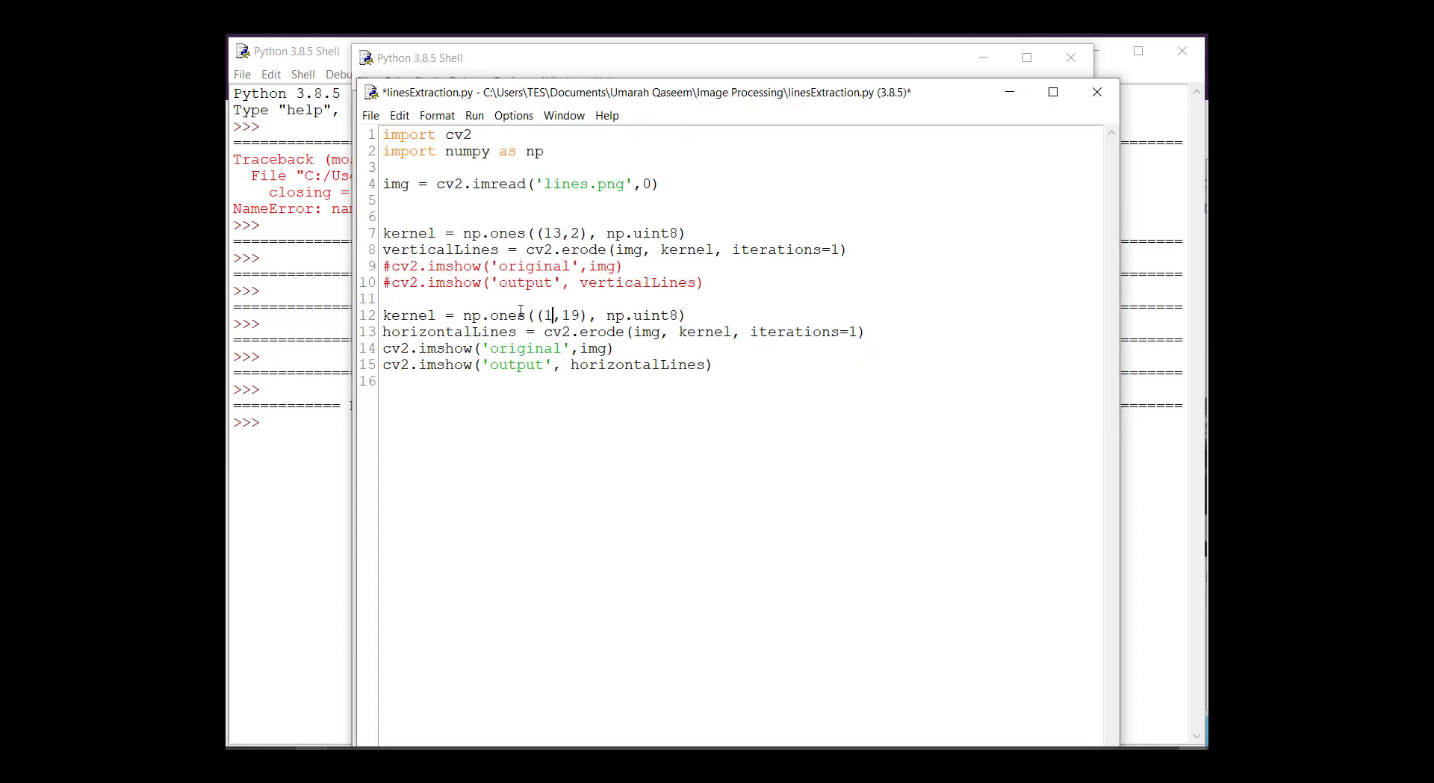
key(F5)
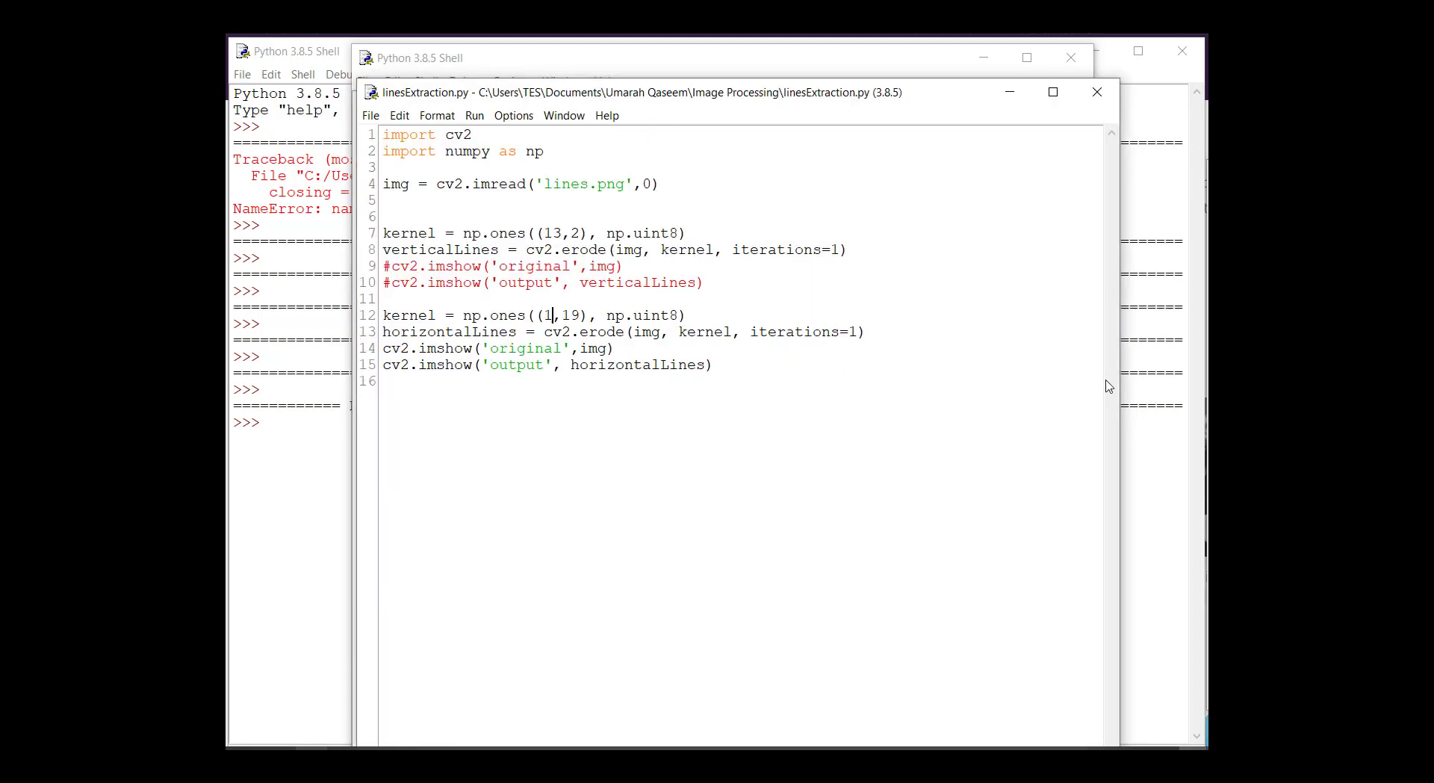
text(2)
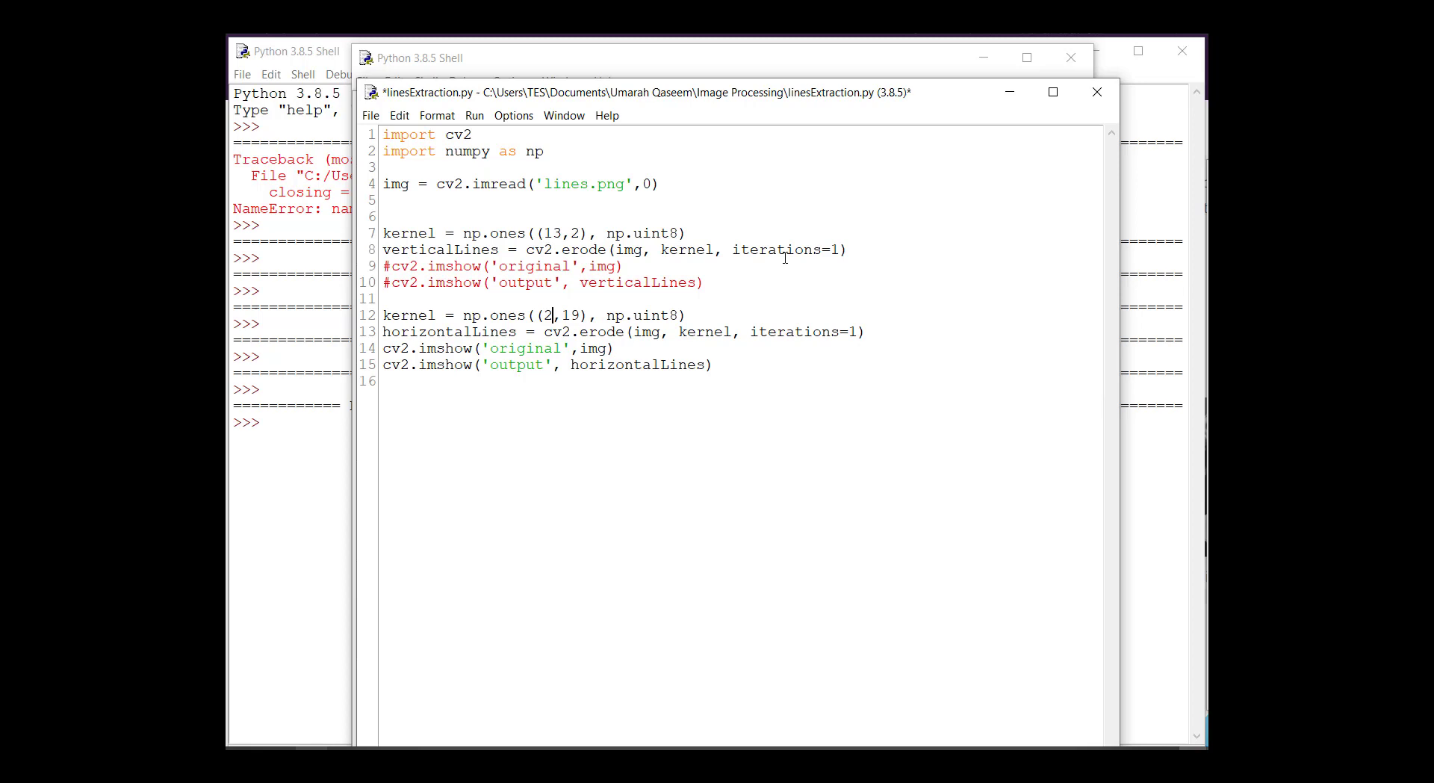
key(F5)
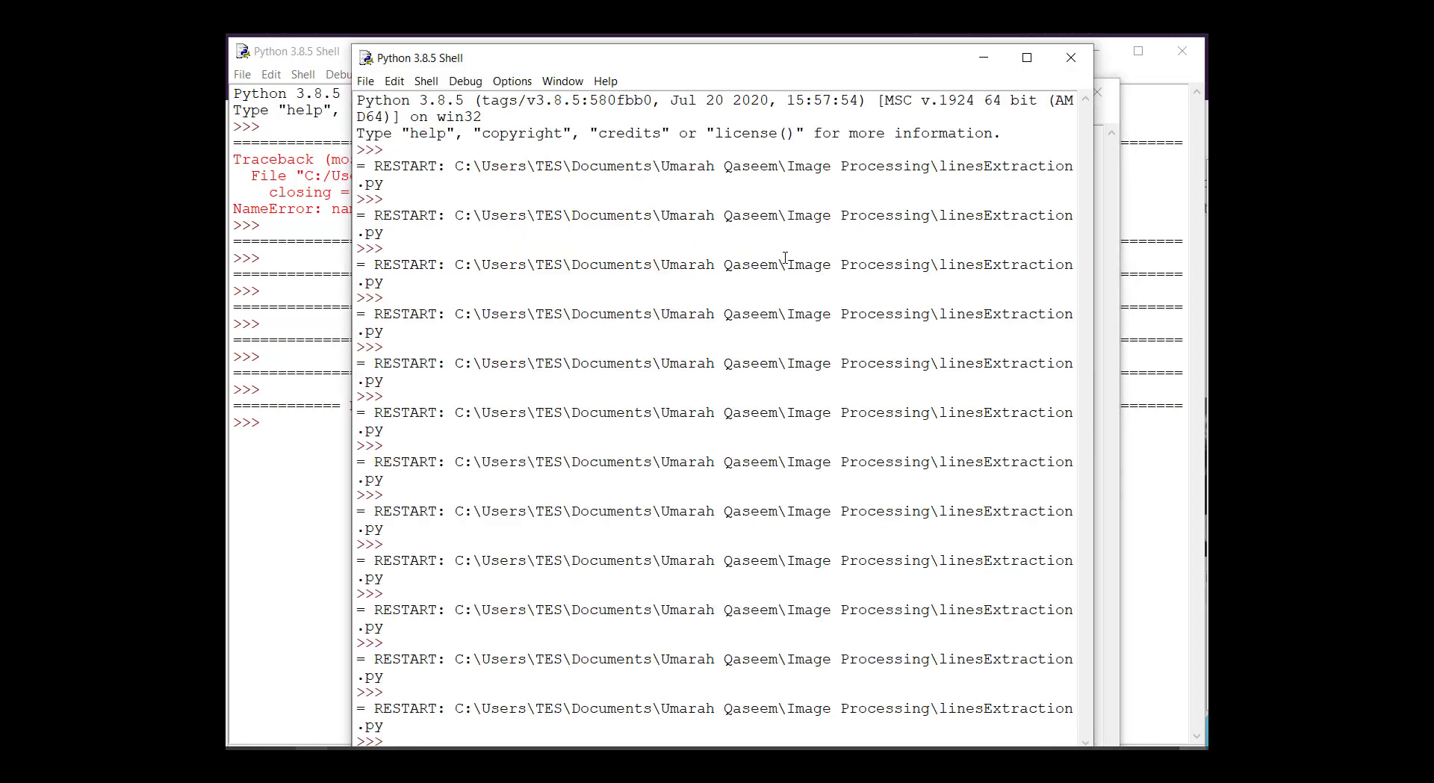